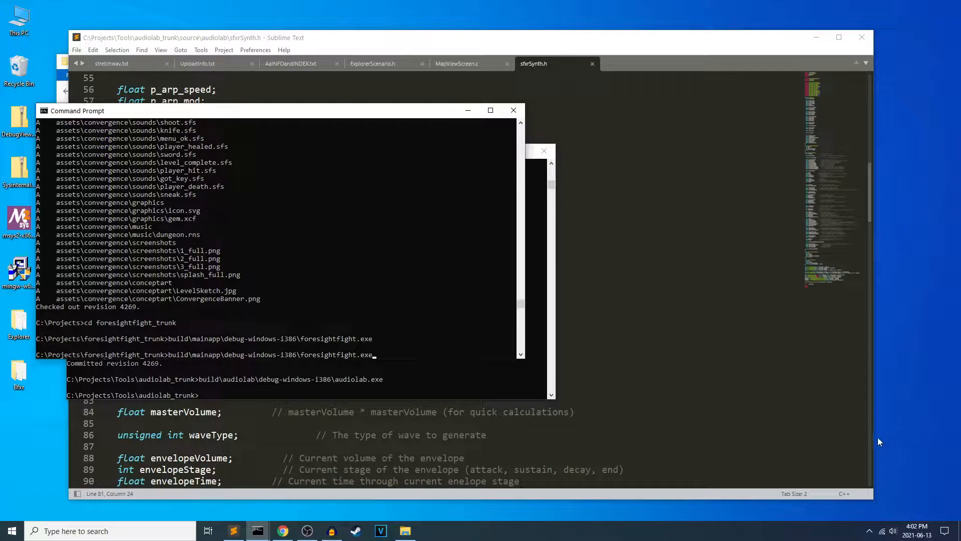
mouse_move(926, 413)
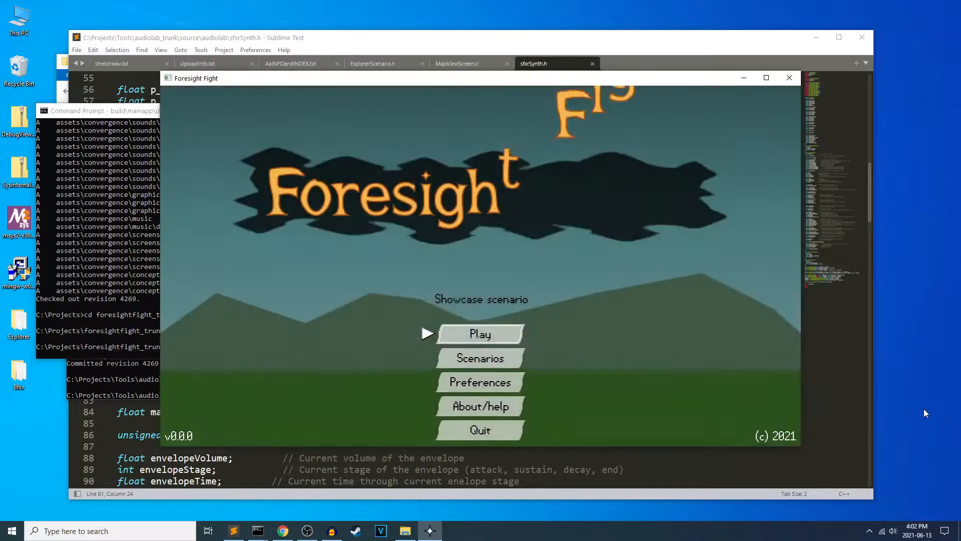
Launch foresightfight.exe and click through the title menu to the battle-selection screen
left_click(766, 78)
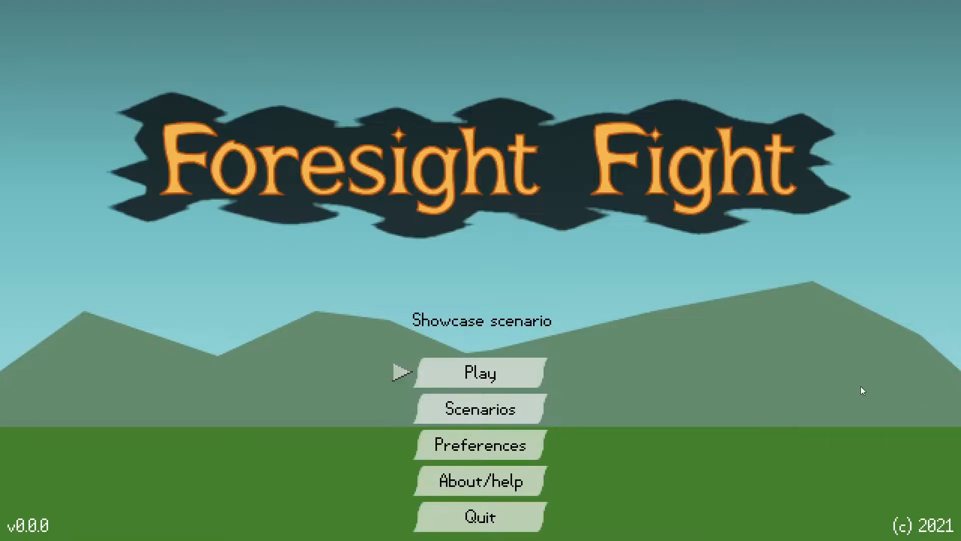
mouse_move(479, 226)
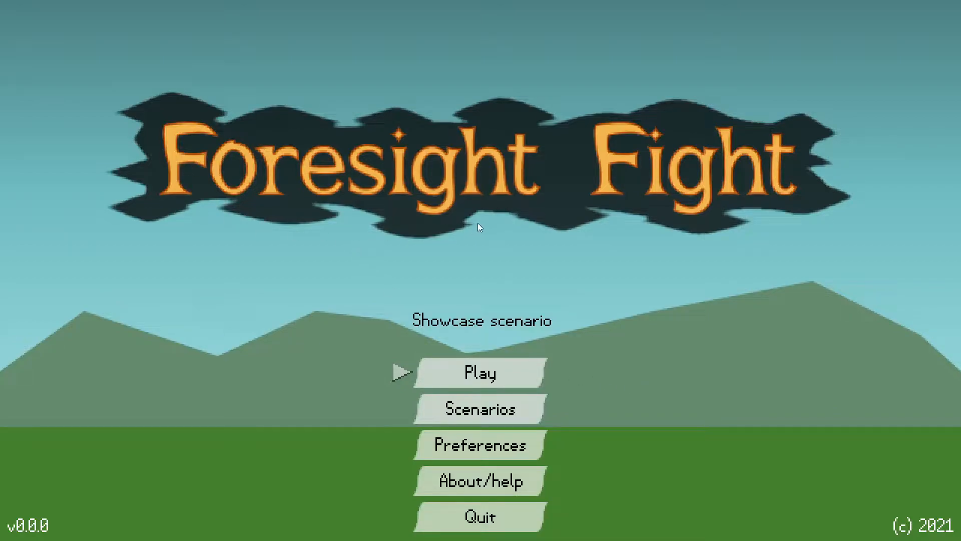
left_click(480, 373)
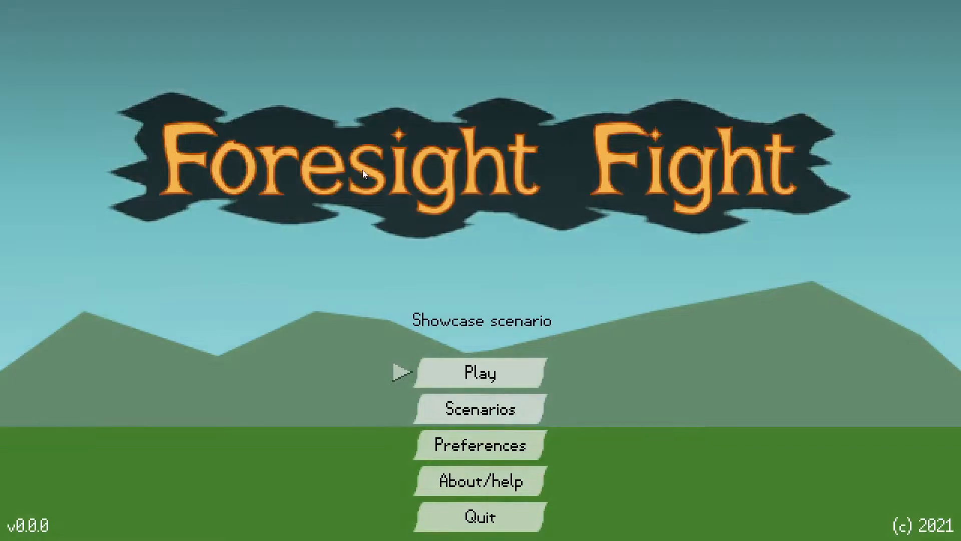
left_click(480, 373)
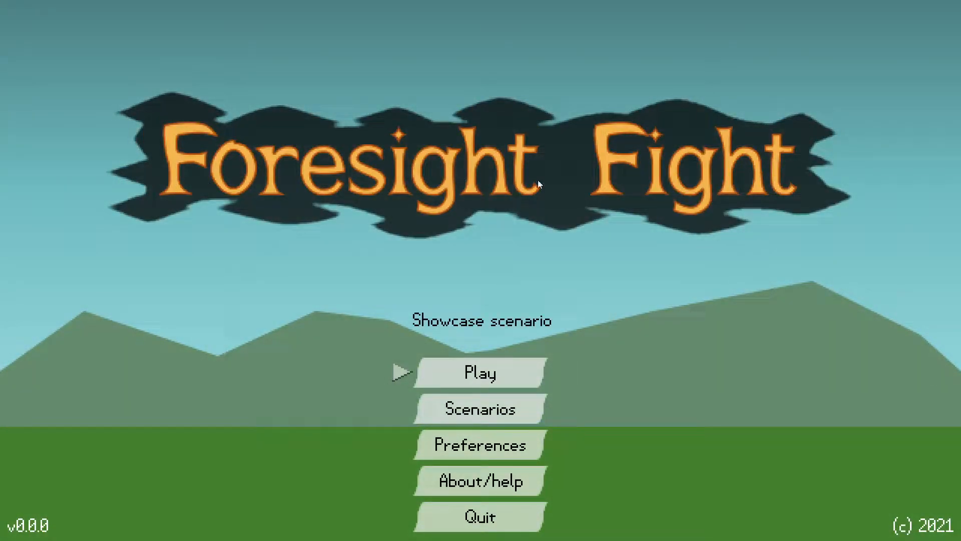
mouse_move(517, 181)
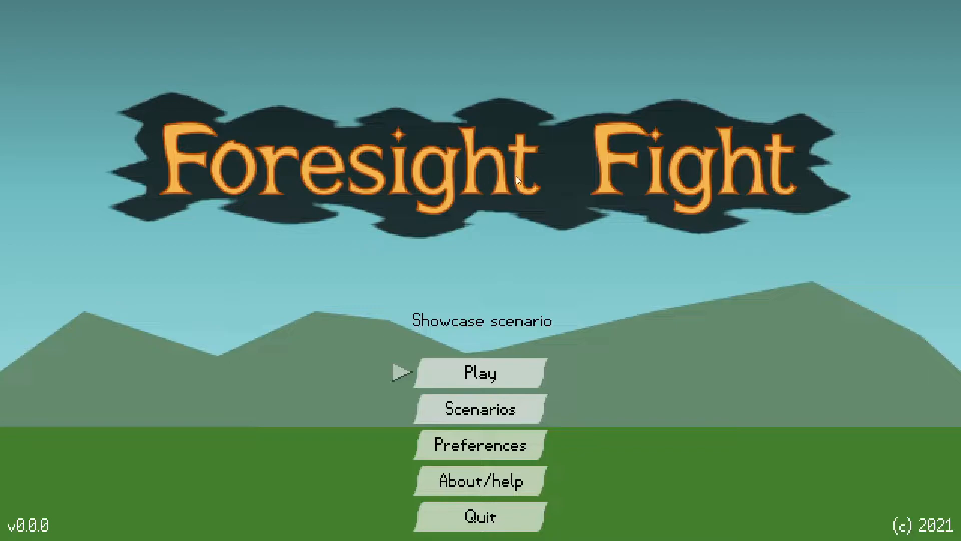
left_click(480, 372)
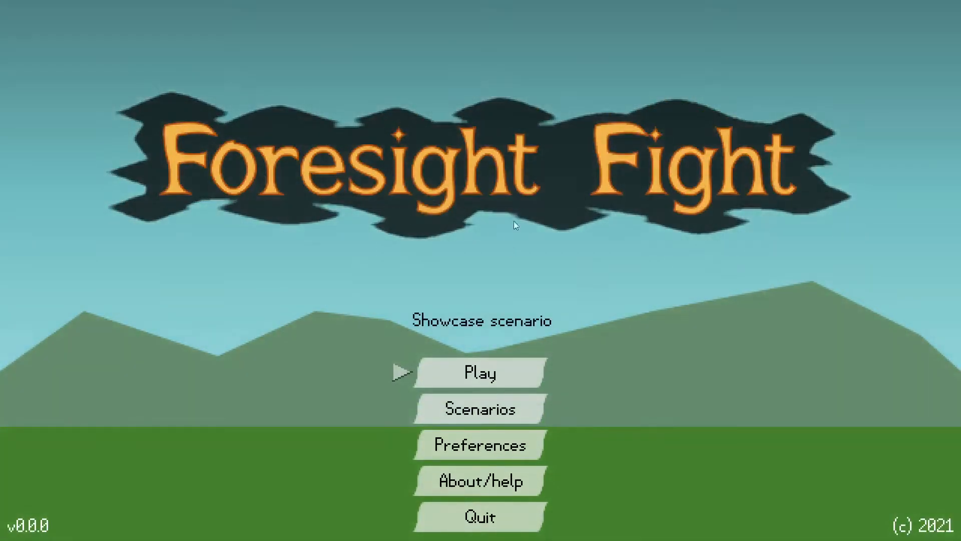
mouse_move(726, 255)
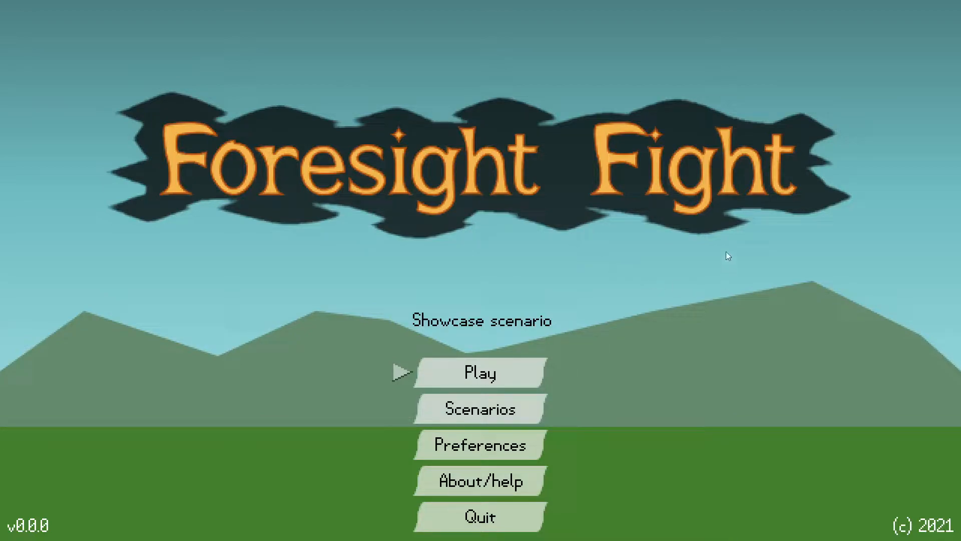
mouse_move(654, 216)
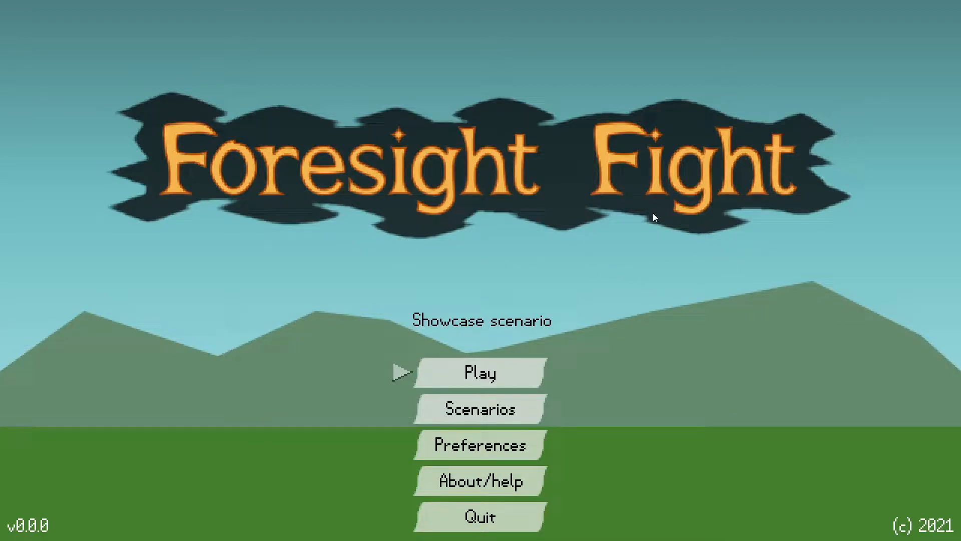
mouse_move(266, 237)
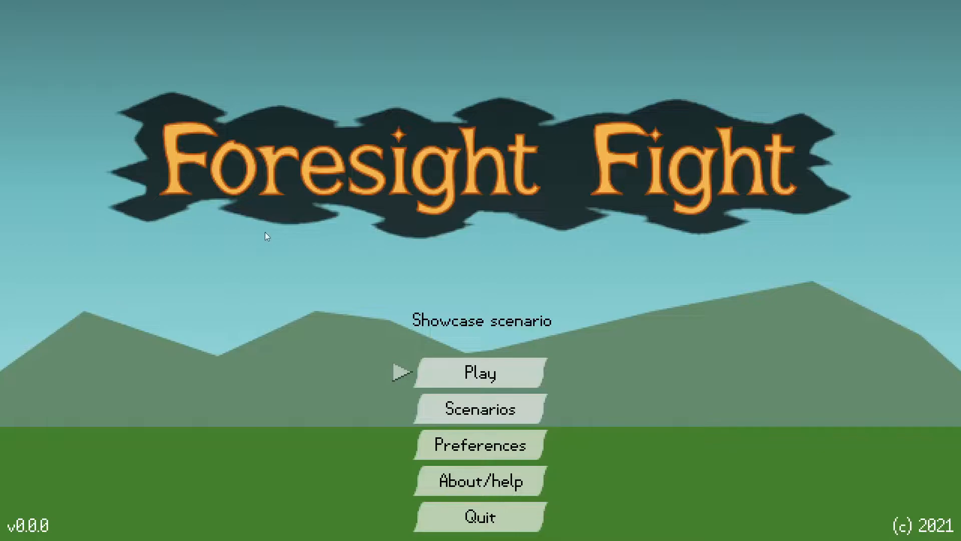
mouse_move(796, 286)
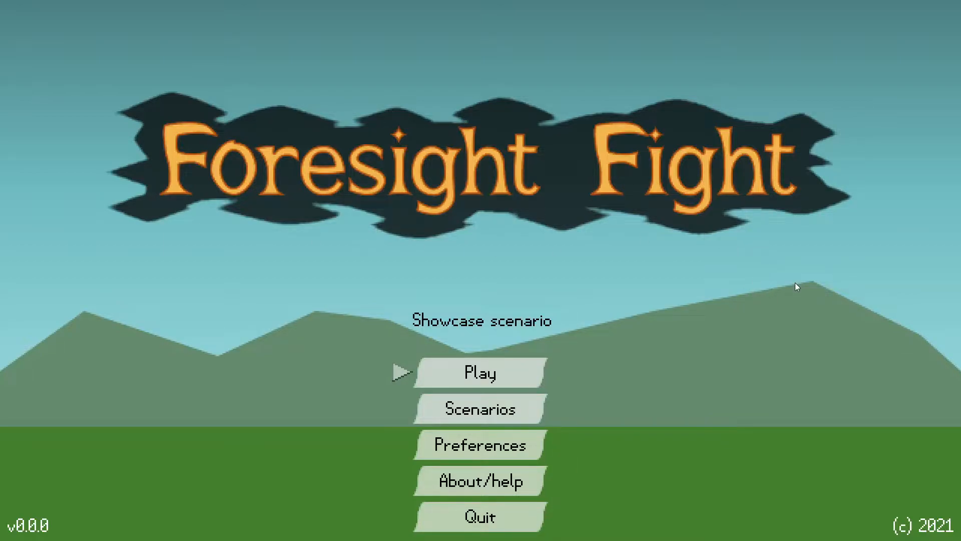
left_click(479, 373)
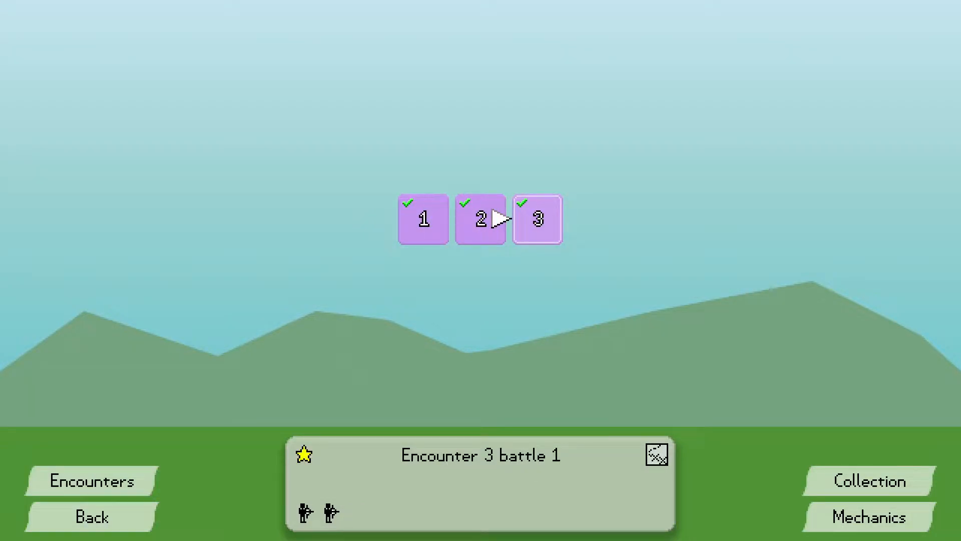
Open Encounter 3 battle 1, view Encounter 2's setup, go back, and start Encounter 3 battle 1
left_click(537, 219)
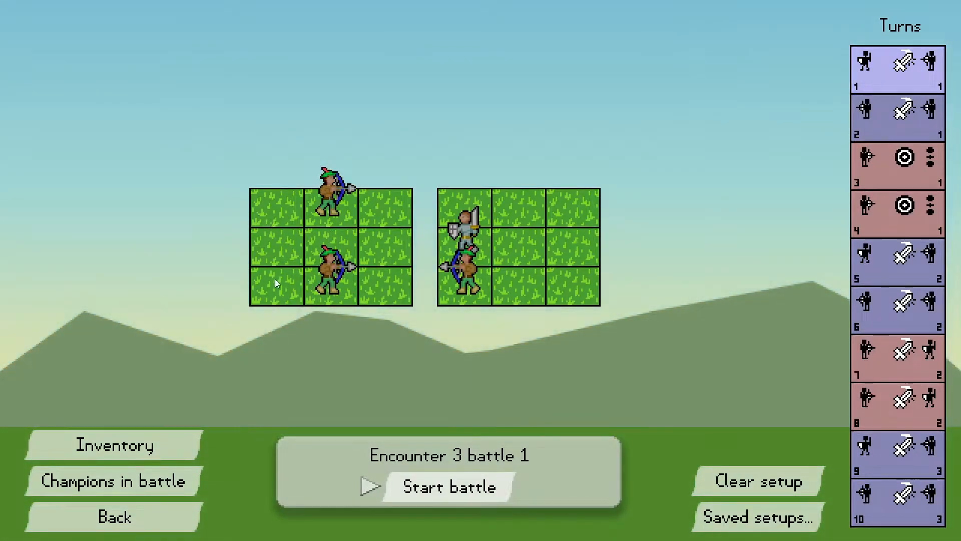
mouse_move(505, 248)
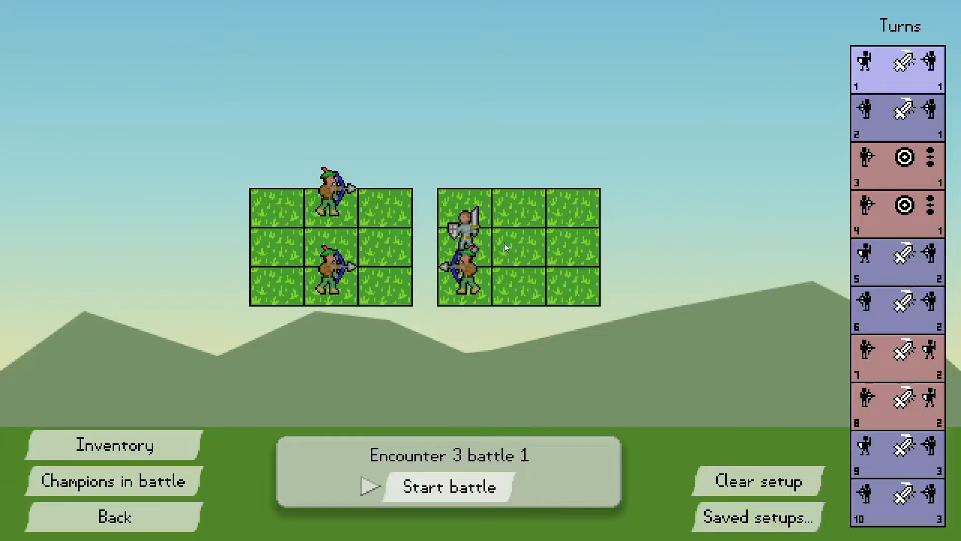
mouse_move(558, 266)
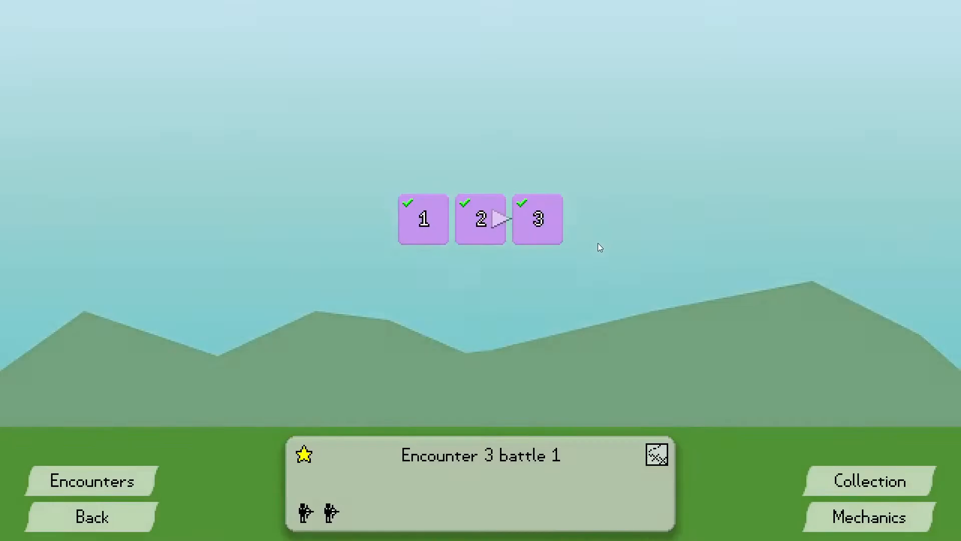
left_click(497, 219)
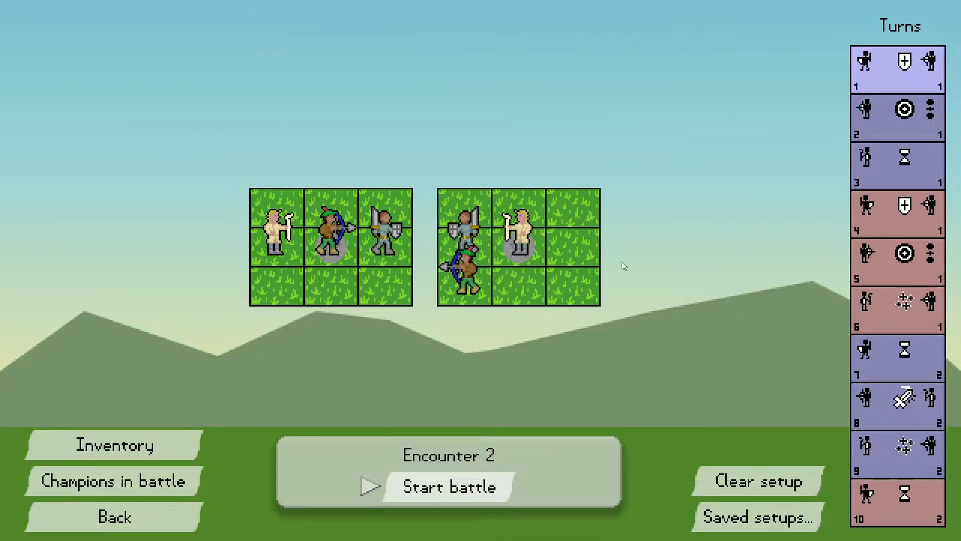
left_click(445, 485)
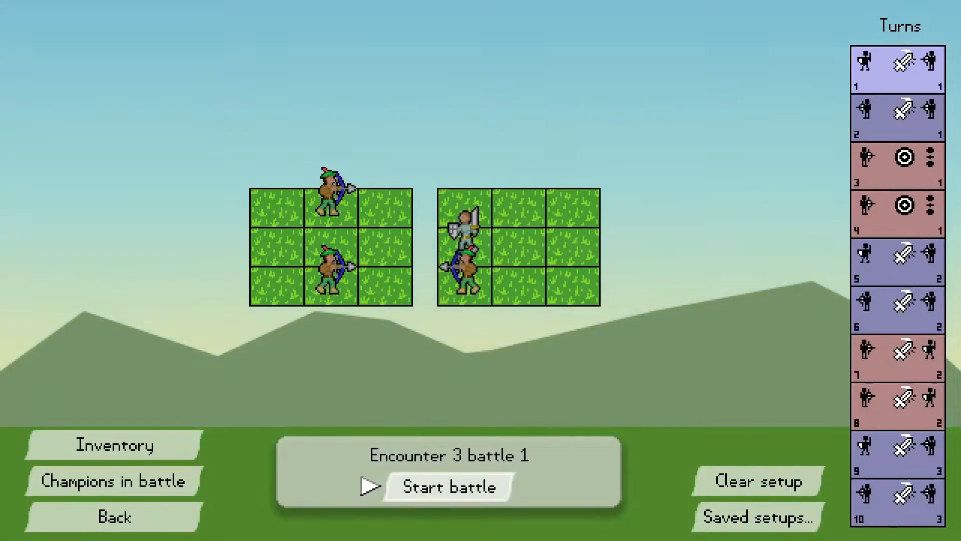
left_click(445, 487)
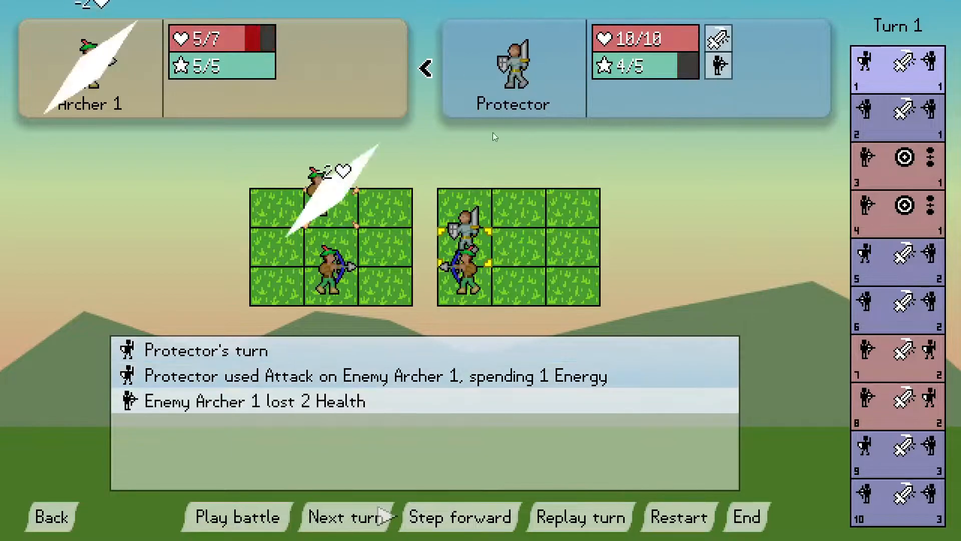
Play Encounter 3 battle 1 through to victory and move to the next battle
left_click(345, 517)
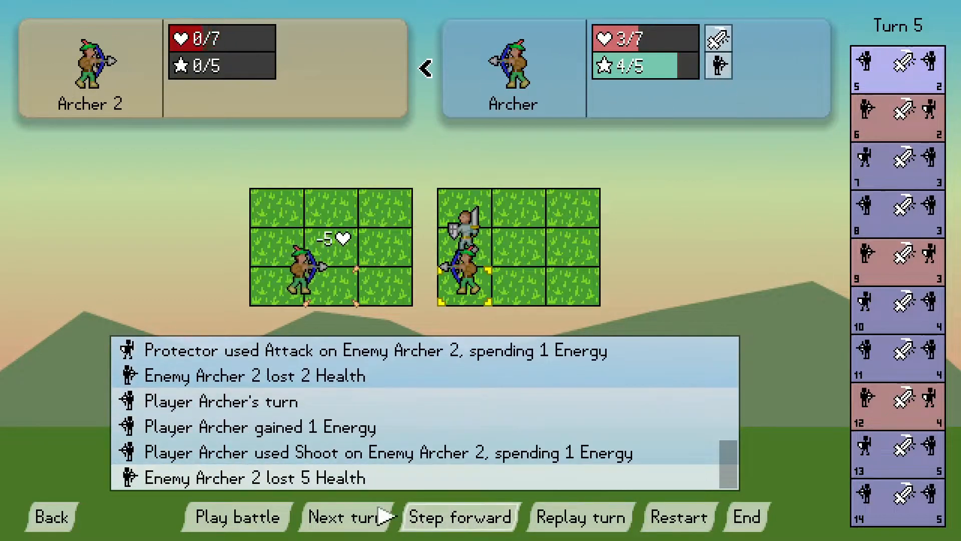
left_click(461, 516)
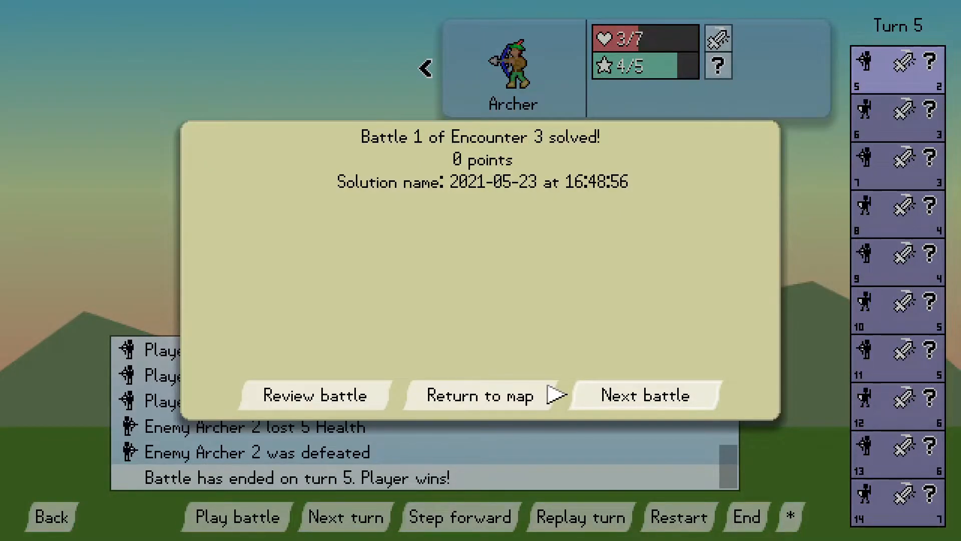
left_click(645, 395)
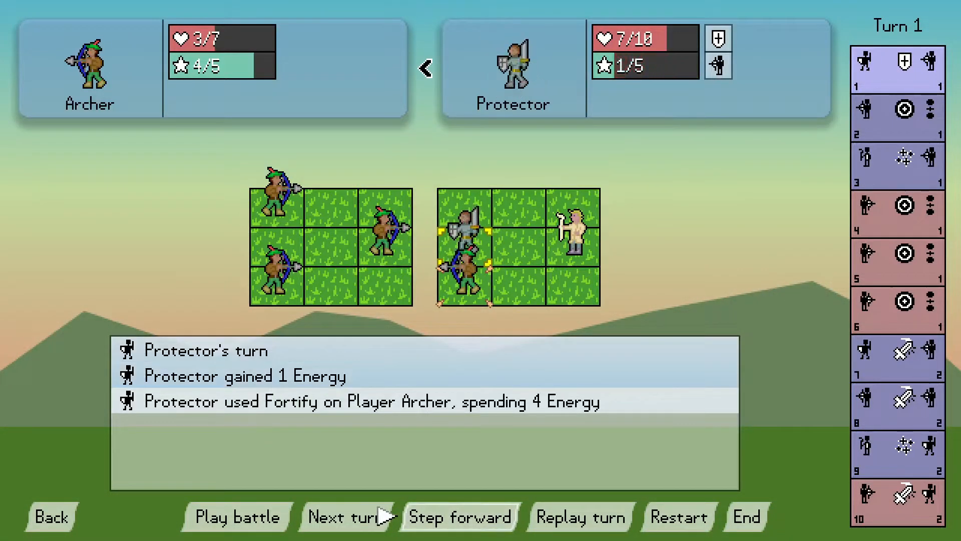
mouse_move(662, 522)
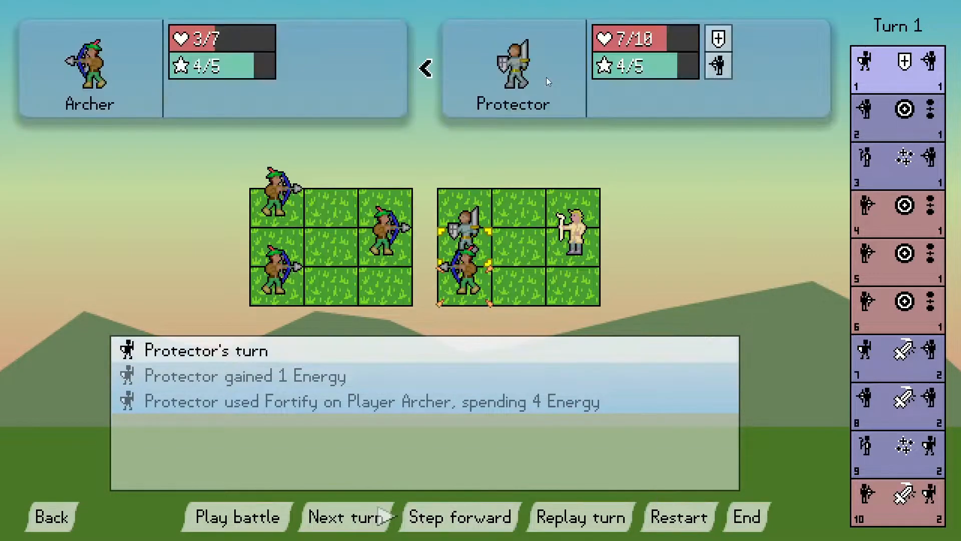
Step the replay past the Protector fortifying the Archer into turn 2
left_click(461, 530)
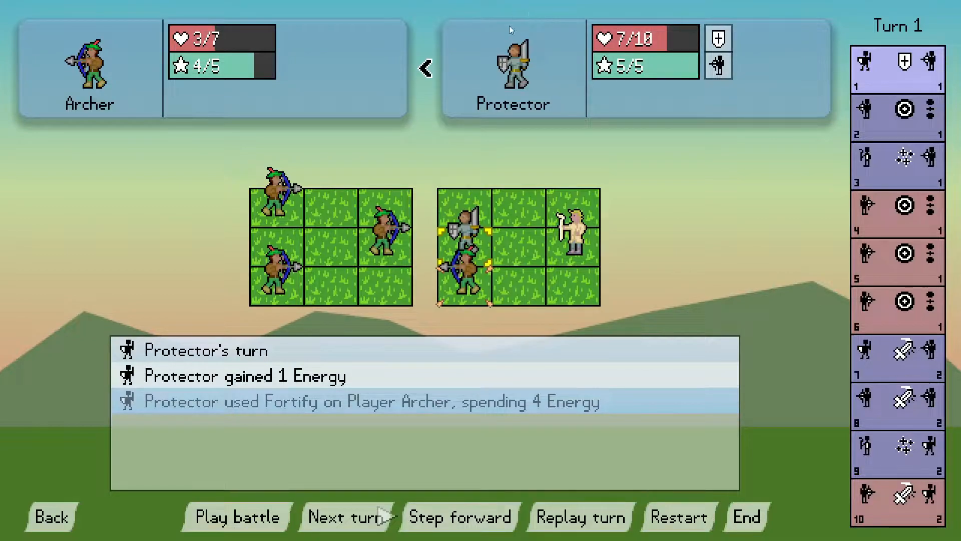
mouse_move(678, 489)
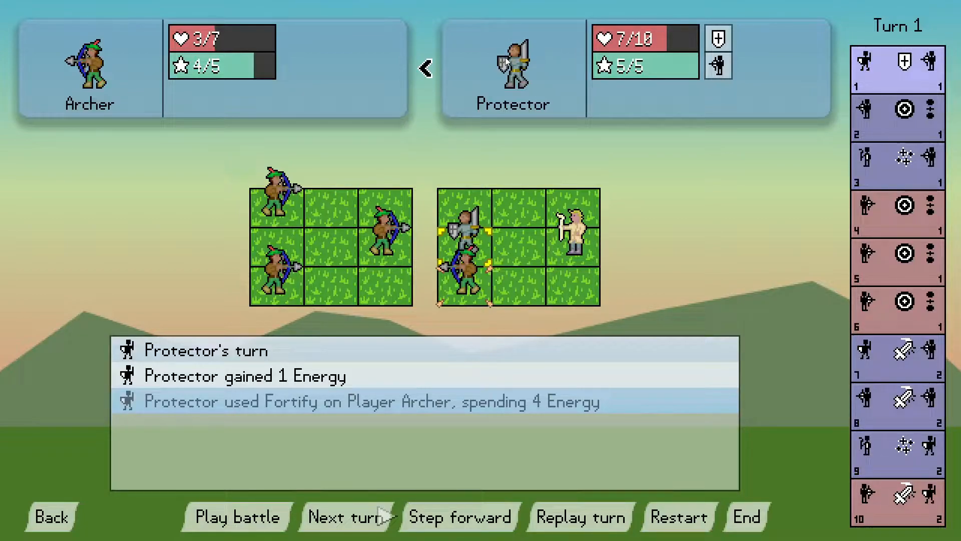
mouse_move(622, 151)
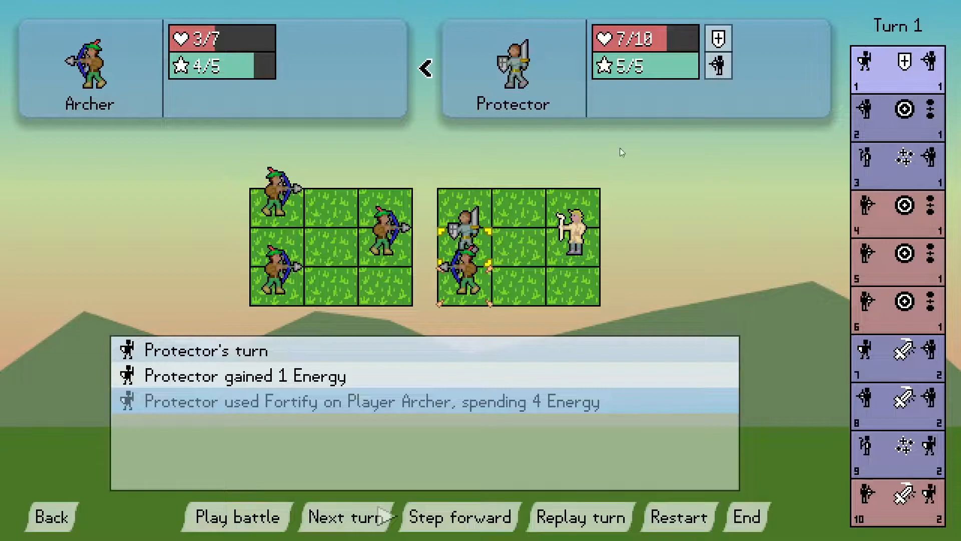
left_click(462, 517)
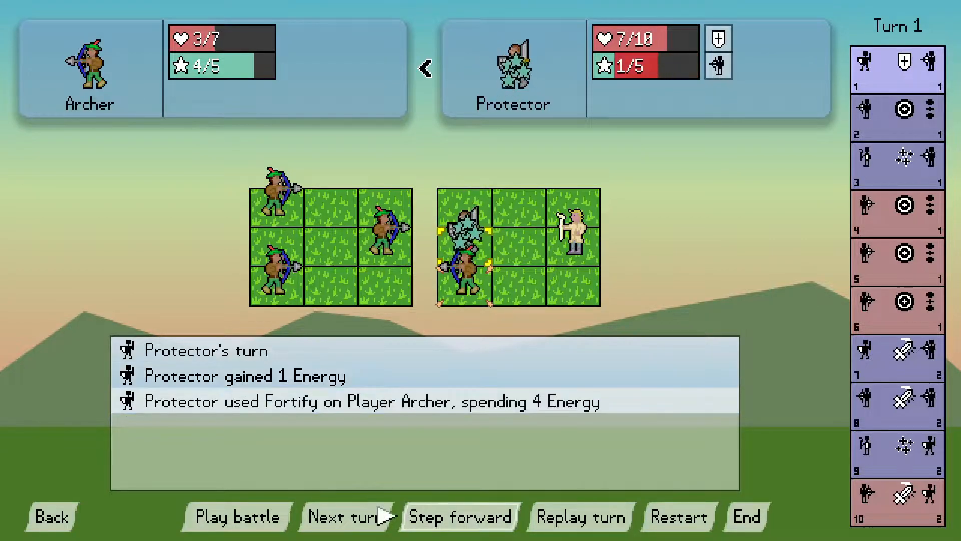
left_click(460, 517)
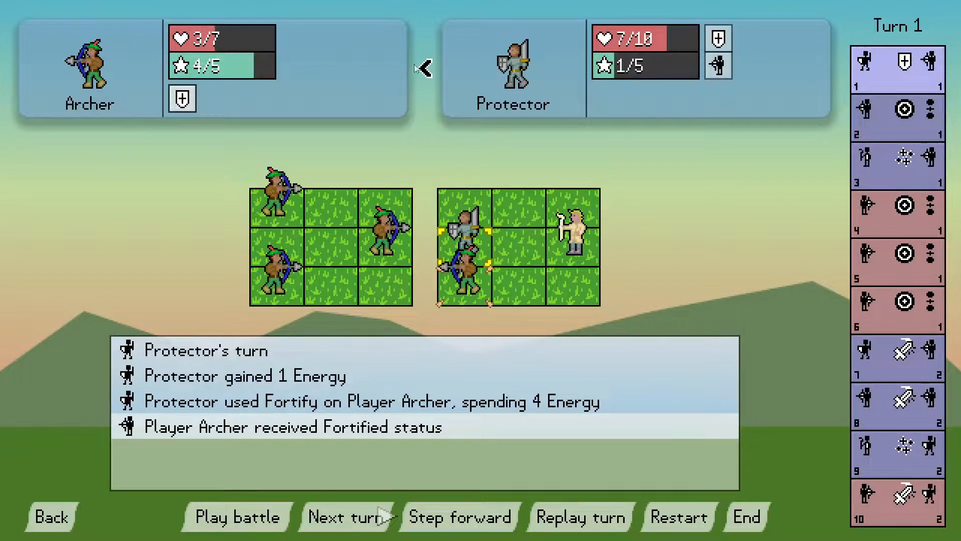
left_click(351, 517)
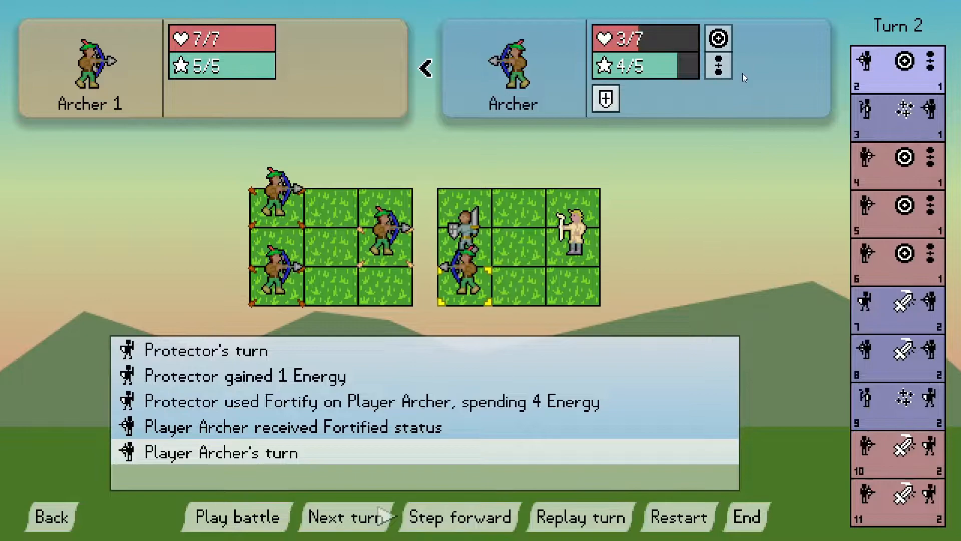
mouse_move(664, 66)
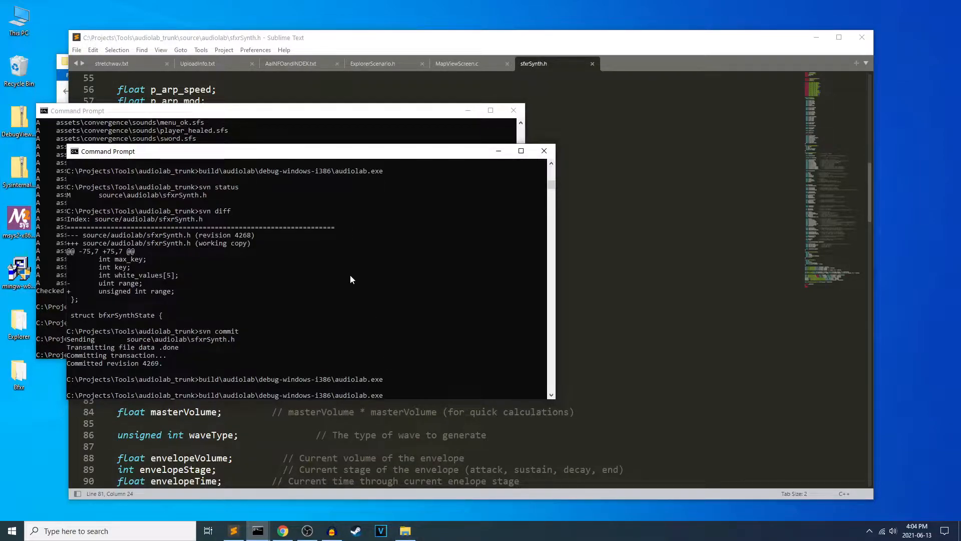
mouse_move(353, 275)
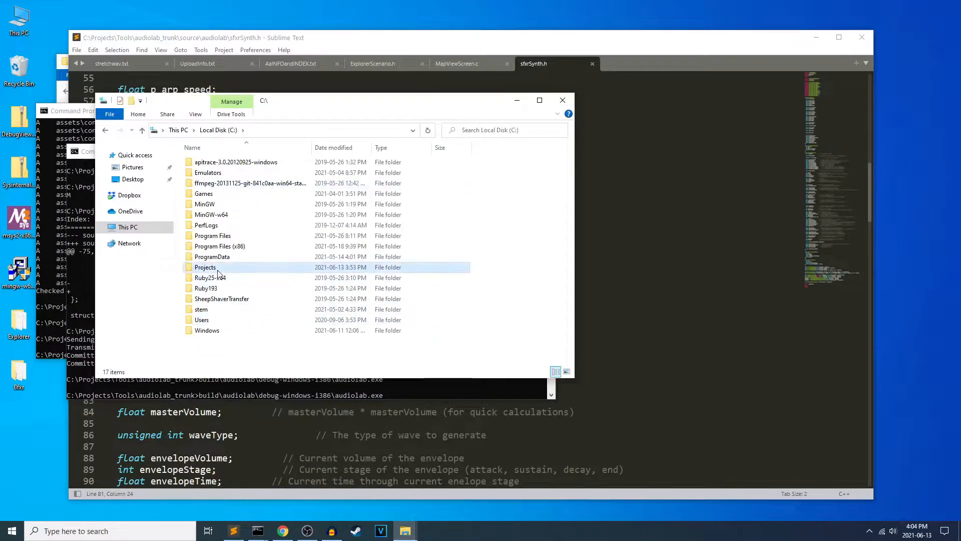
Browse Projects\foresightfight_trunk\assets\audio, scrolling the list, then reach the desktop Bfxr folder
double_click(206, 267)
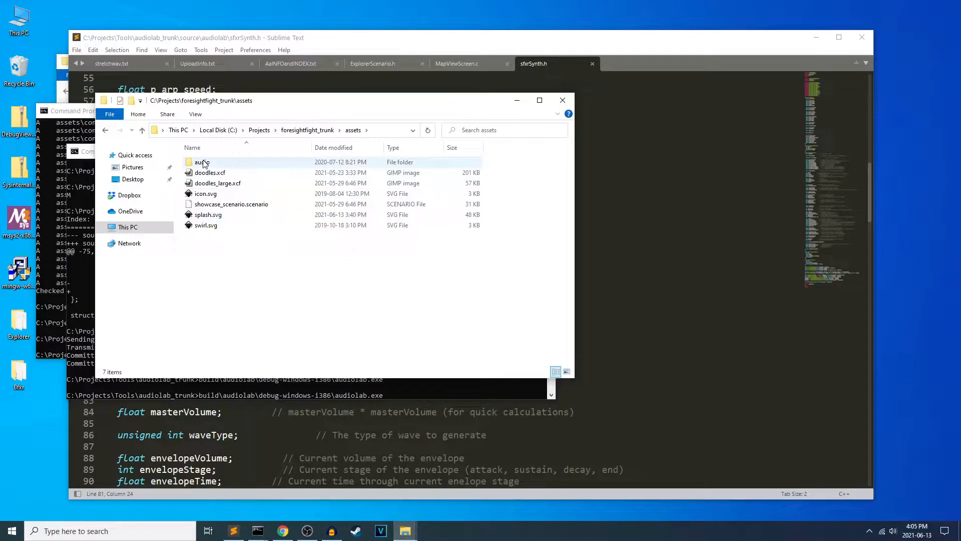
double_click(199, 162)
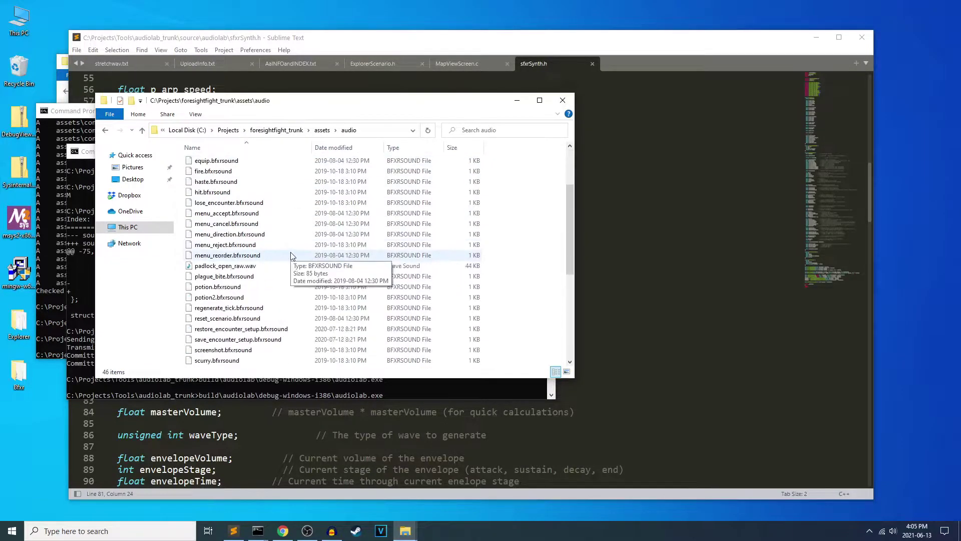
scroll("down", 3)
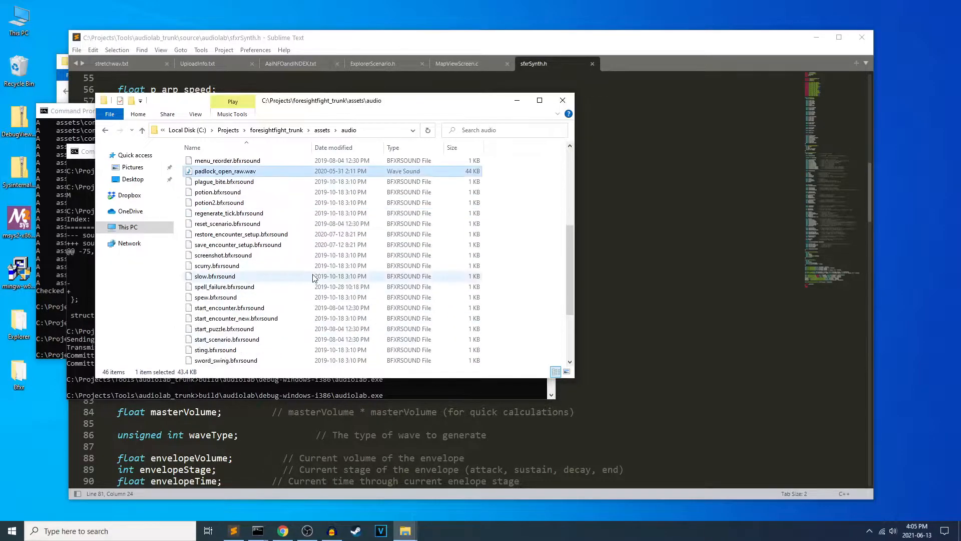
scroll("down", 3)
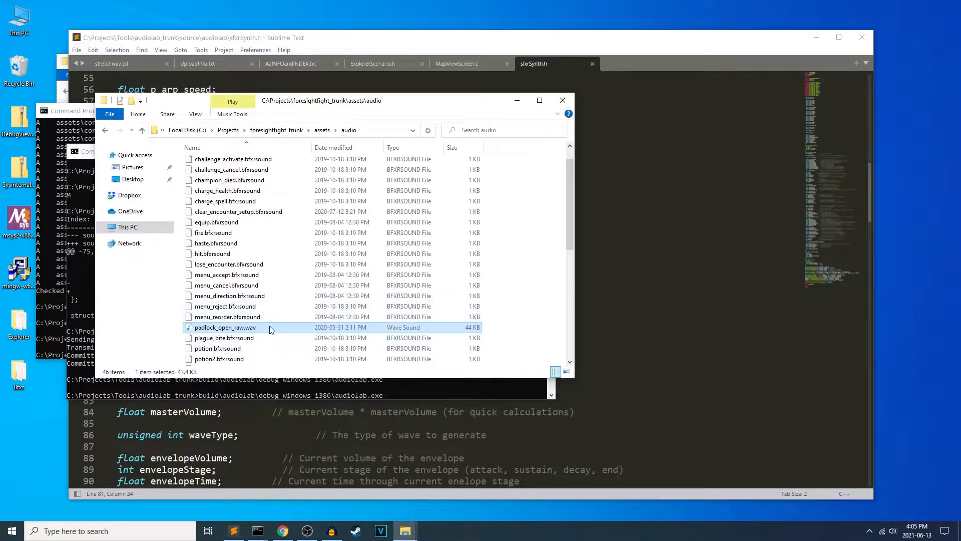
mouse_move(456, 301)
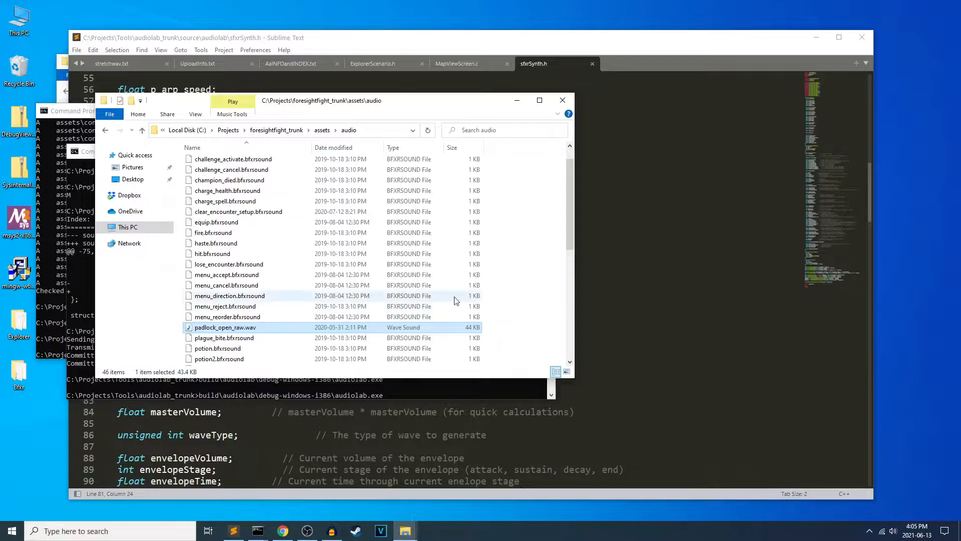
scroll("down", 3)
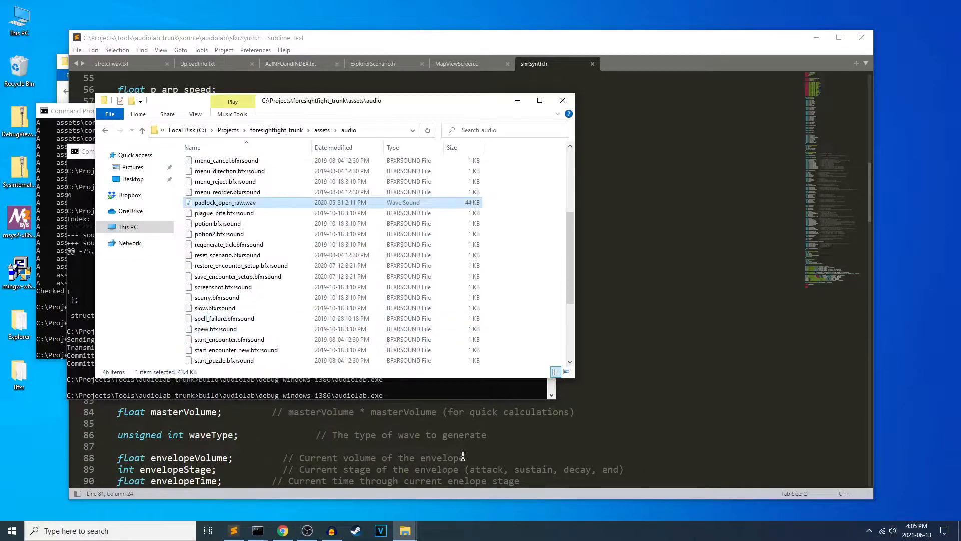
scroll("down", 3)
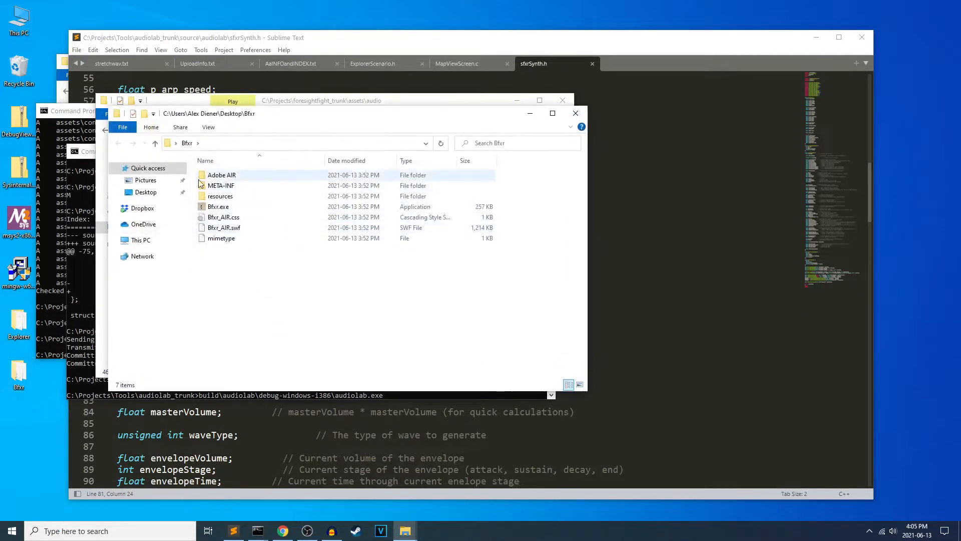
Launch Bfxr.exe and load a .bfxrsound file from the audio folder
left_click(217, 206)
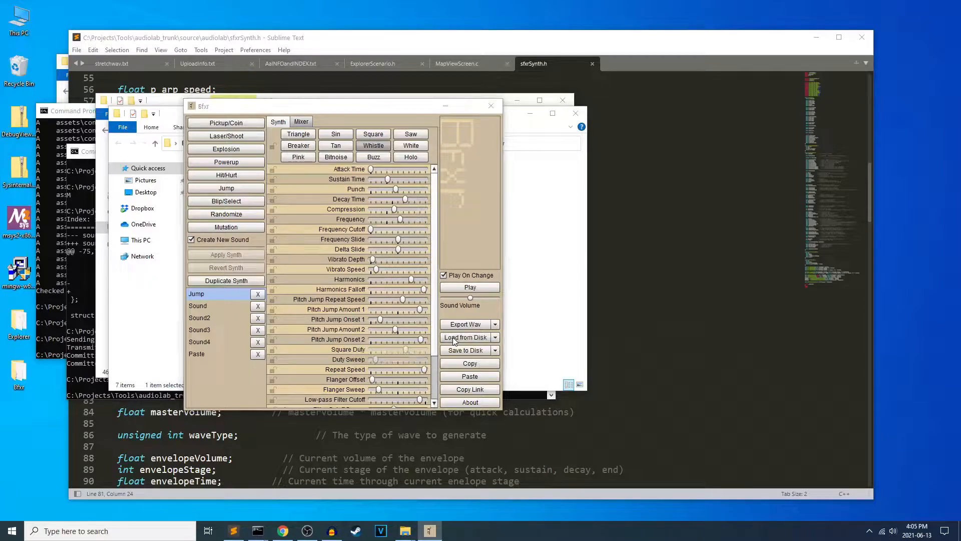
left_click(465, 337)
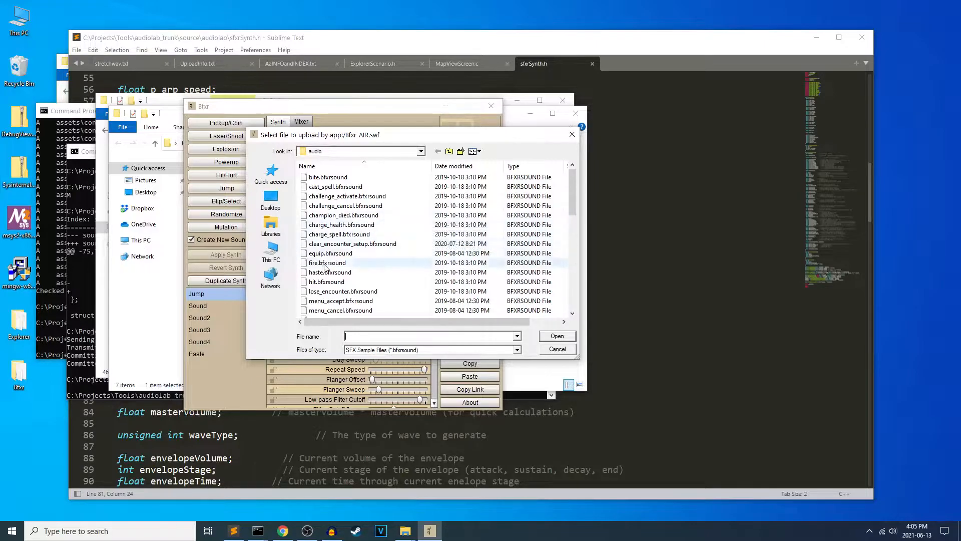
left_click(557, 335)
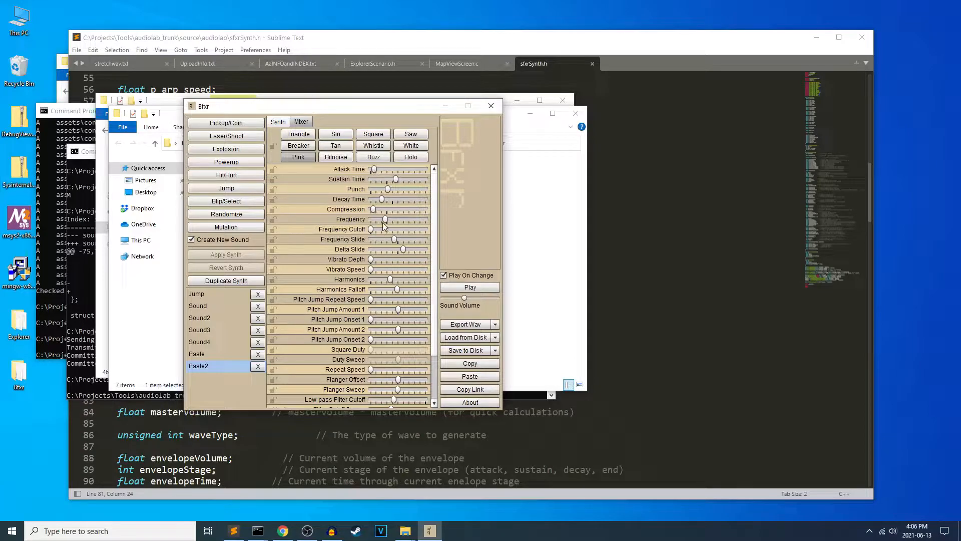
Drag the Paste2 slide and harmonics sliders to new values
left_click_drag(385, 219, 399, 219)
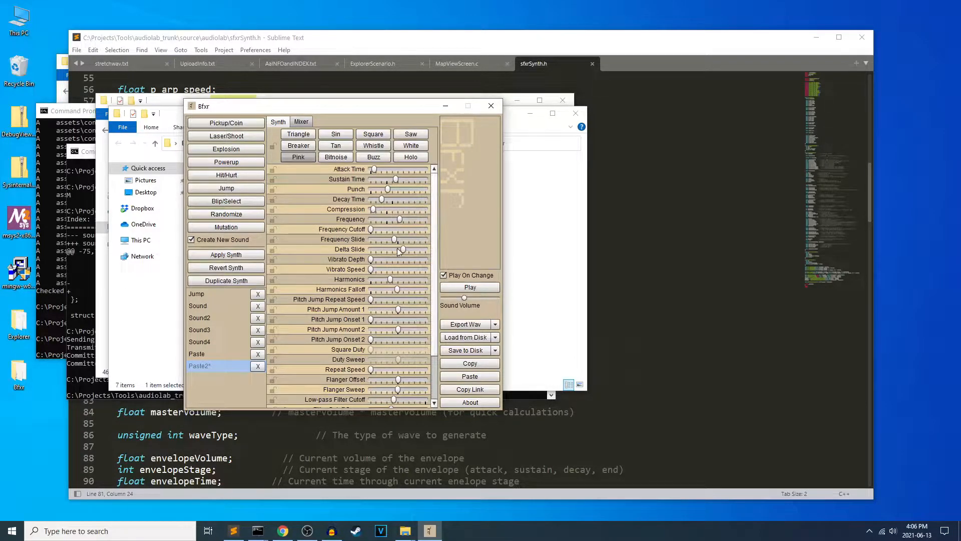
left_click_drag(398, 239, 389, 240)
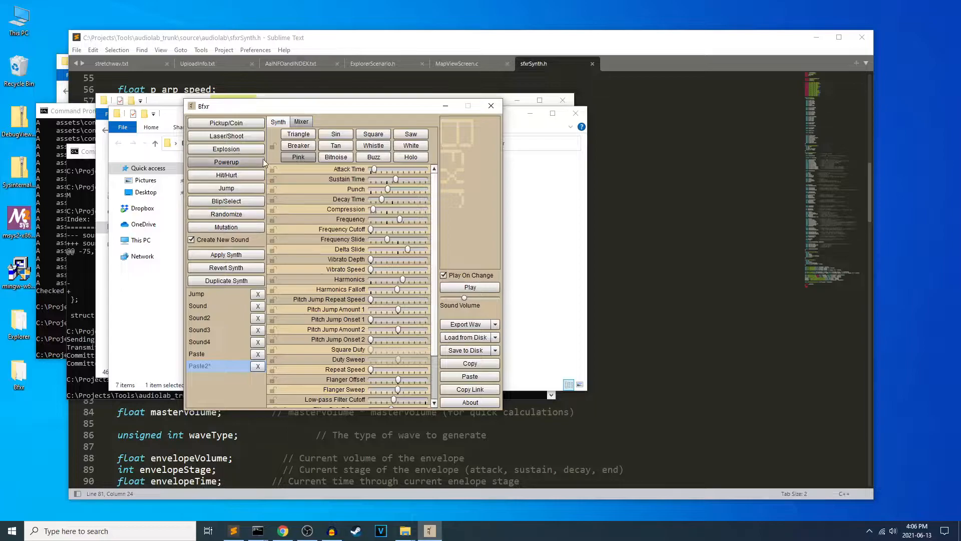
mouse_move(233, 123)
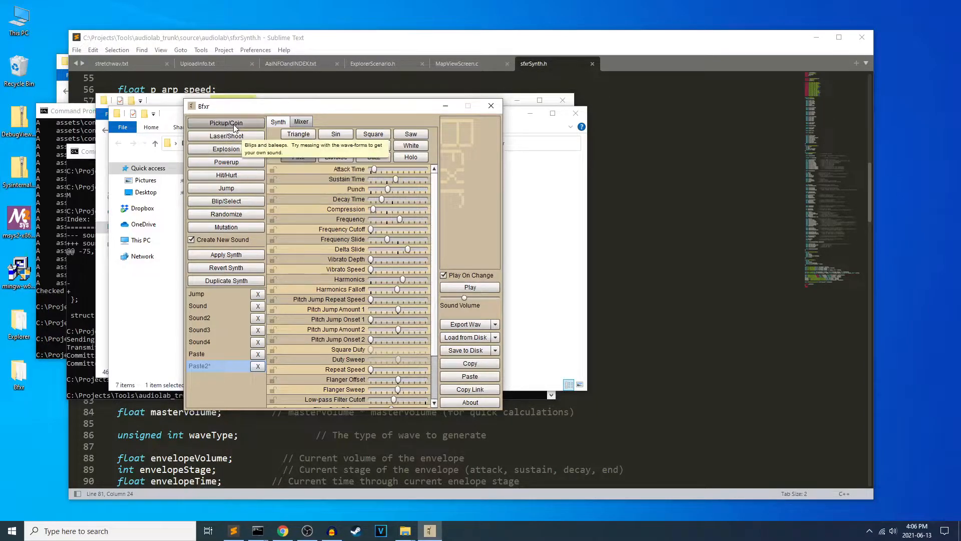
Generate a random Pickup/Coin preset sound
left_click(225, 122)
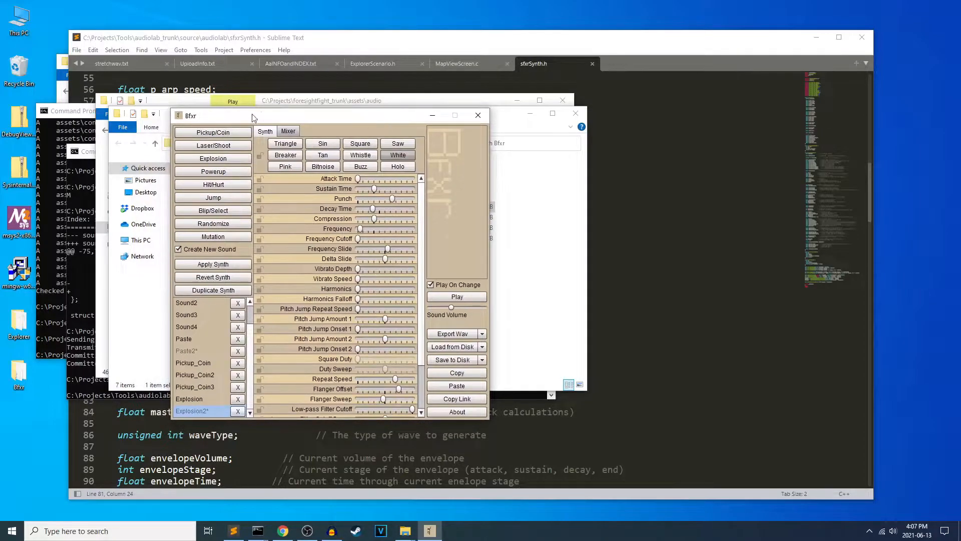
mouse_move(474, 233)
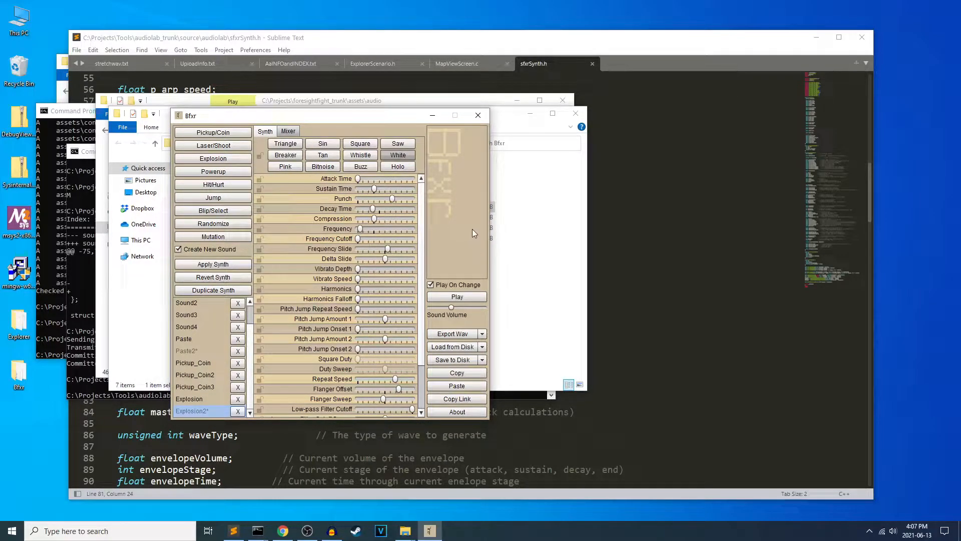
mouse_move(449, 184)
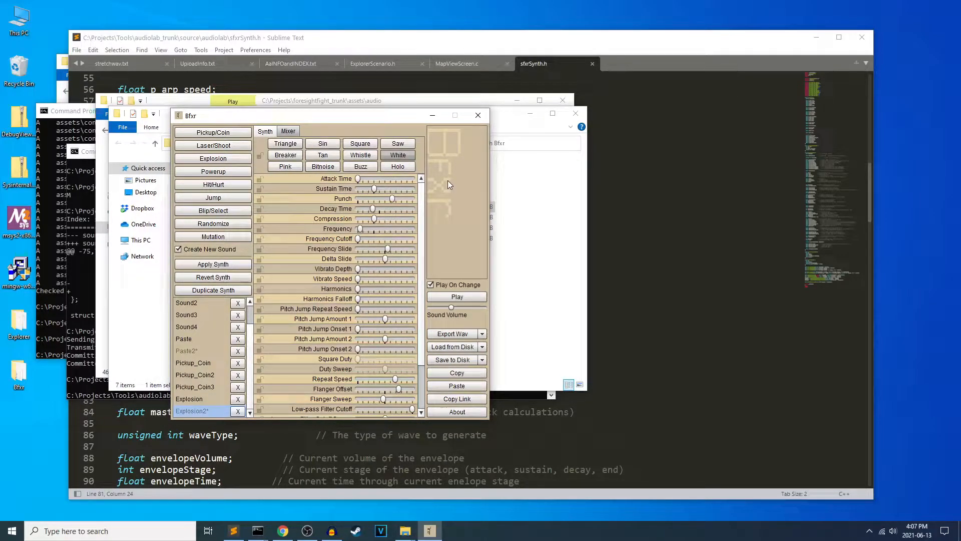
mouse_move(454, 192)
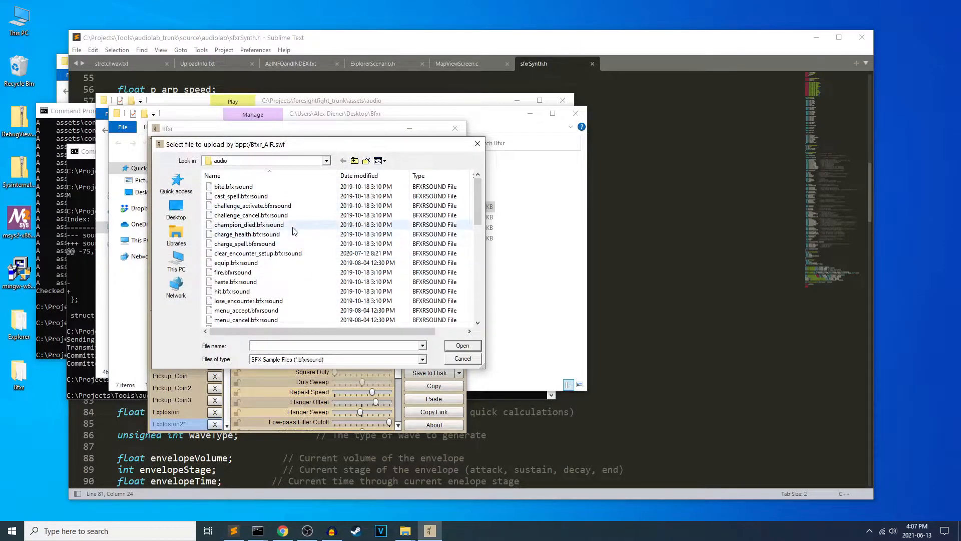
Load another sound as Paste3, then quit Bfxr, discarding unapplied changes
left_click(462, 358)
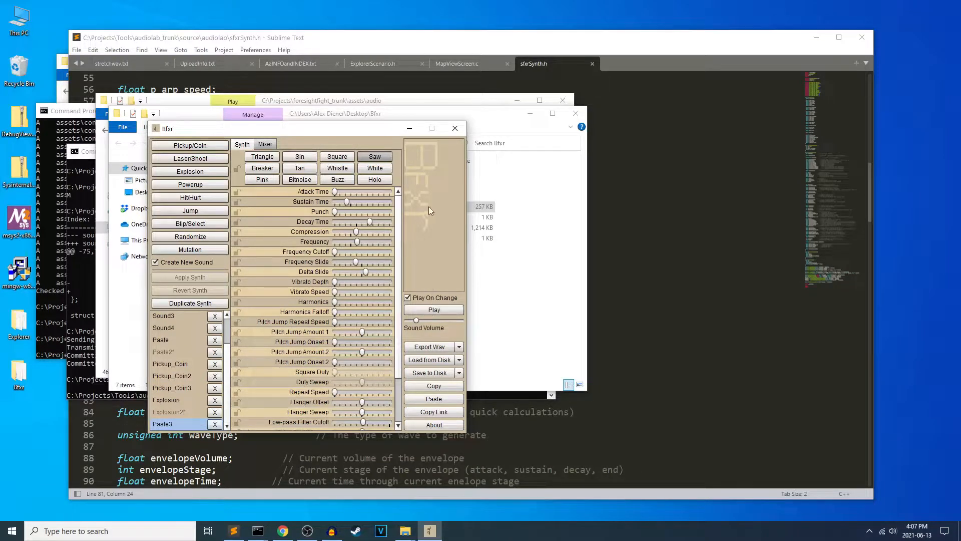
mouse_move(456, 129)
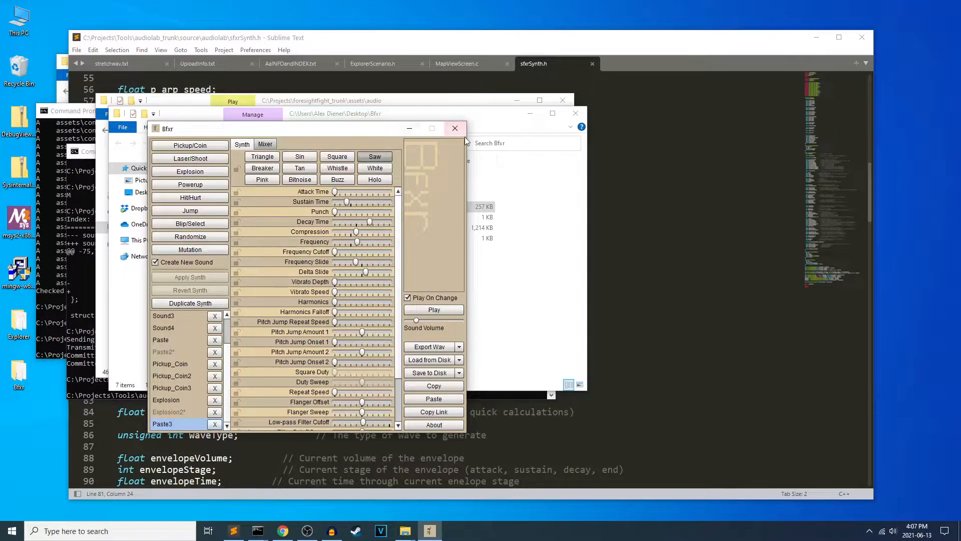
left_click(455, 129)
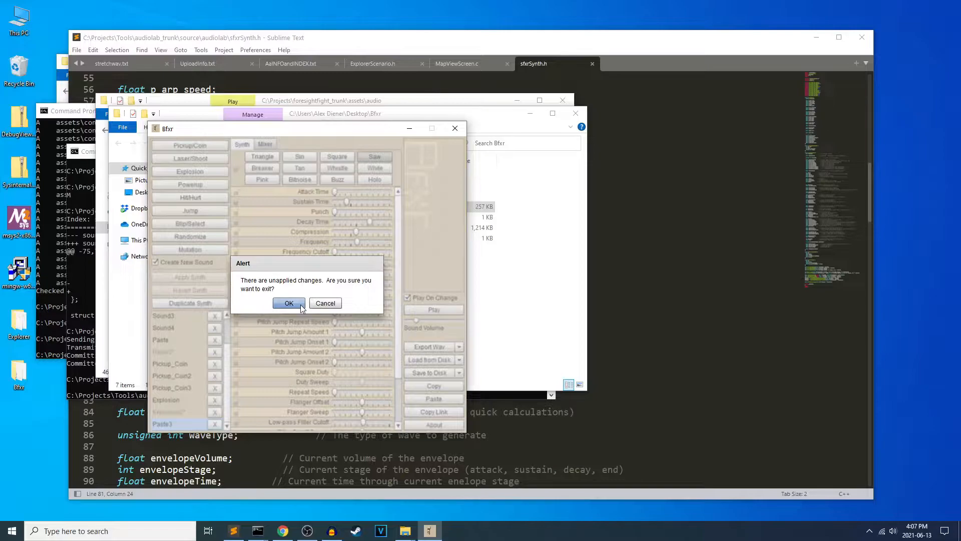
left_click(289, 303)
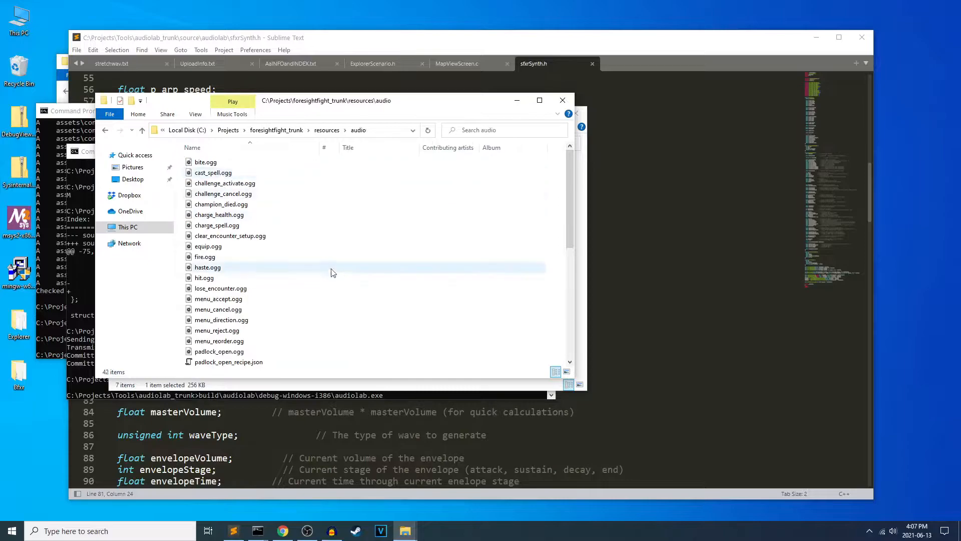
Browse the resources\audio .ogg files, then select Bfxr.exe in the Bfxr folder
left_click(225, 183)
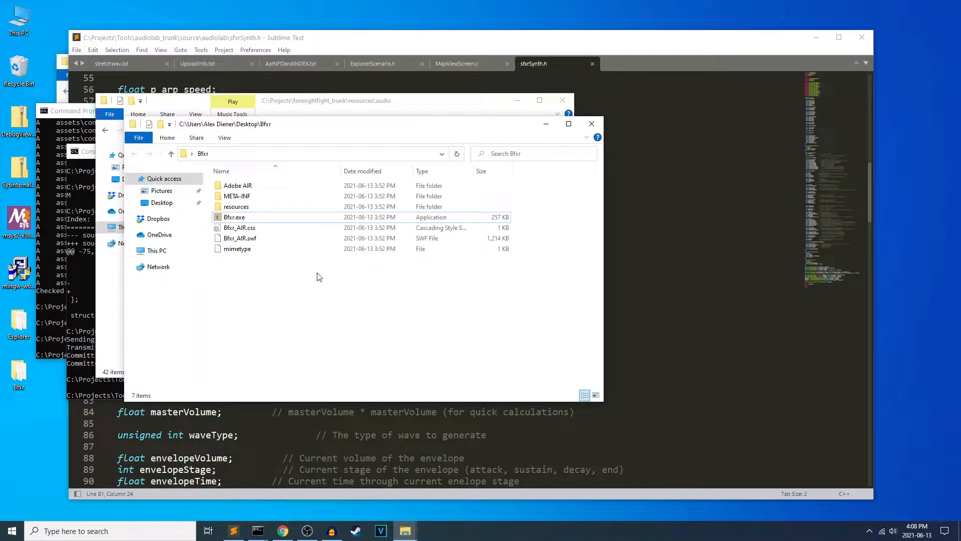
mouse_move(298, 283)
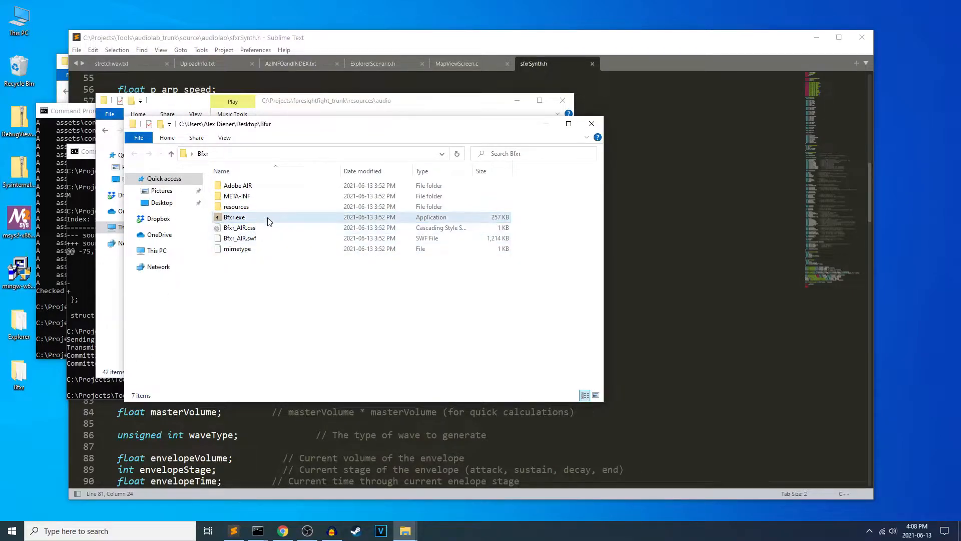
left_click(234, 217)
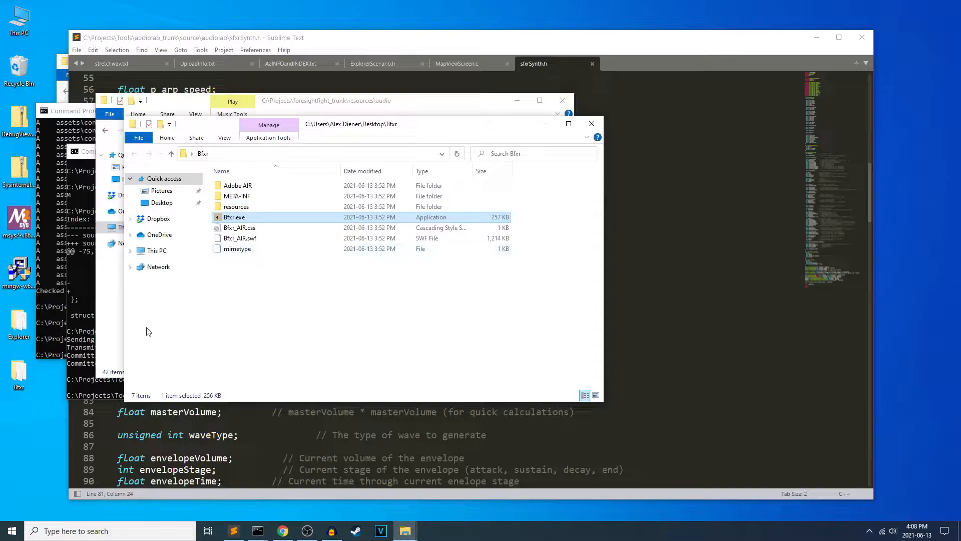
mouse_move(90, 315)
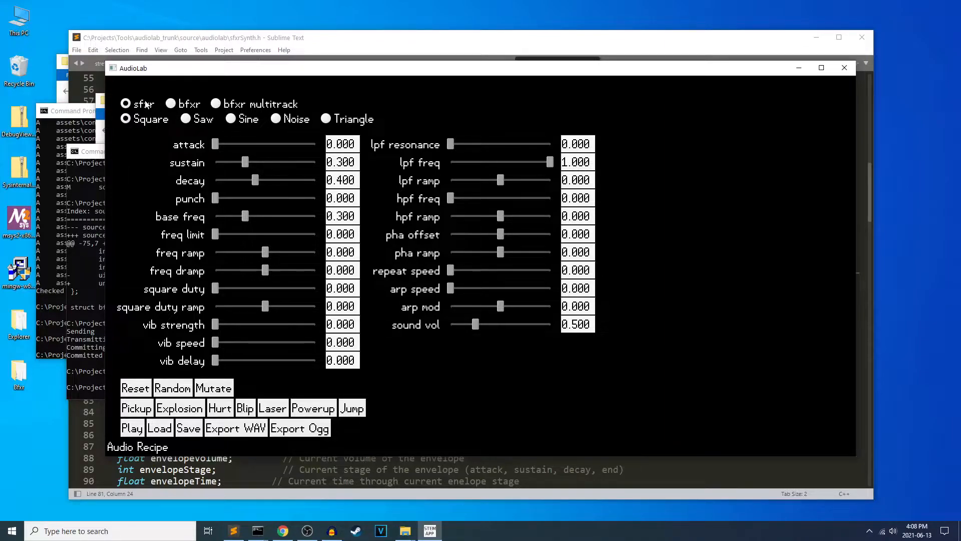
mouse_move(187, 140)
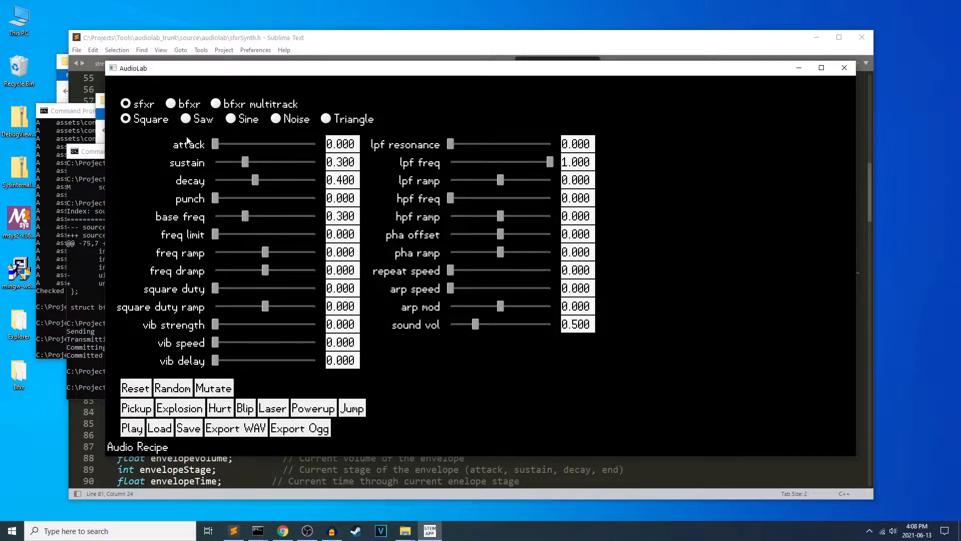
mouse_move(294, 175)
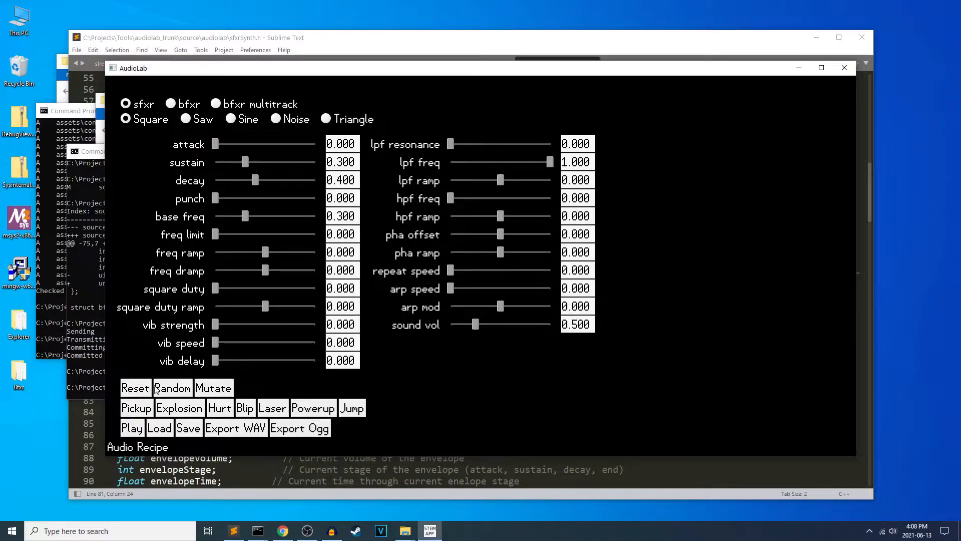
Generate a preset sound, then Reset to square wave with default parameters
left_click(172, 388)
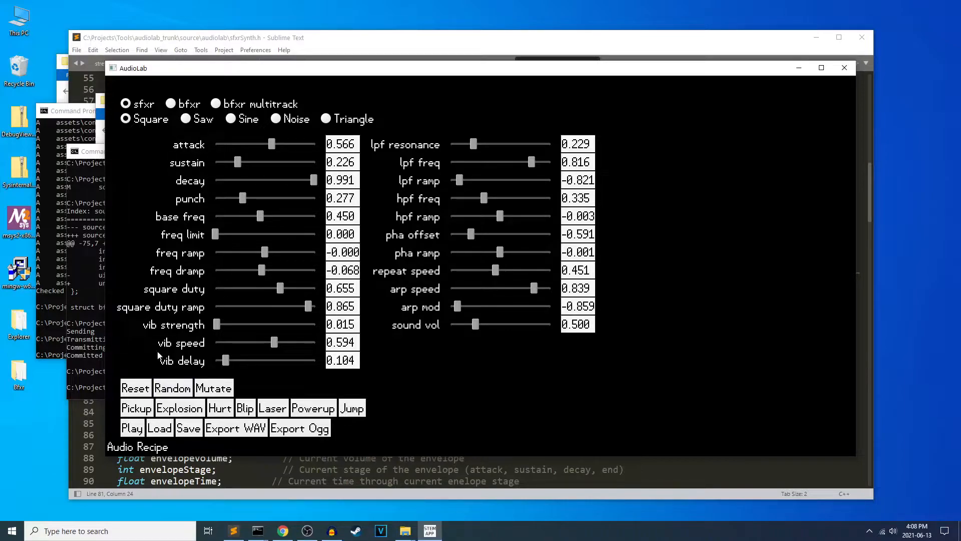
mouse_move(185, 405)
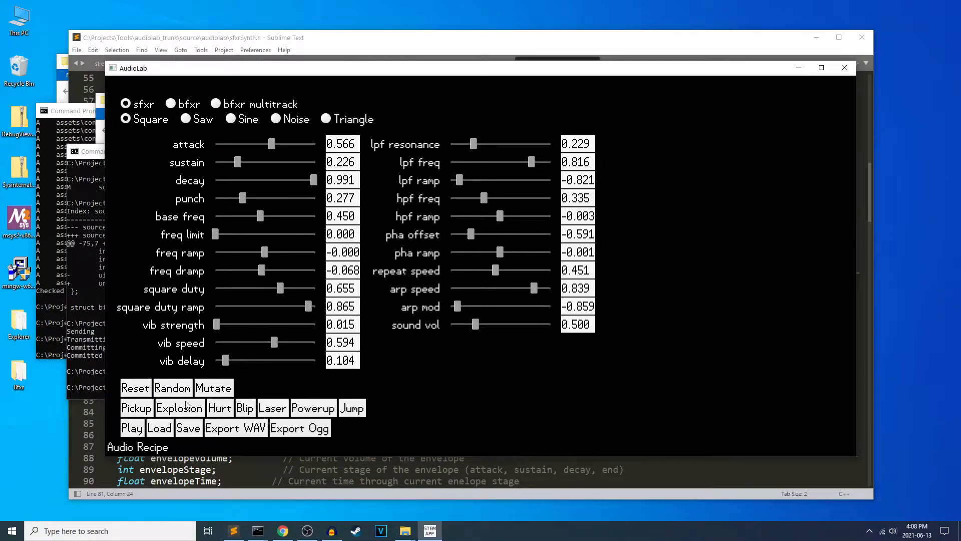
left_click(135, 387)
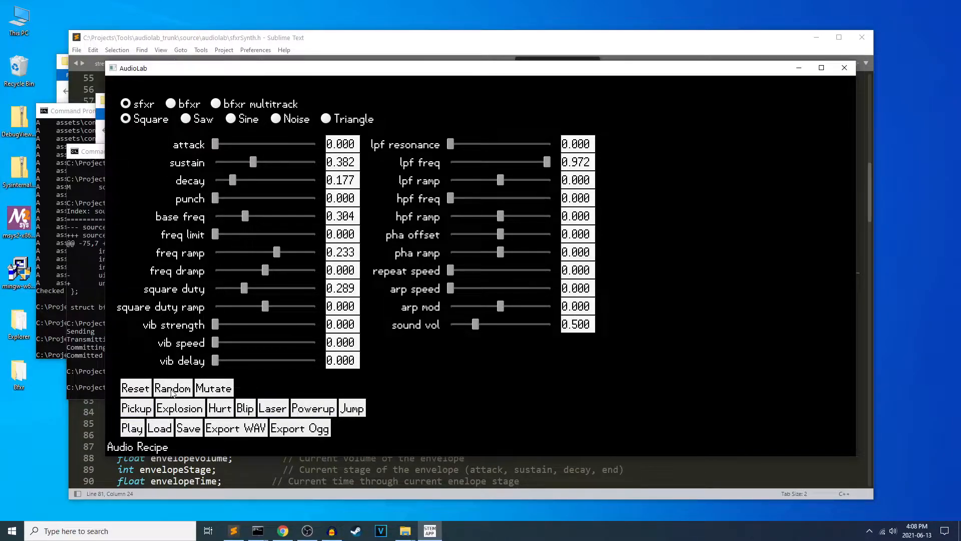
left_click(173, 387)
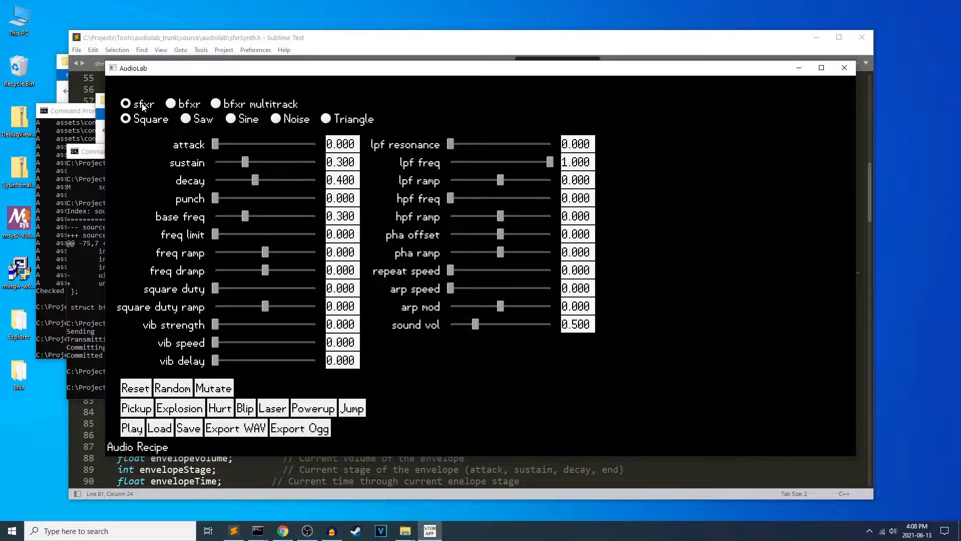
mouse_move(508, 234)
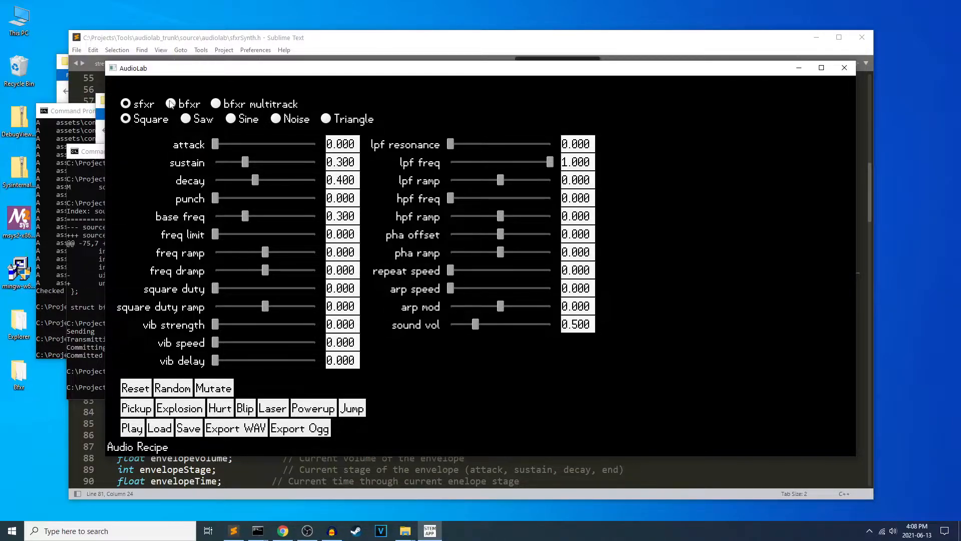
Switch to bfxr mode and compare Sine, Triangle and Saw waves, ending on Square
left_click(171, 103)
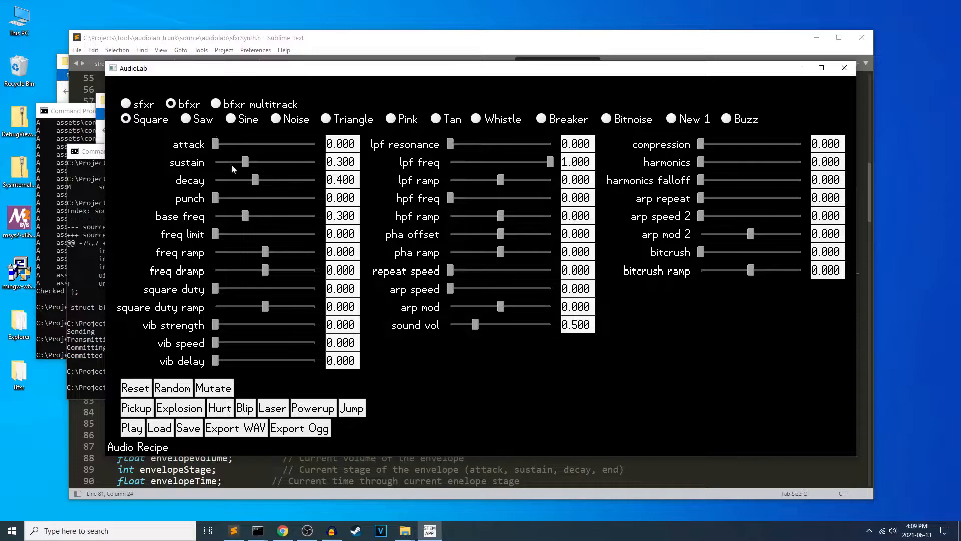
mouse_move(245, 240)
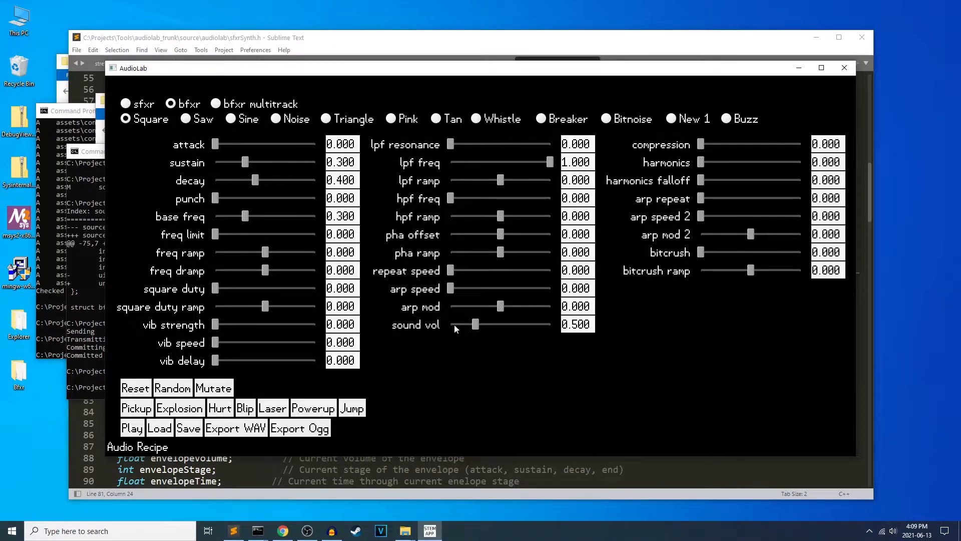
mouse_move(556, 335)
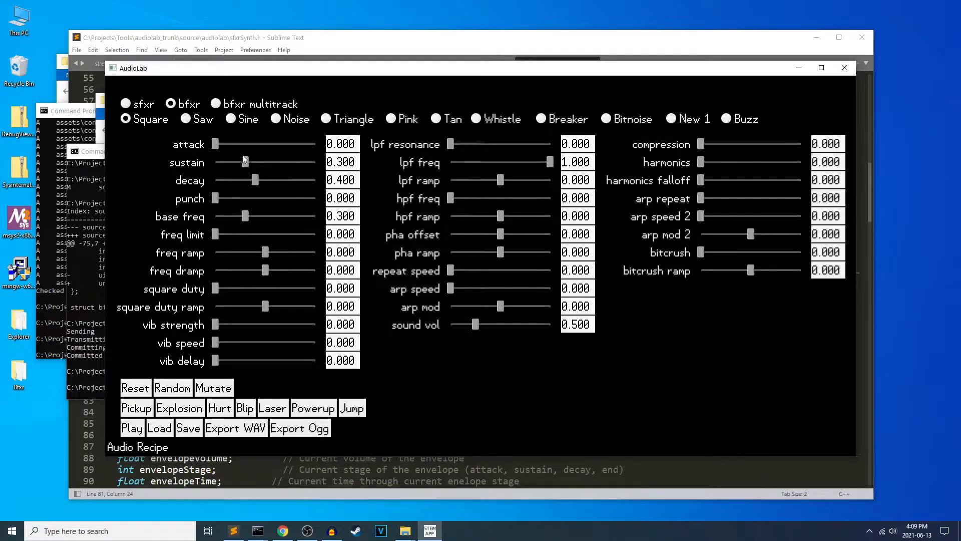
left_click(230, 118)
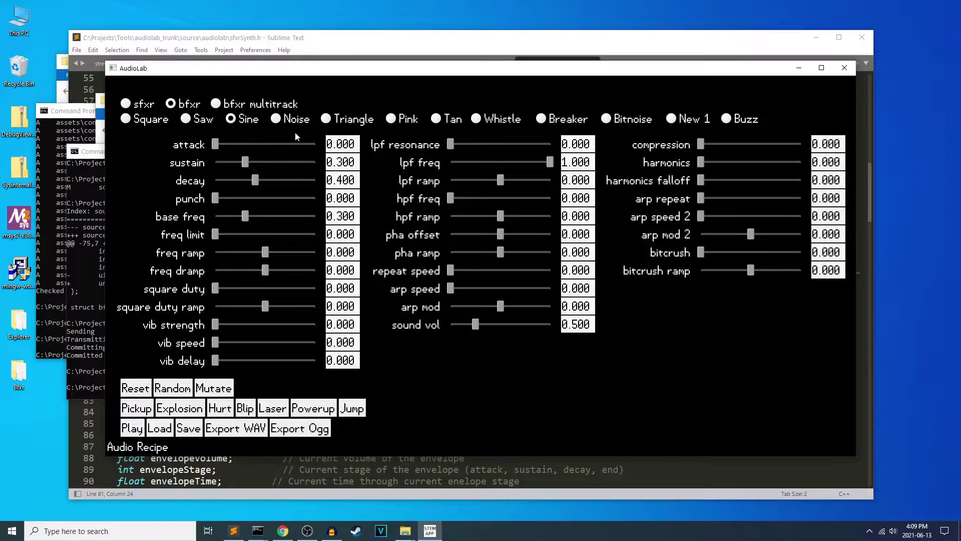
left_click(324, 118)
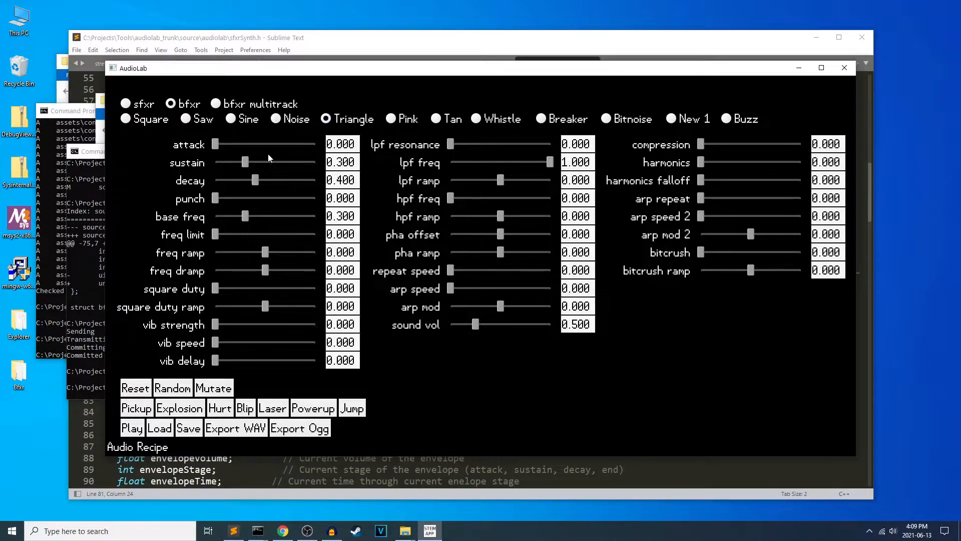
left_click(185, 119)
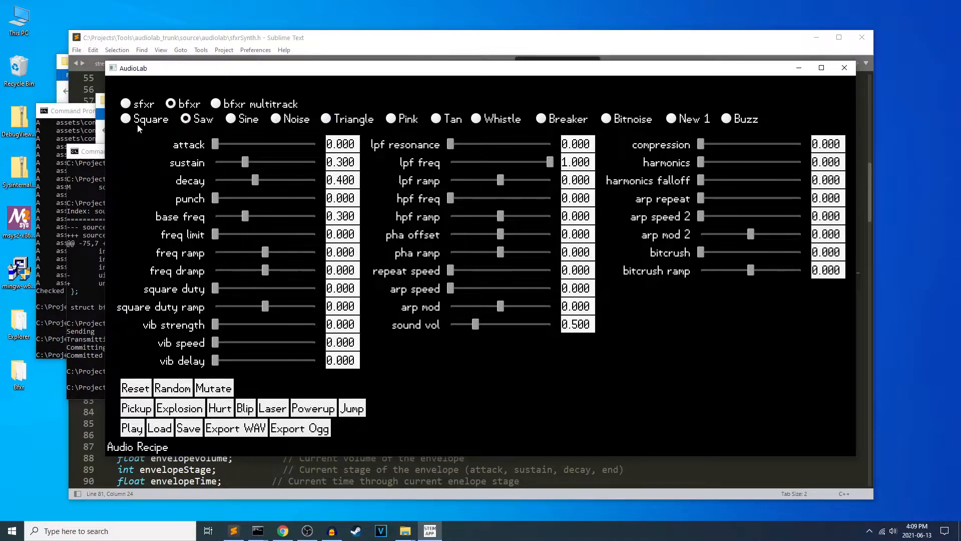
left_click(125, 119)
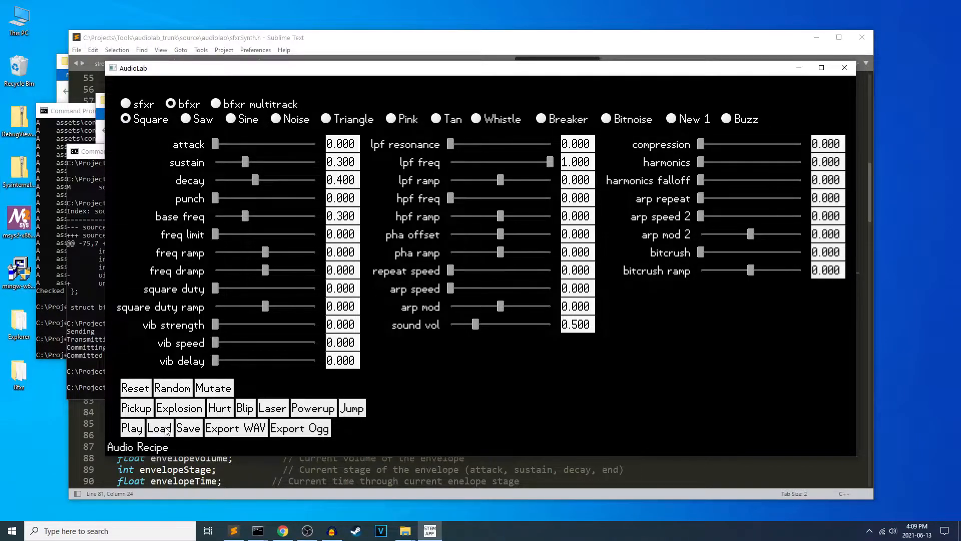
Load a saved sound and sweep freq dramp between 0.450 and -0.240
left_click(159, 427)
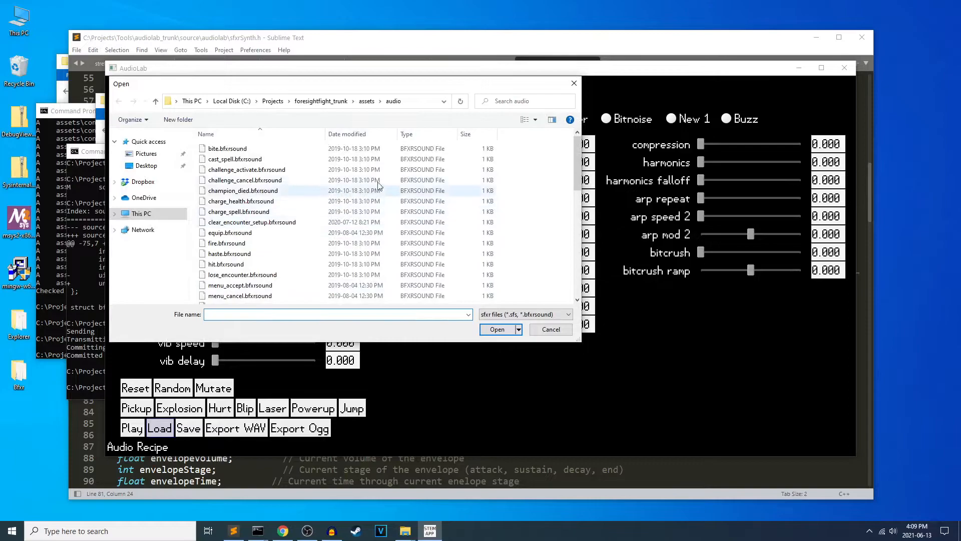
mouse_move(373, 183)
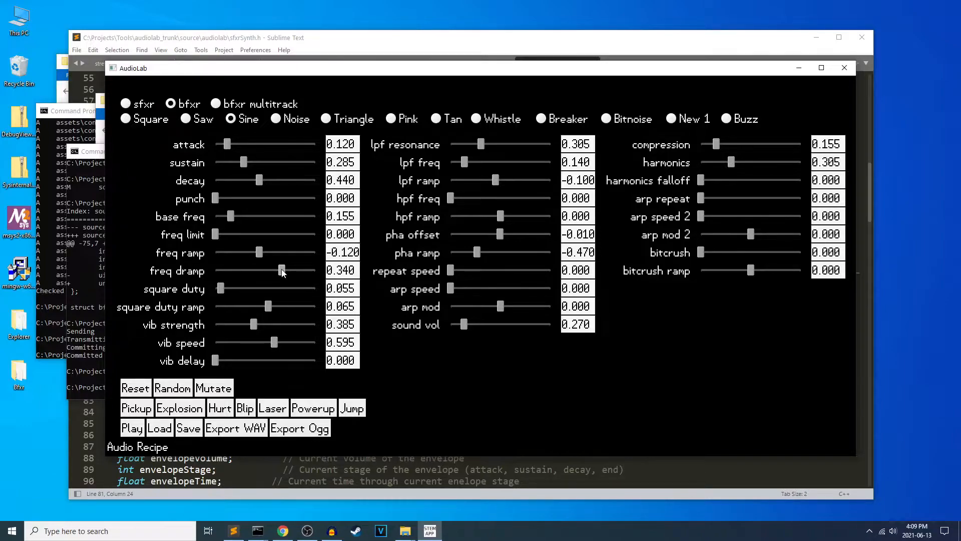
left_click_drag(281, 270, 288, 270)
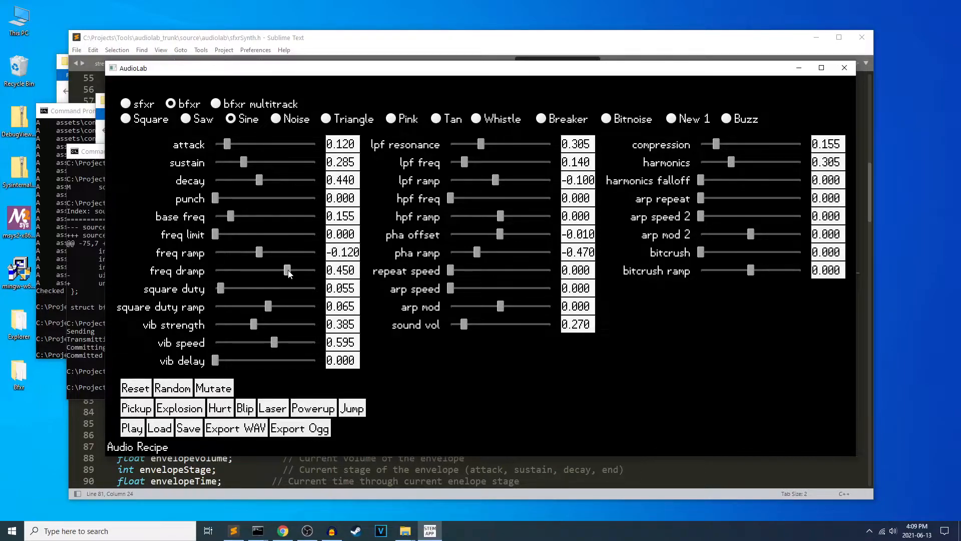
left_click_drag(289, 270, 285, 270)
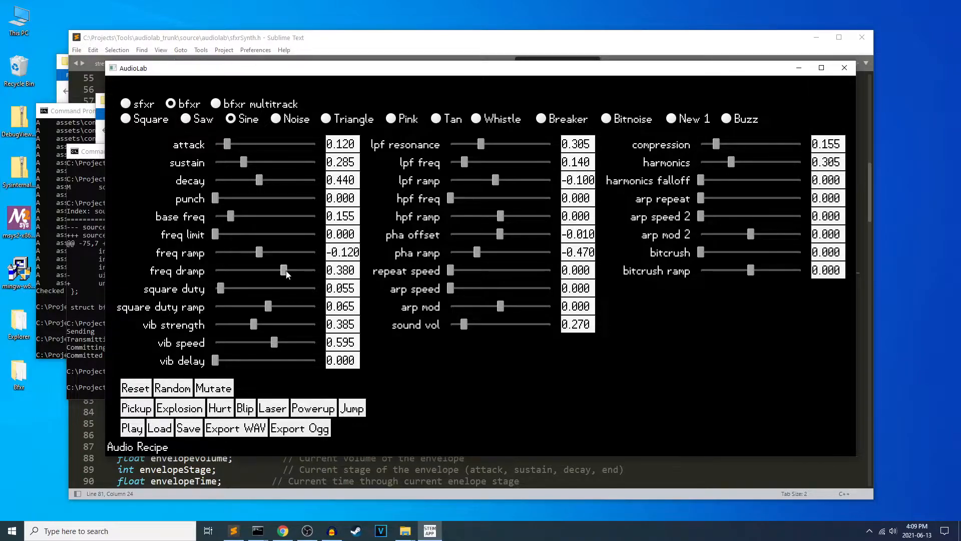
left_click_drag(282, 270, 260, 270)
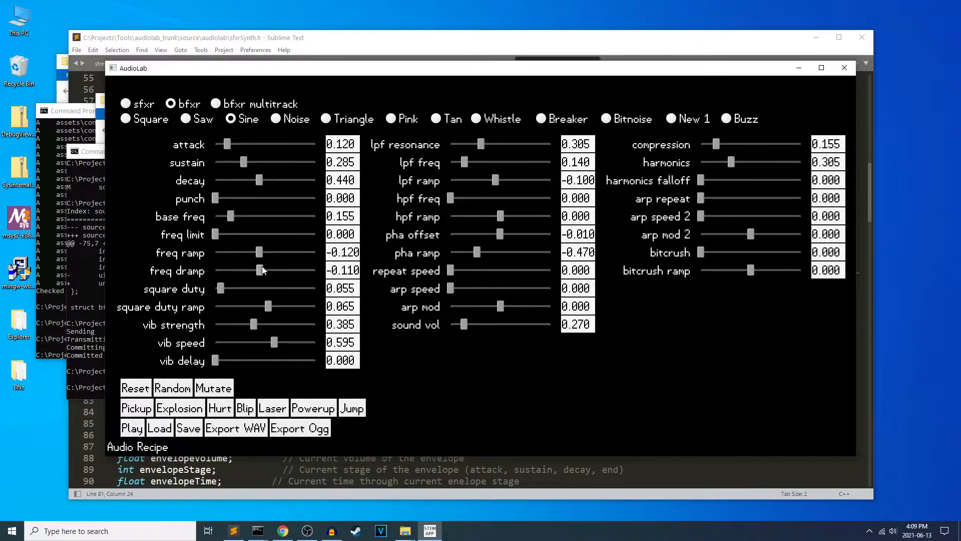
left_click_drag(260, 270, 251, 271)
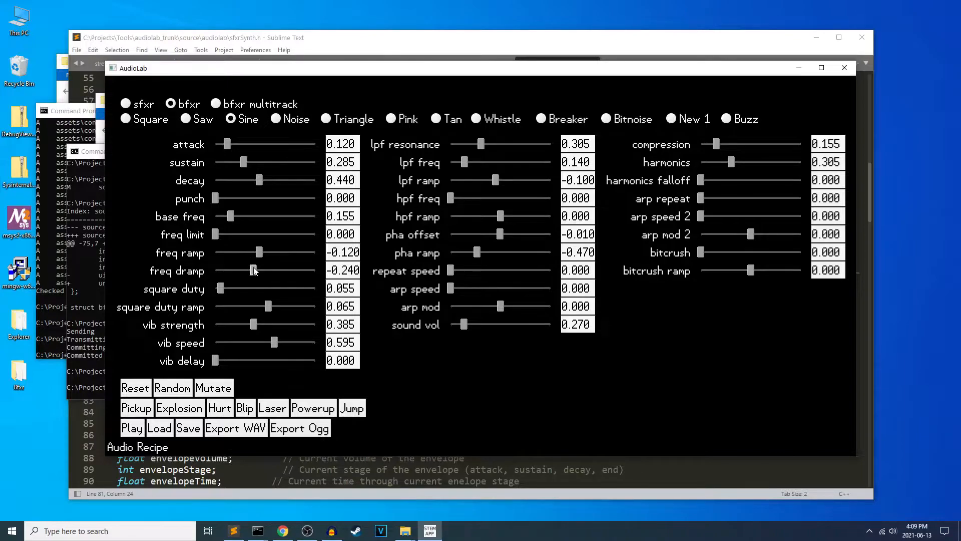
Settle freq dramp at 0.370 and bring up the Load file browser again
left_click_drag(251, 271, 257, 271)
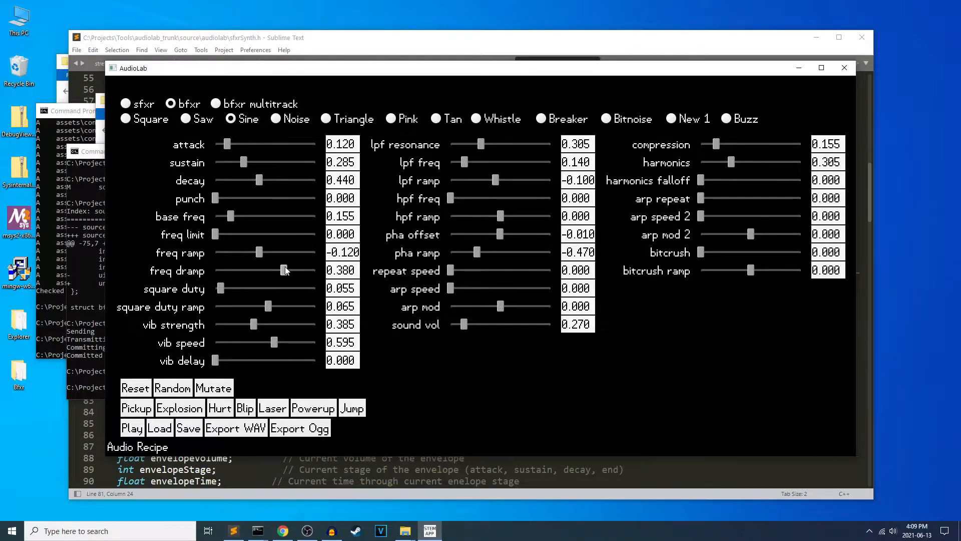
left_click_drag(282, 270, 287, 271)
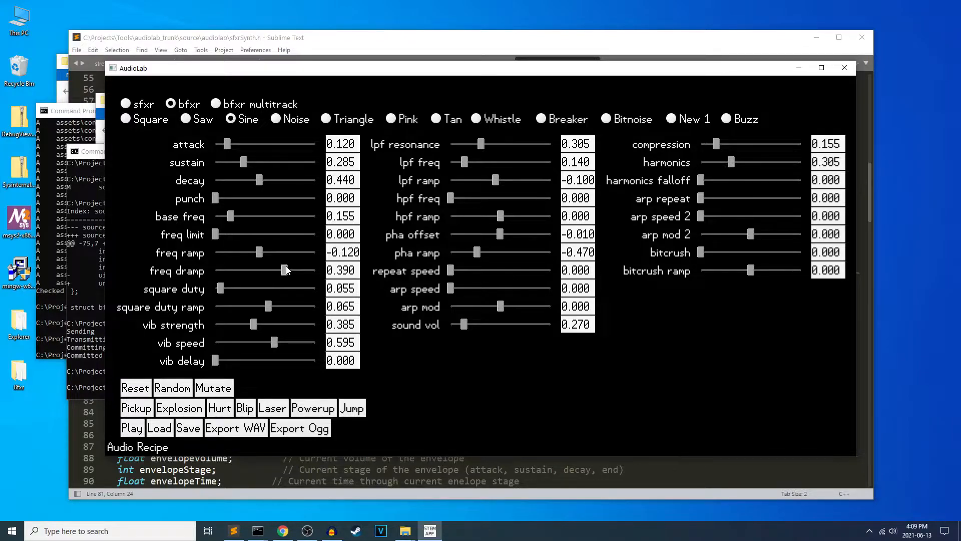
left_click_drag(284, 270, 282, 270)
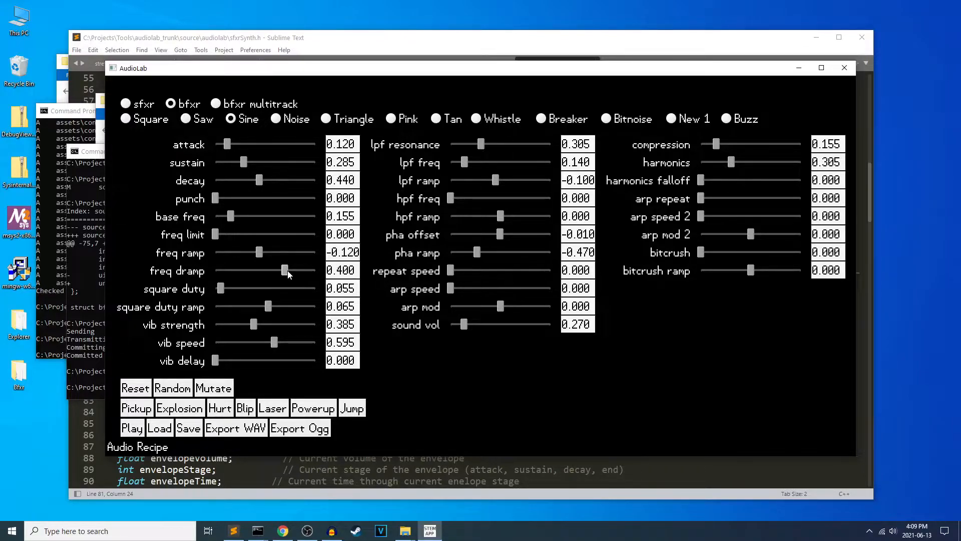
left_click_drag(285, 270, 282, 270)
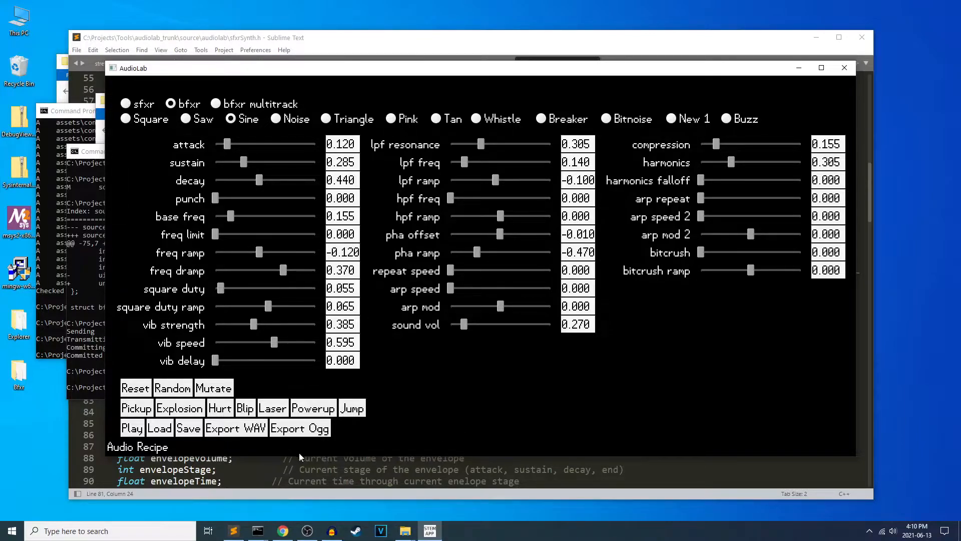
left_click(159, 427)
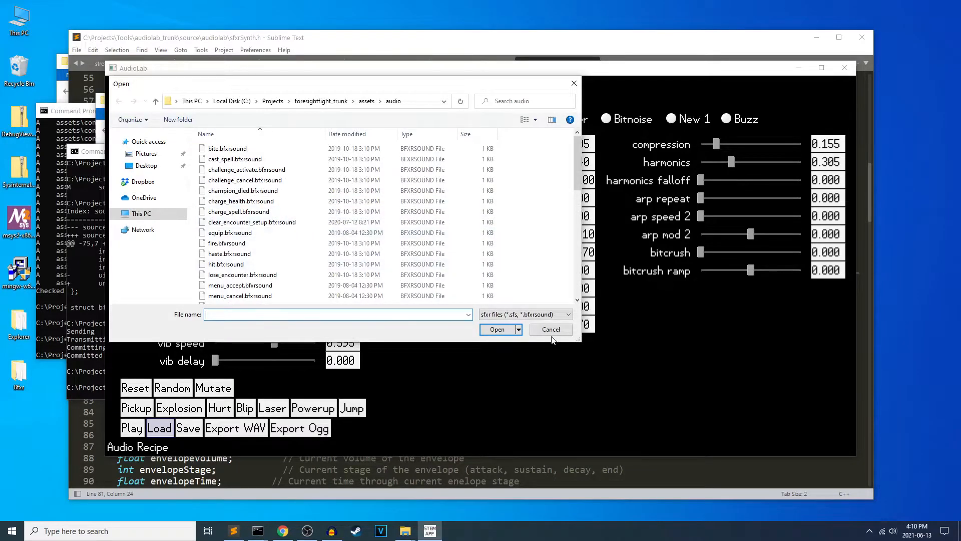
Cancel AudioLab's Open dialog and load cast_spell.bfxrsound into Bfxr from disk
left_click(550, 330)
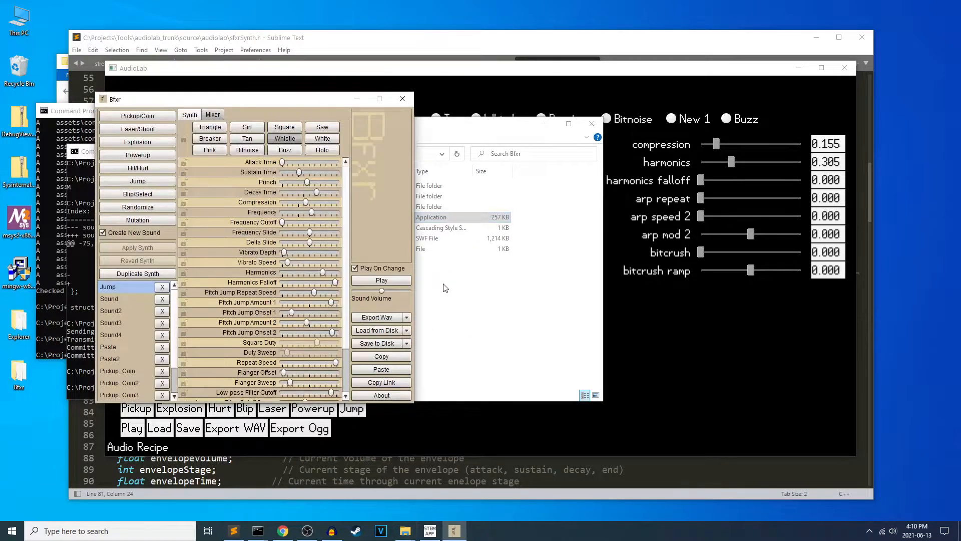
left_click(376, 330)
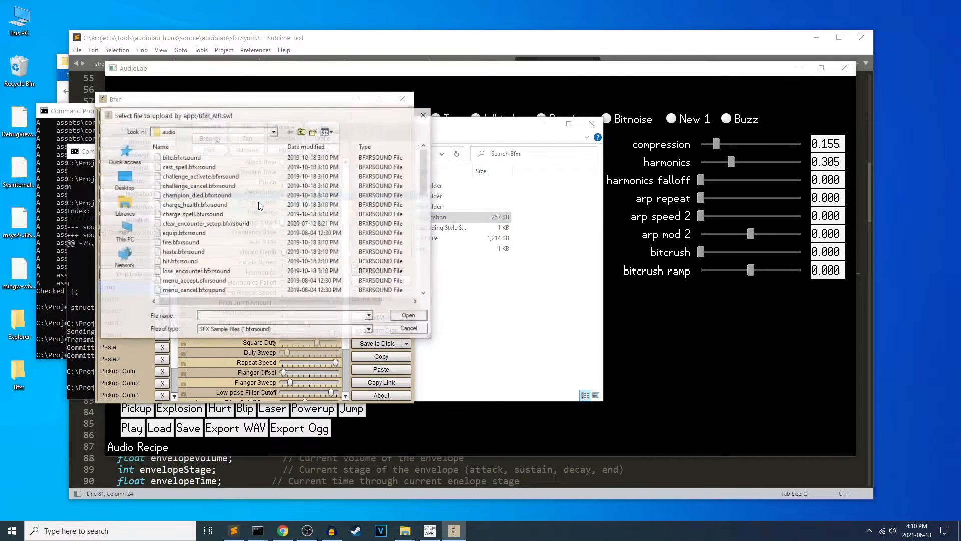
left_click(188, 166)
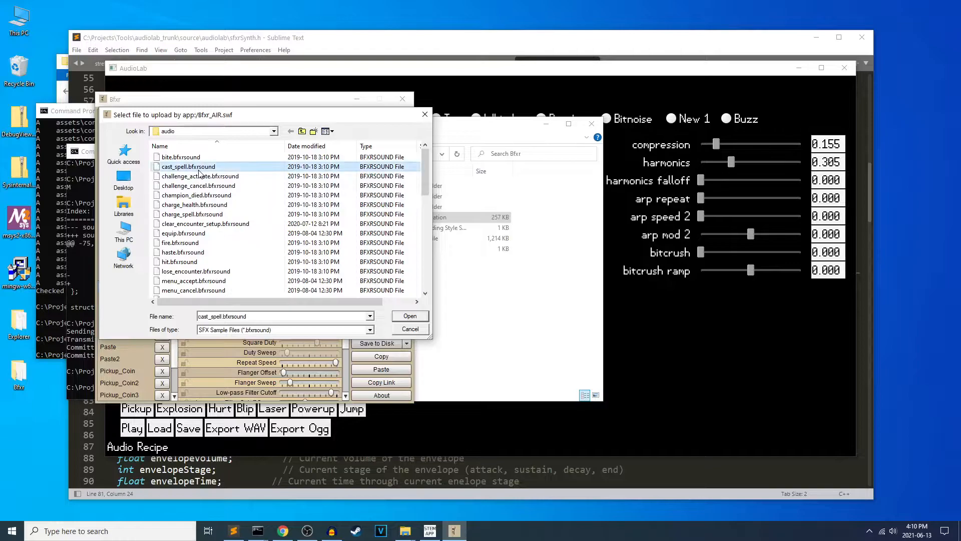
left_click(410, 329)
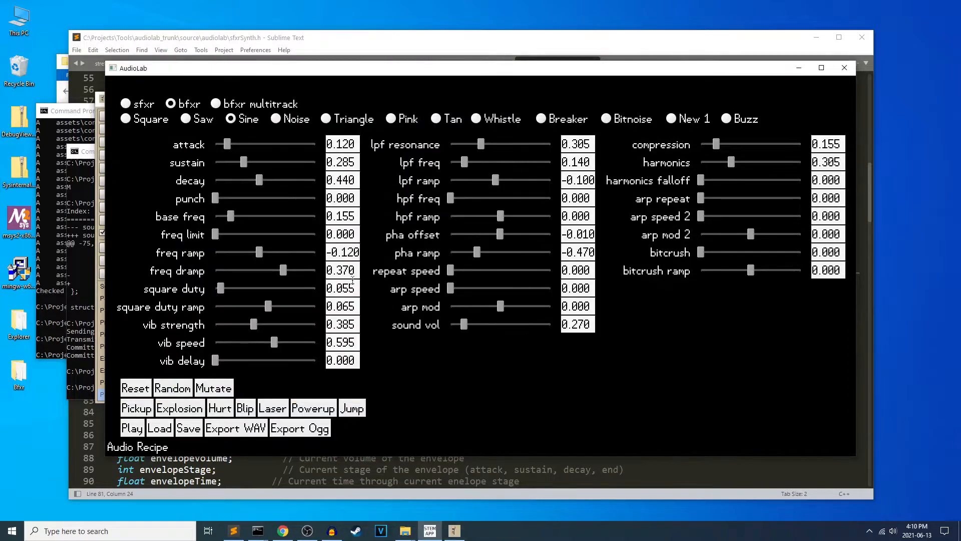
mouse_move(282, 278)
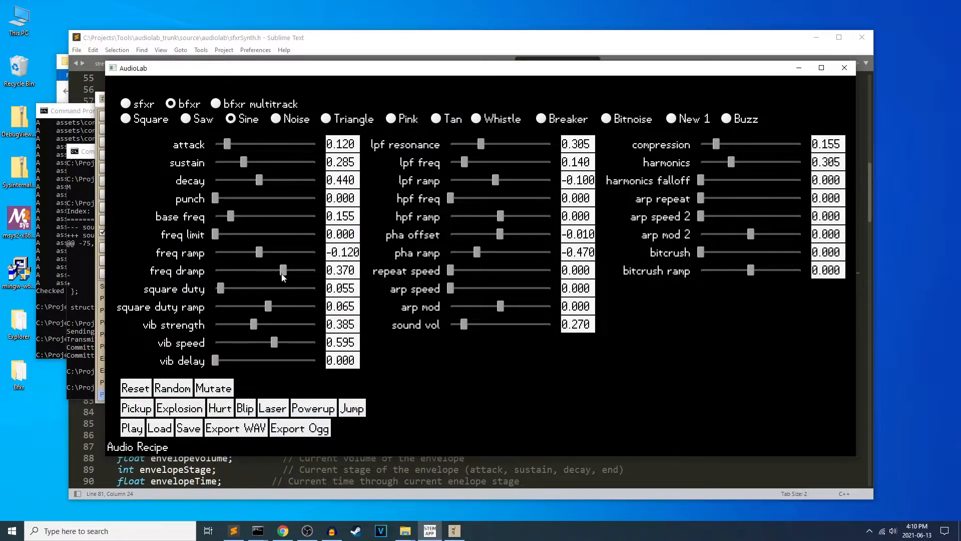
Lower freq dramp to 0.200 and load a saved sound from the audio folder
left_click_drag(282, 271, 275, 270)
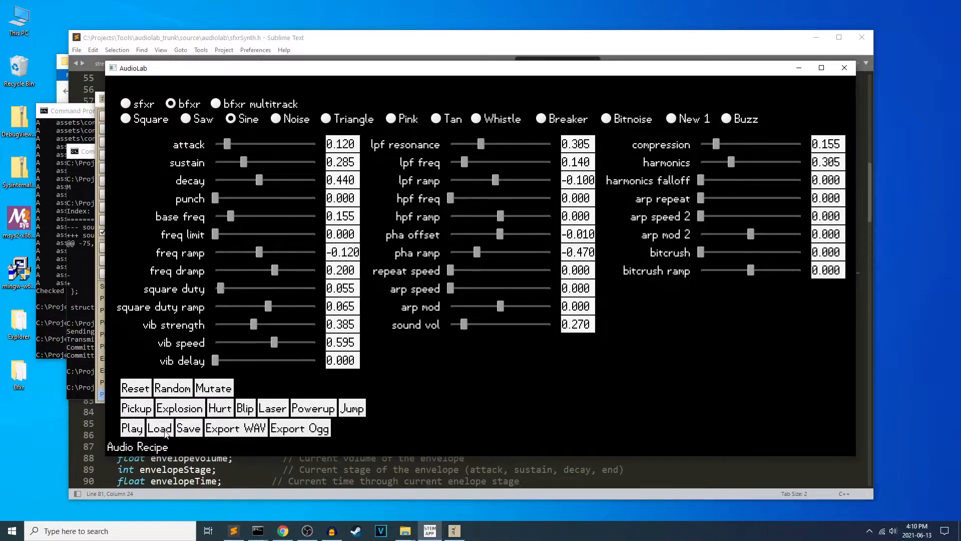
left_click(160, 428)
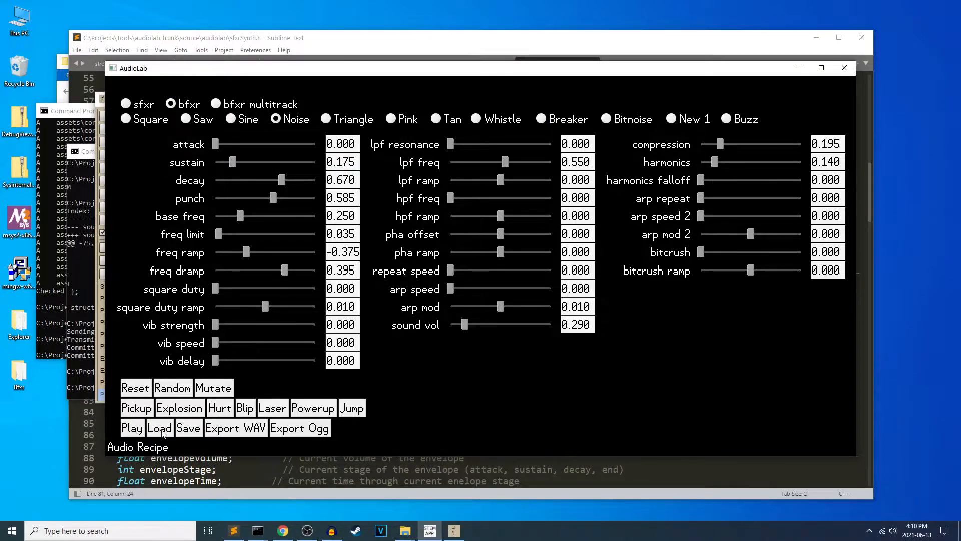
left_click(160, 427)
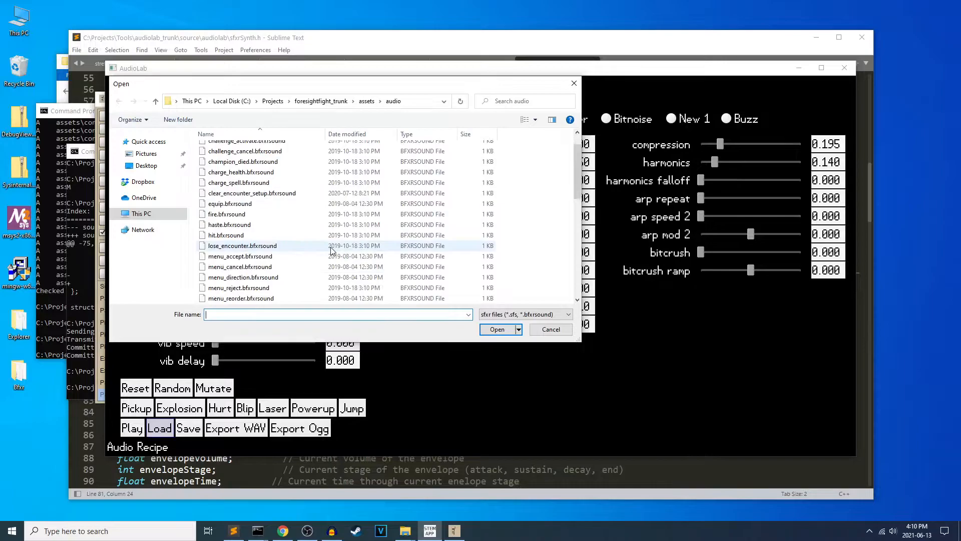
left_click(497, 330)
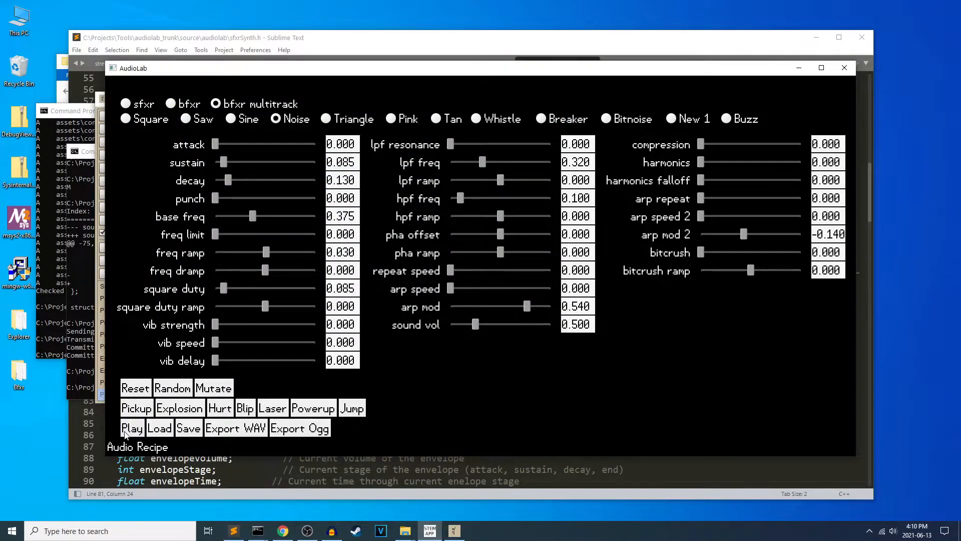
Toggle sfxr then back to bfxr mode and load another saved sound
left_click(159, 428)
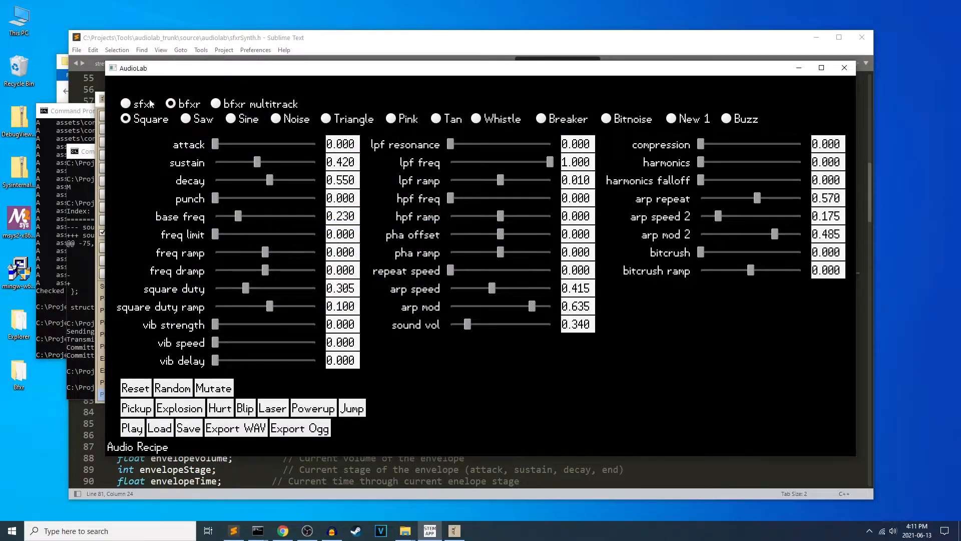
left_click(125, 104)
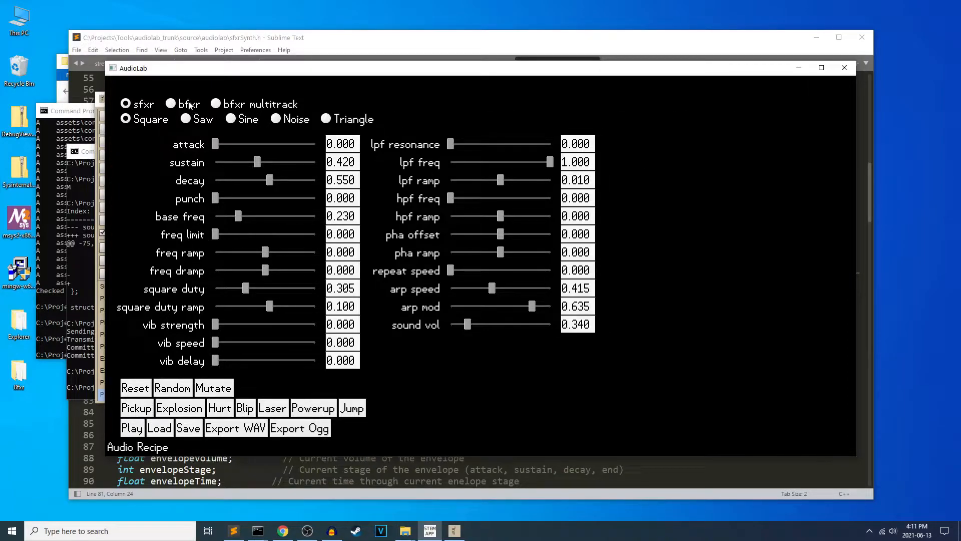
left_click(171, 104)
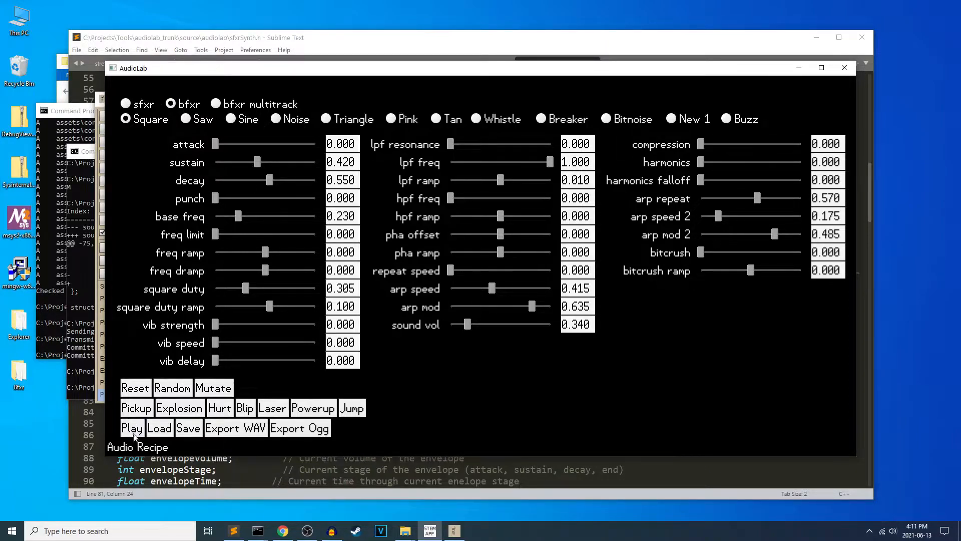
left_click(159, 427)
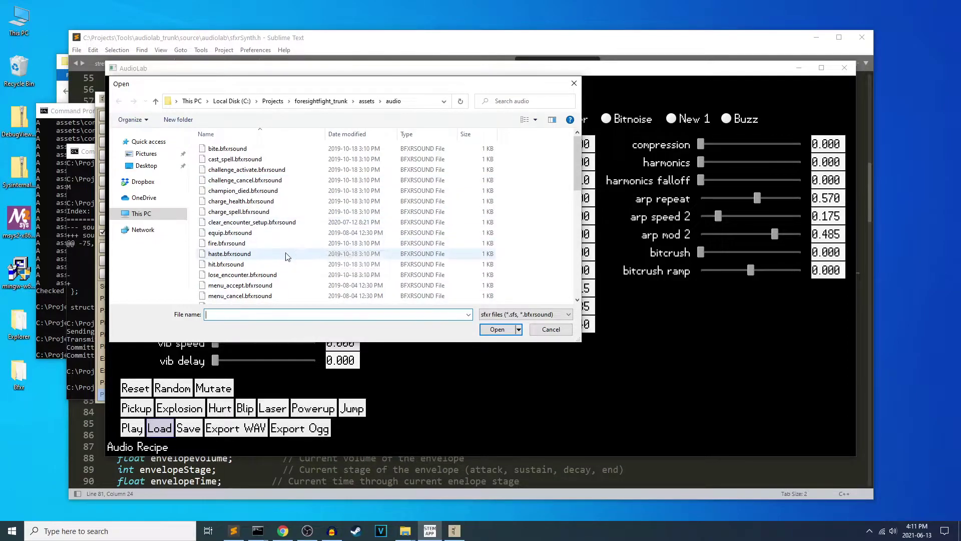
left_click(497, 329)
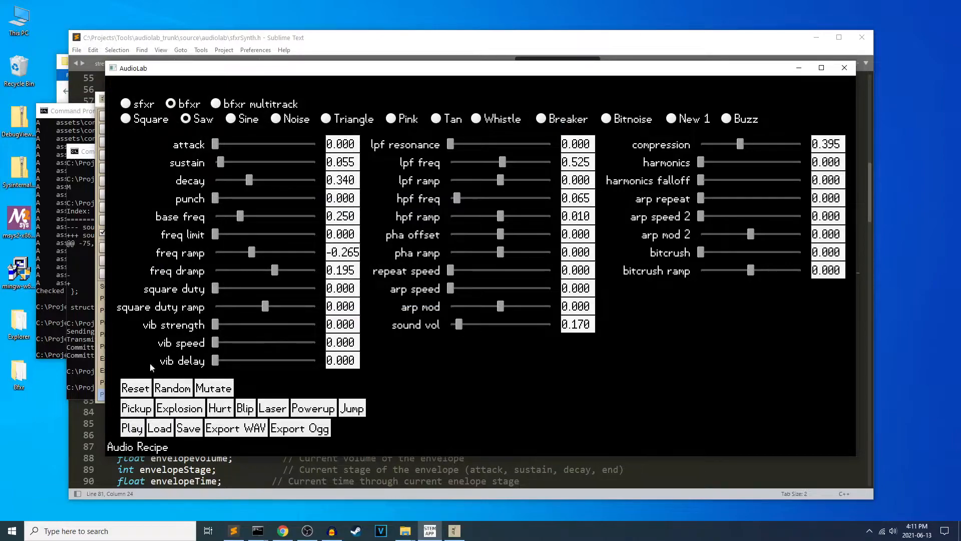
Load a square-wave sound from the end of the list and start an Ogg export
left_click(159, 428)
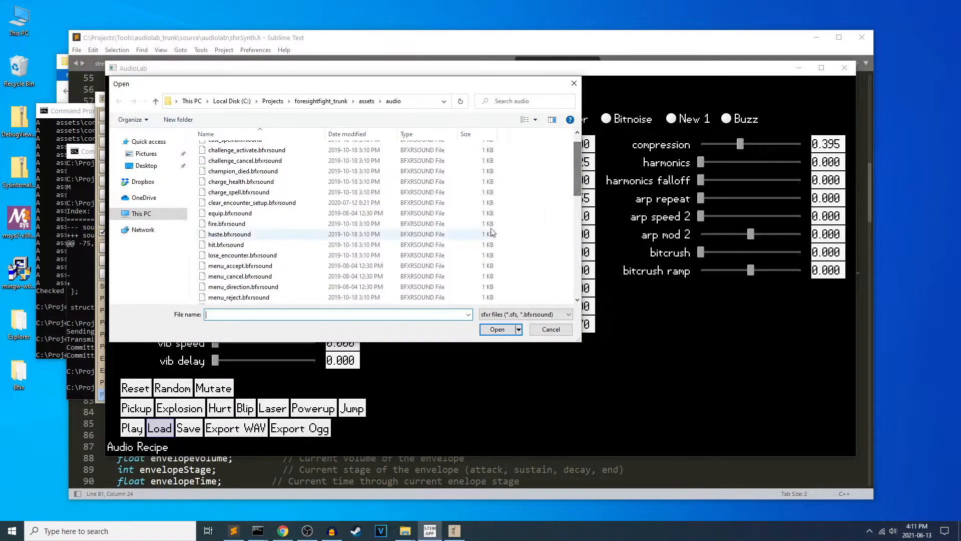
left_click(551, 329)
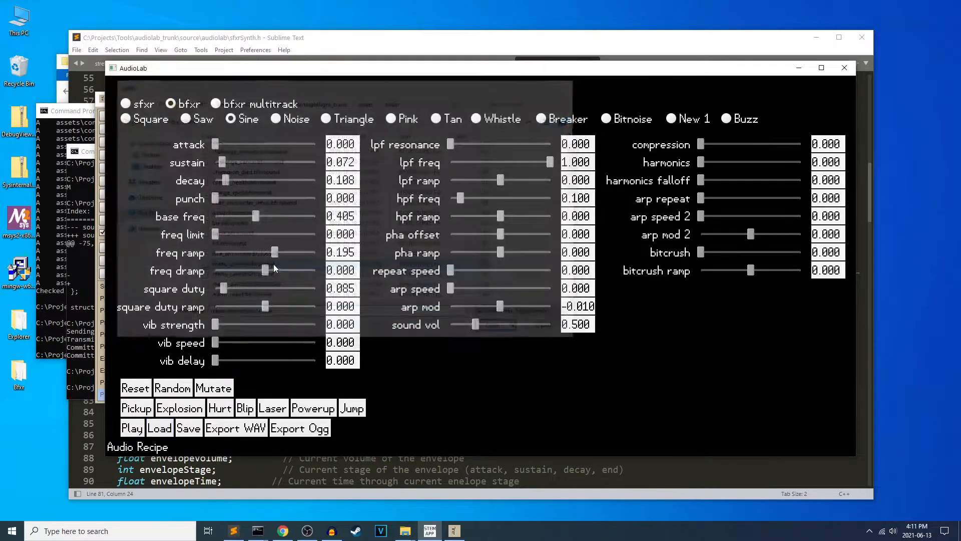
left_click(160, 427)
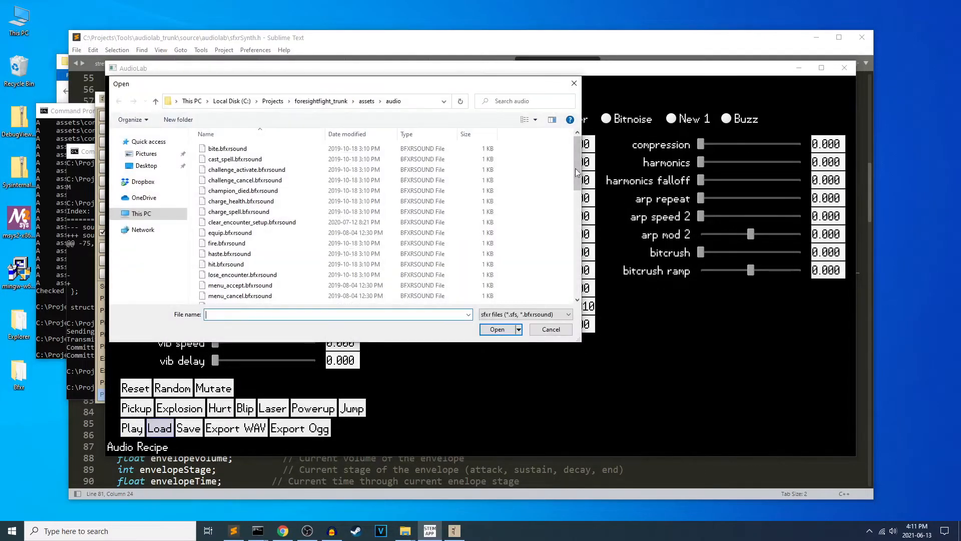
scroll("down", 3)
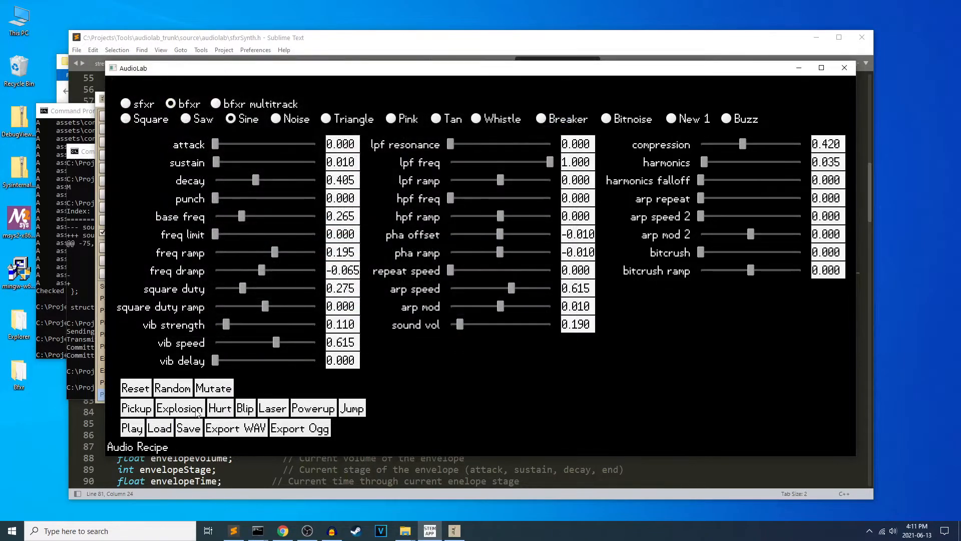
left_click(159, 428)
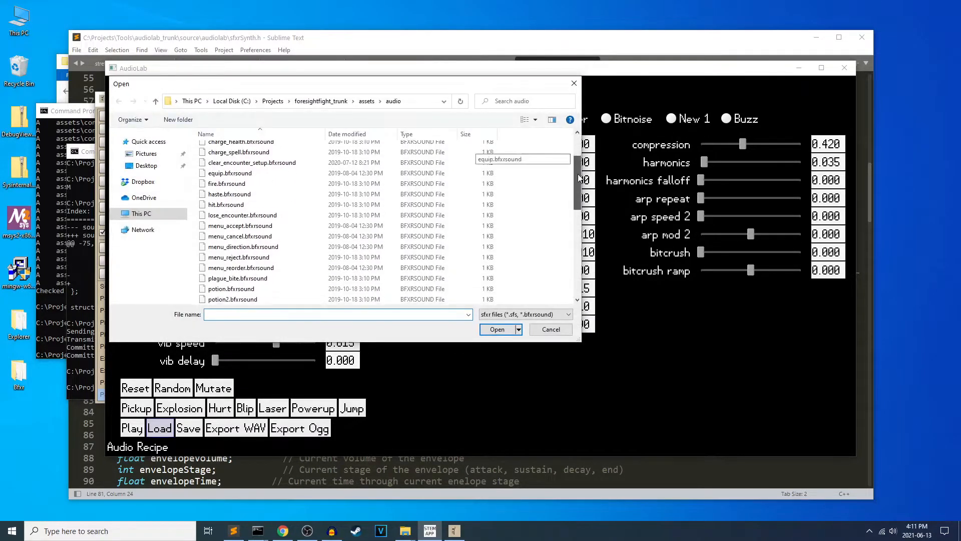
scroll("down", 3)
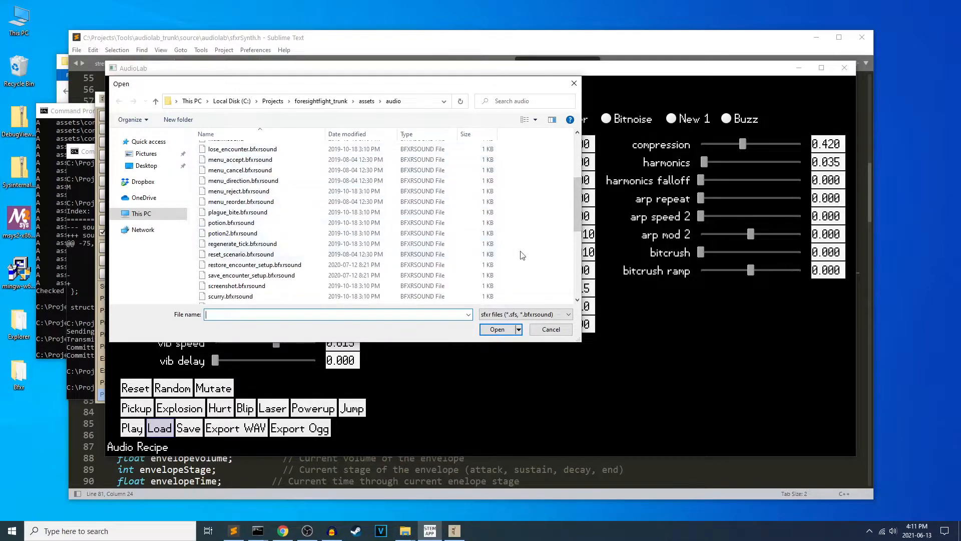
scroll("down", 3)
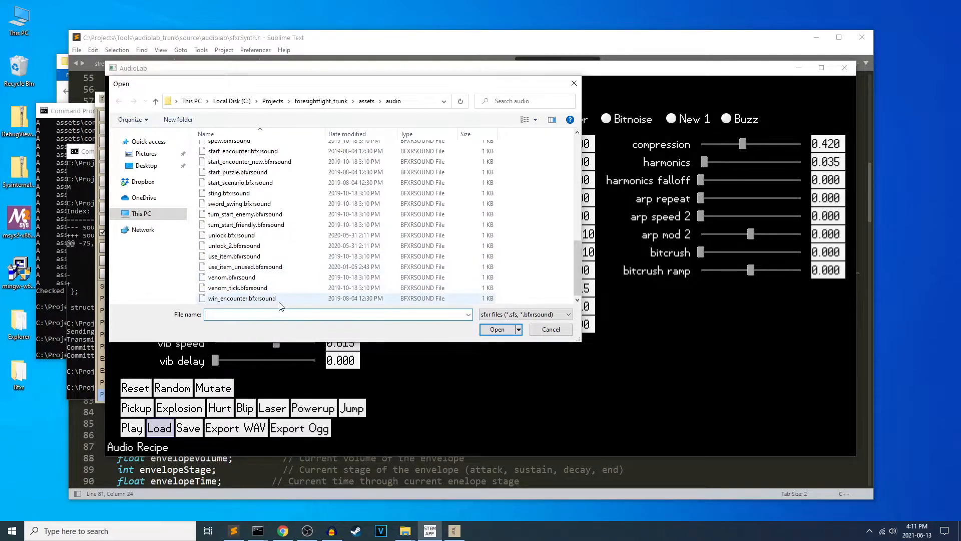
left_click(497, 328)
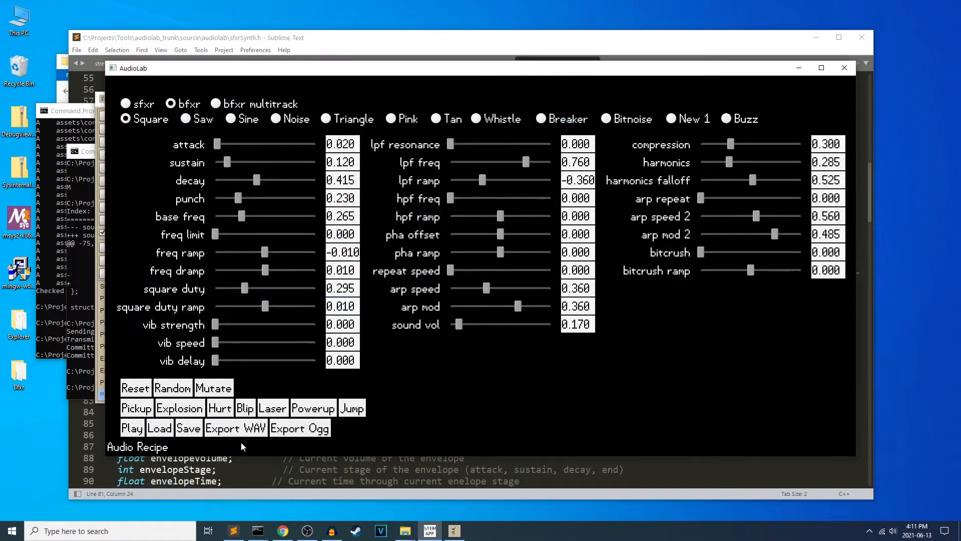
mouse_move(293, 282)
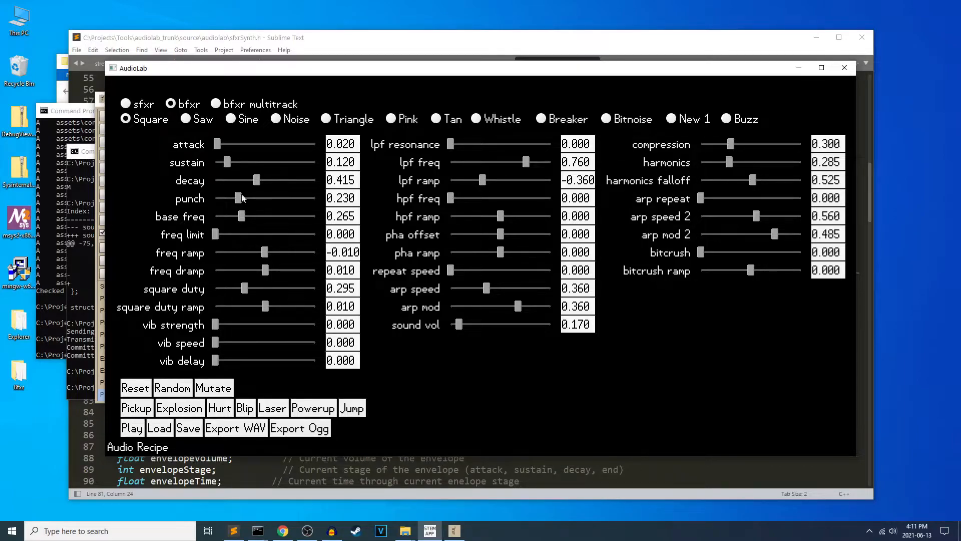
mouse_move(182, 145)
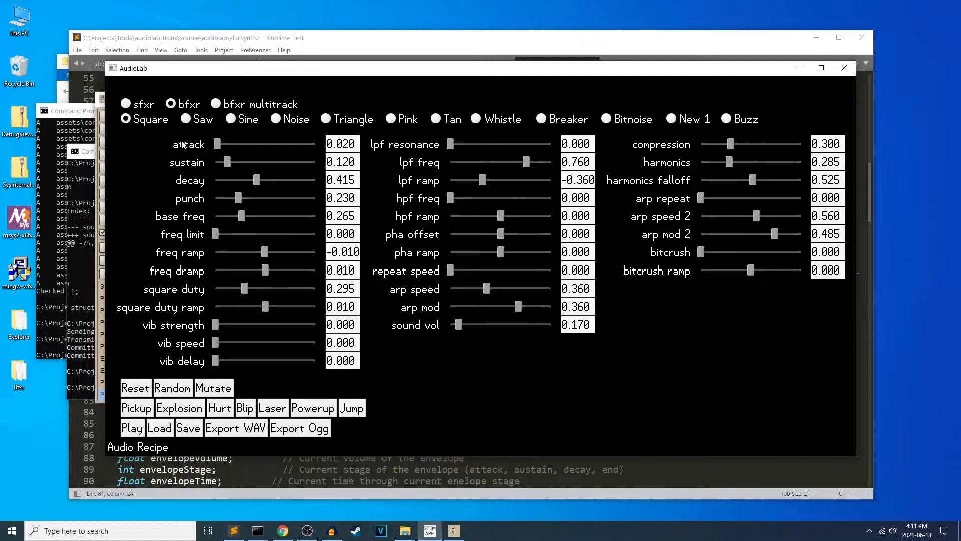
mouse_move(214, 304)
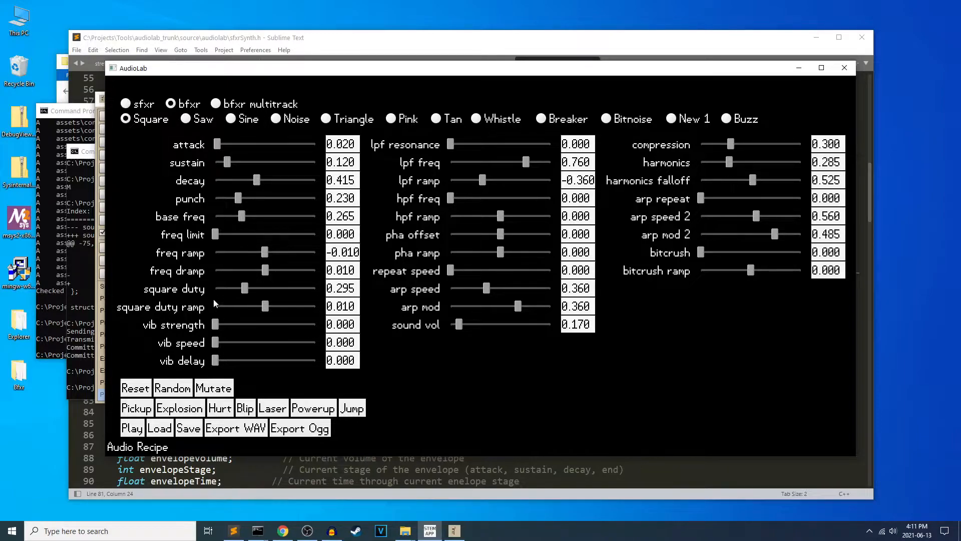
left_click(300, 428)
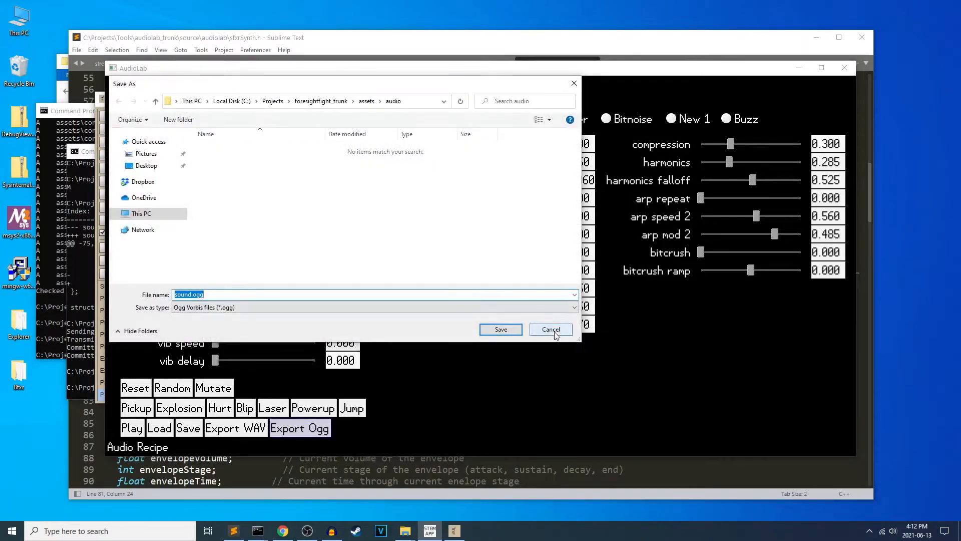
Cancel the Ogg export, return to the synthesizer window, and click Export Ogg twice more
left_click(551, 329)
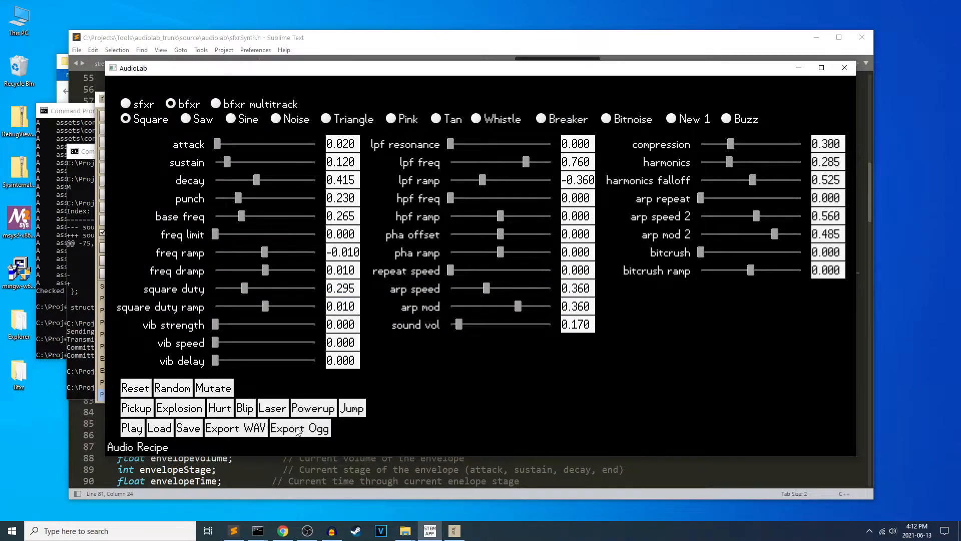
mouse_move(220, 432)
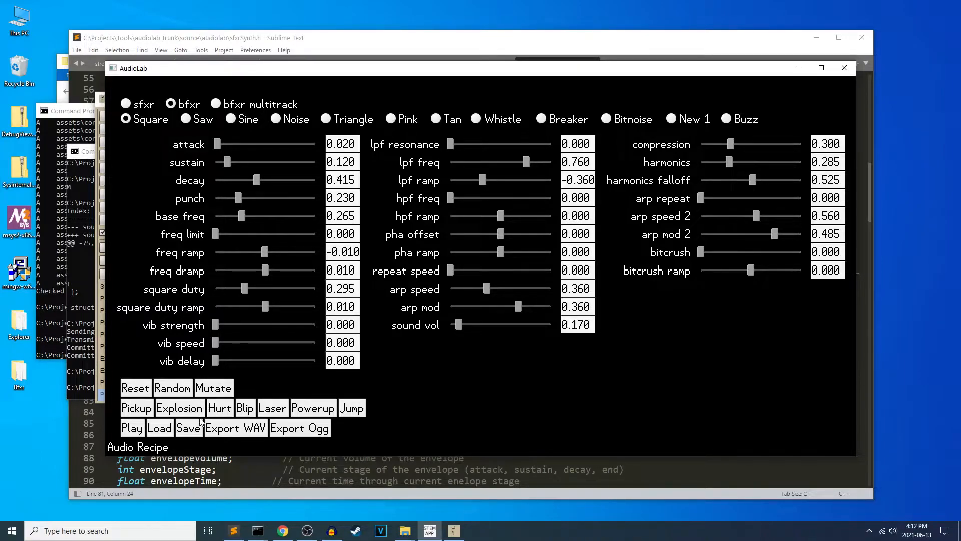
mouse_move(301, 341)
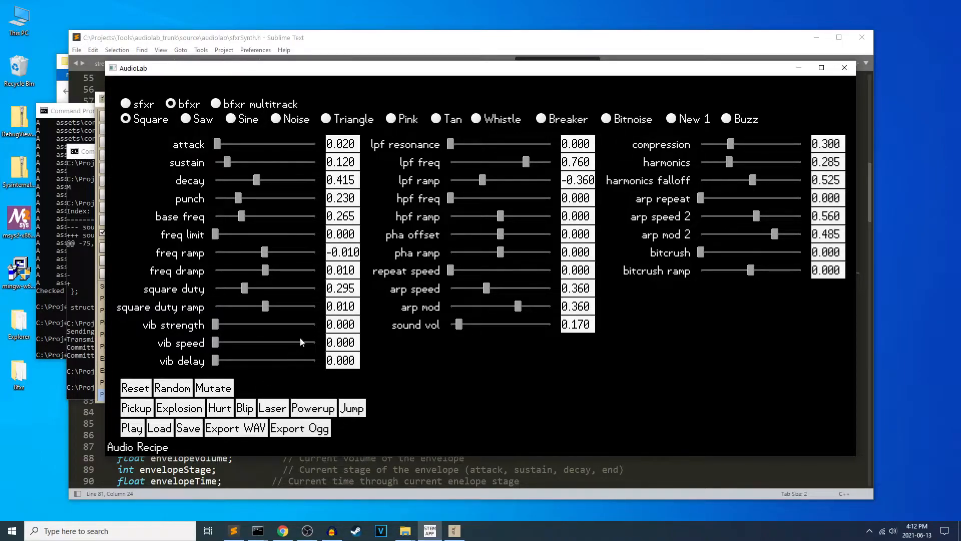
mouse_move(404, 530)
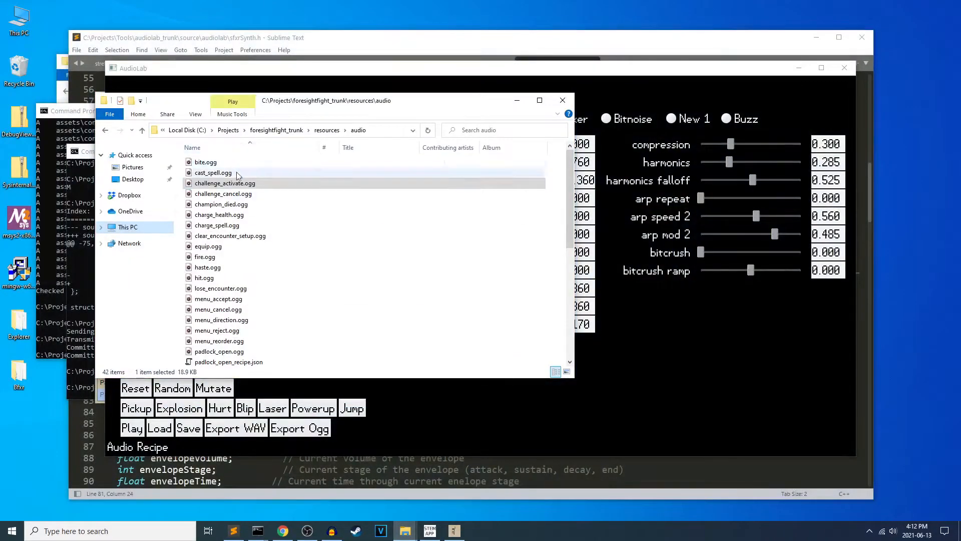
left_click(563, 100)
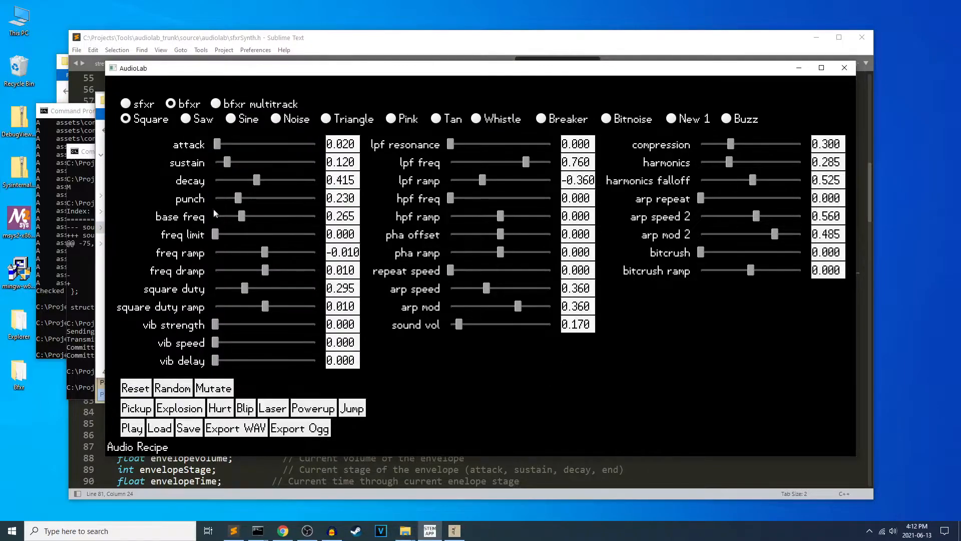
mouse_move(396, 316)
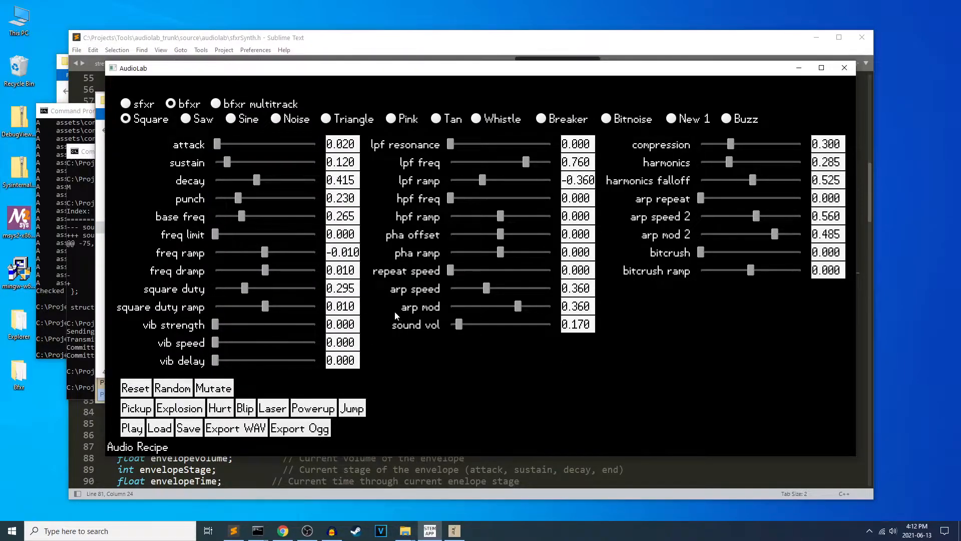
left_click(299, 427)
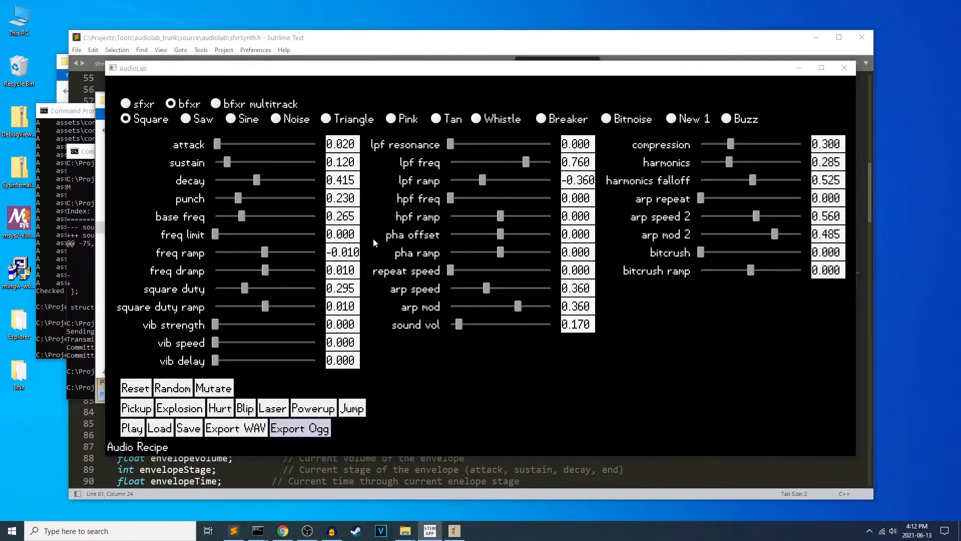
left_click(300, 427)
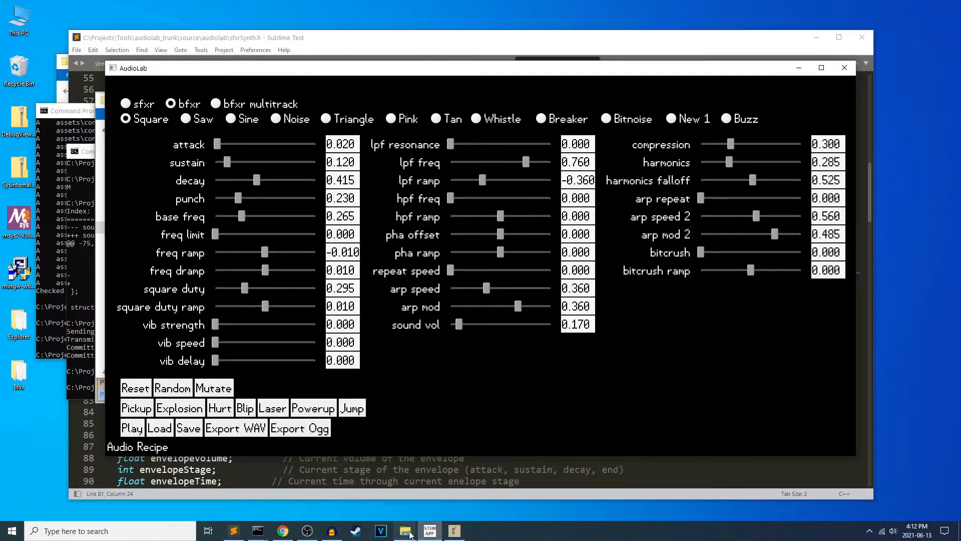
Open the game's resources > audio folder in File Explorer
left_click(405, 530)
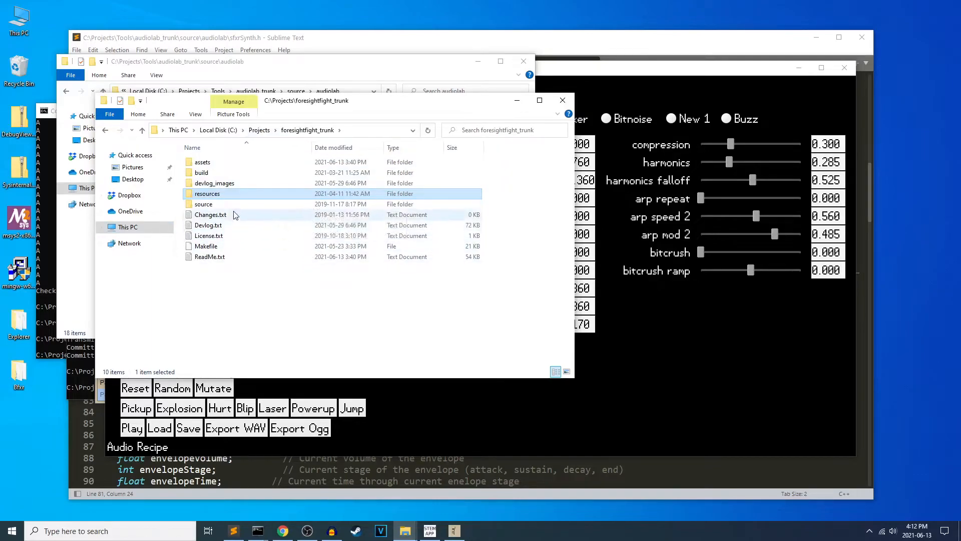
double_click(207, 193)
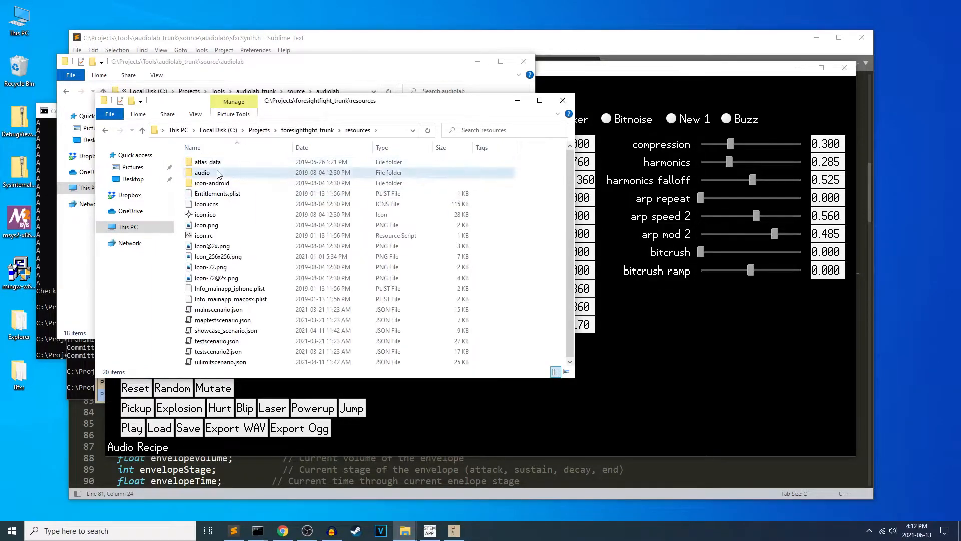
double_click(202, 172)
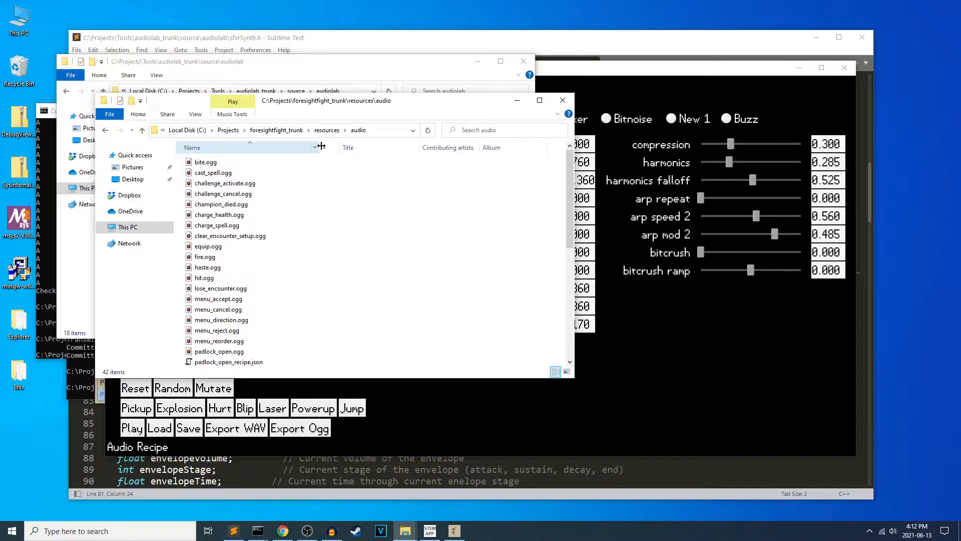
Hide extra columns to show name, date and size, then go to foresightfight_trunk\assets
left_click(334, 148)
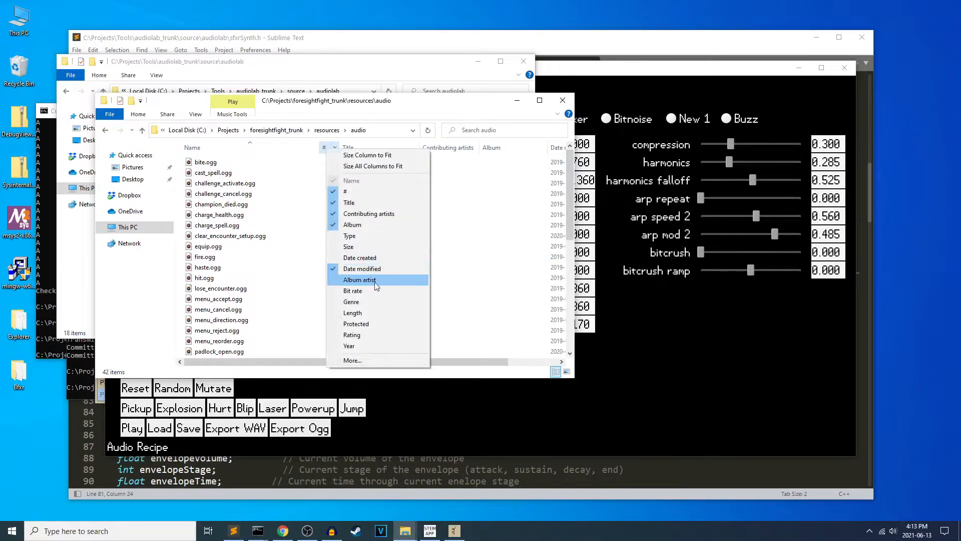
left_click(349, 246)
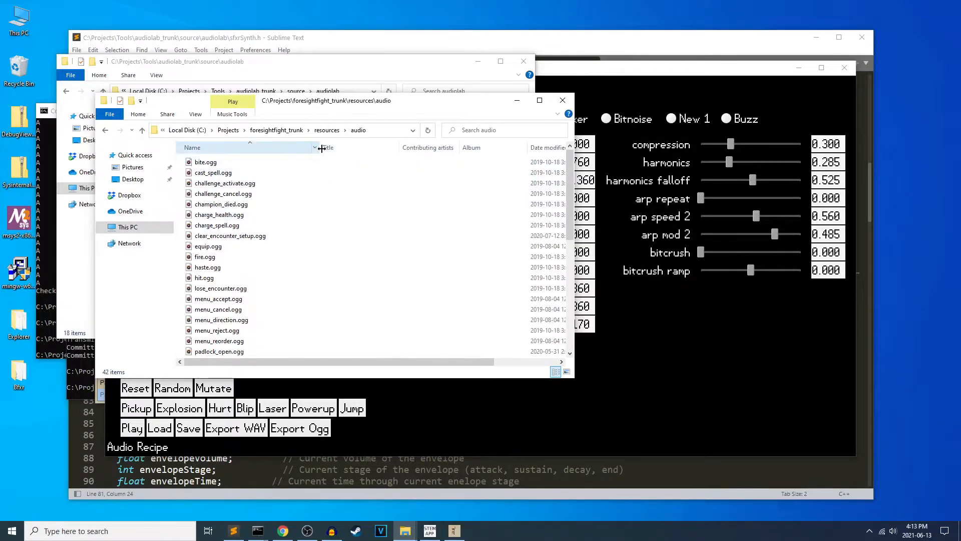
right_click(327, 147)
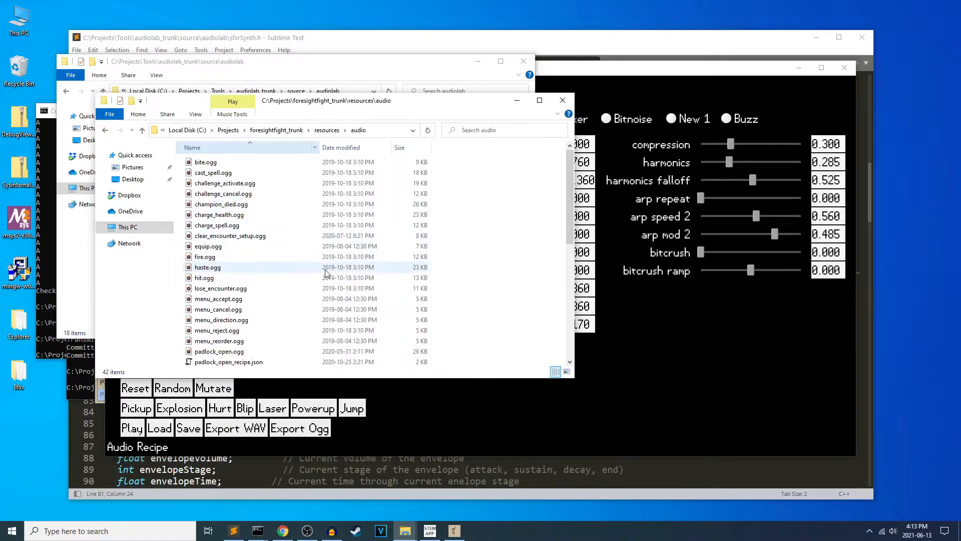
left_click(220, 256)
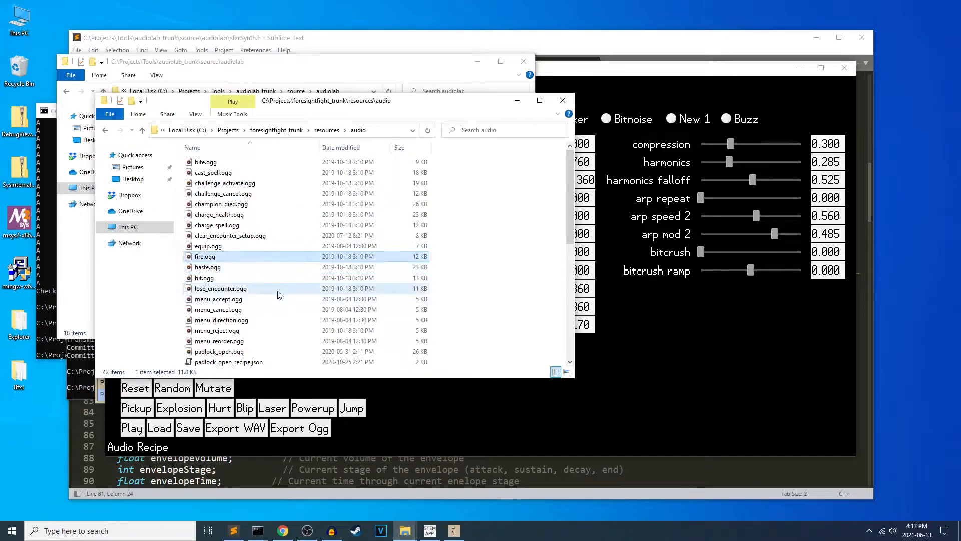
left_click(218, 298)
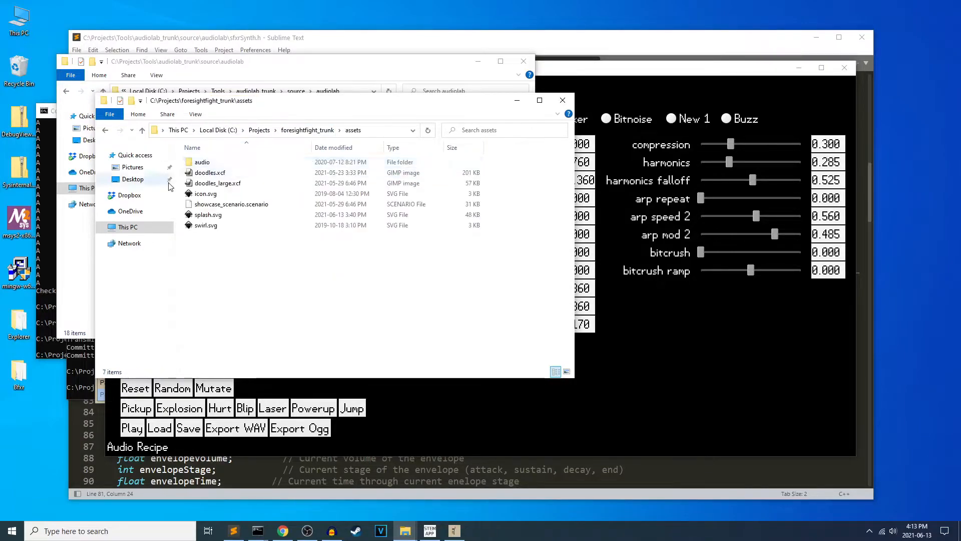
Open the assets audio folder and select bite.bfxrsound
double_click(202, 161)
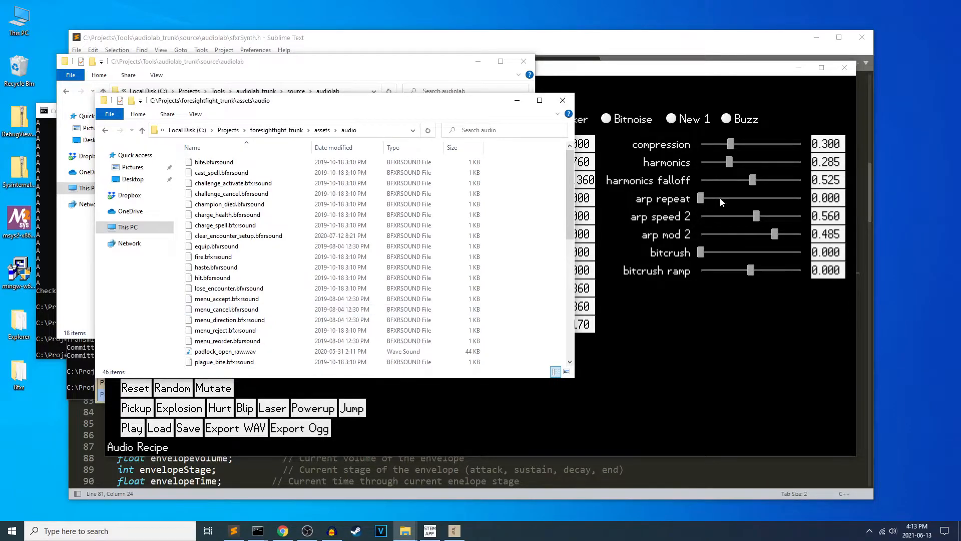
left_click(213, 161)
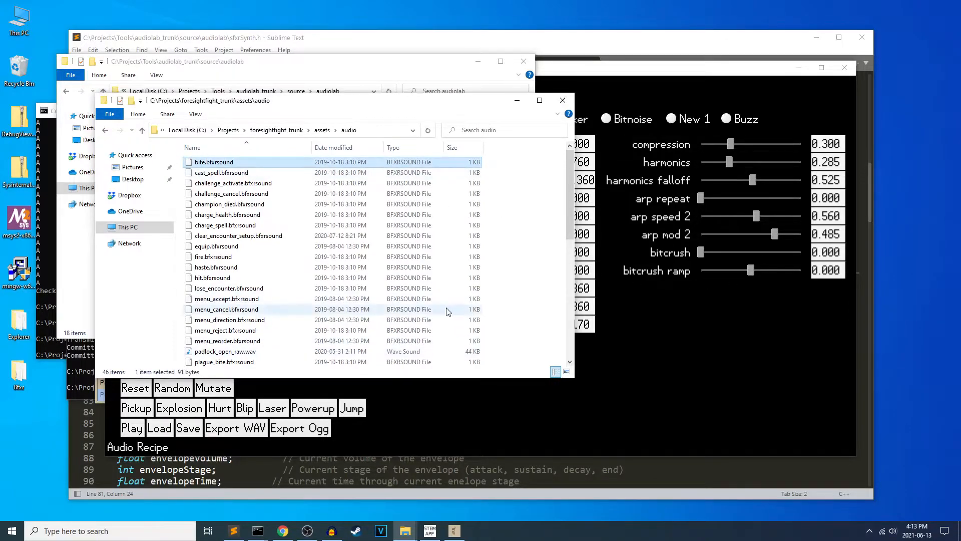
scroll("down", 3)
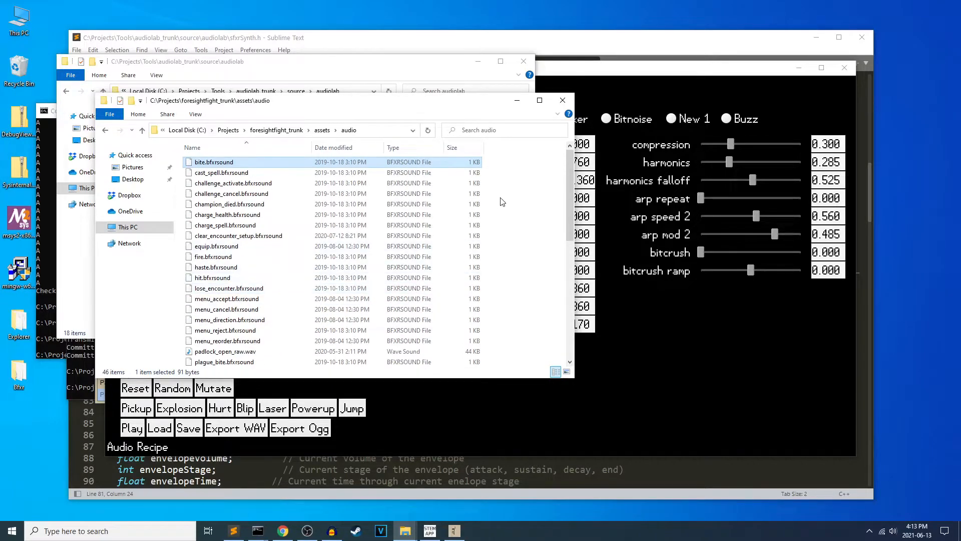
mouse_move(588, 308)
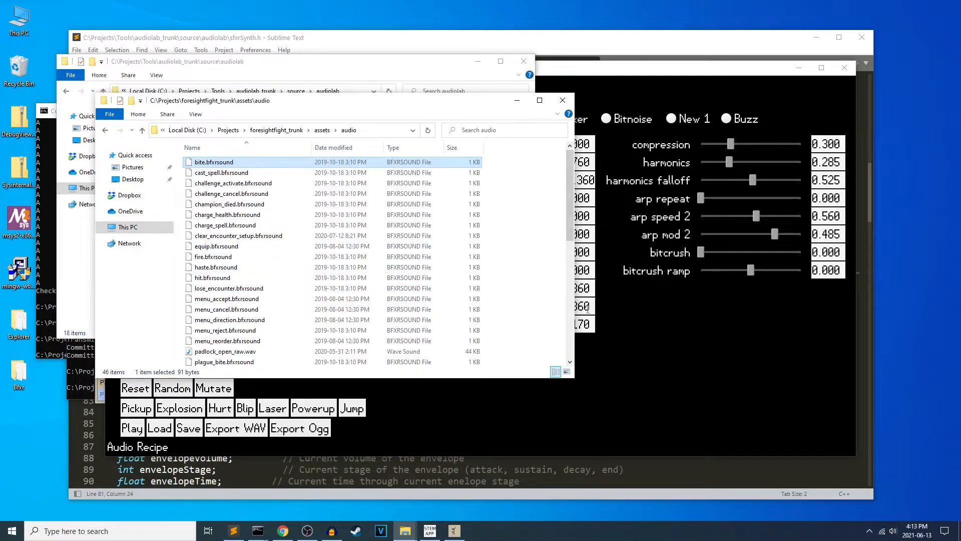
mouse_move(624, 324)
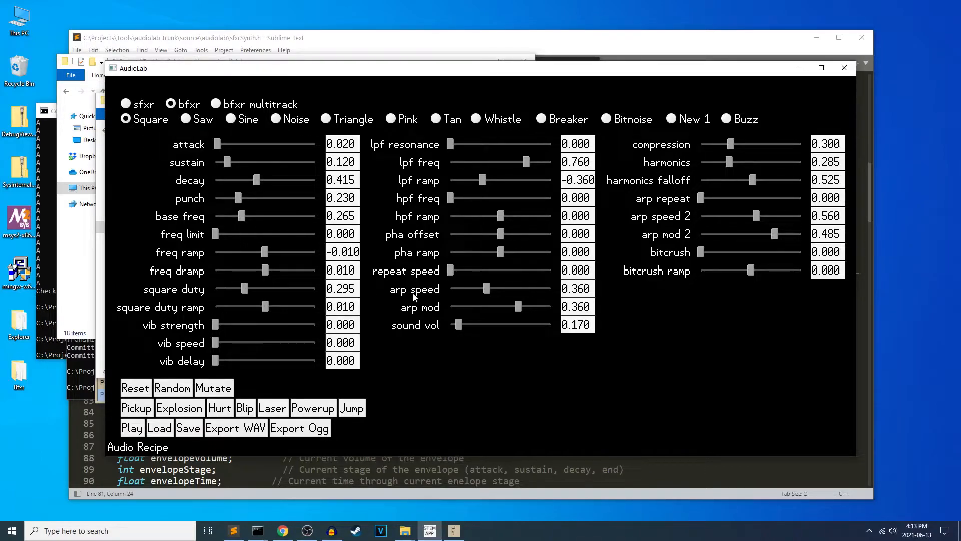
mouse_move(504, 328)
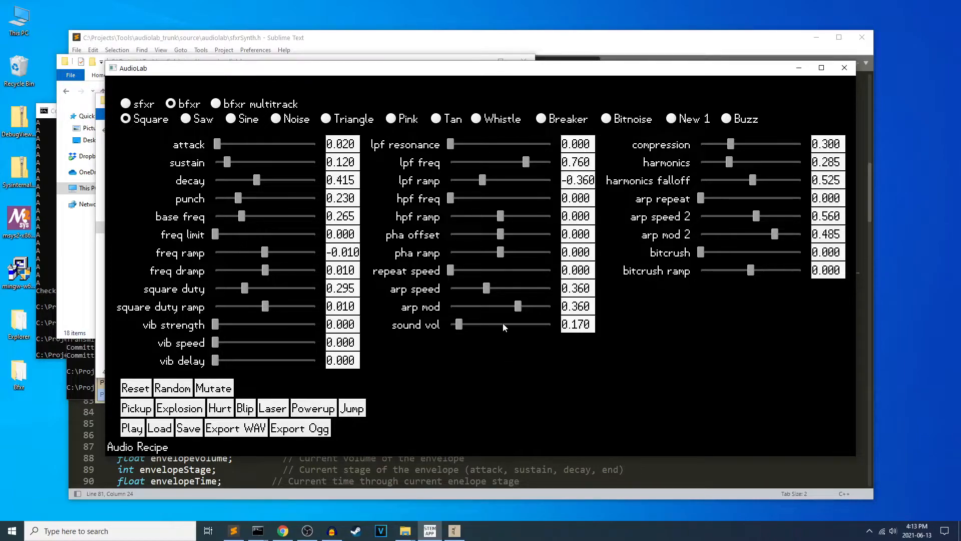
mouse_move(483, 327)
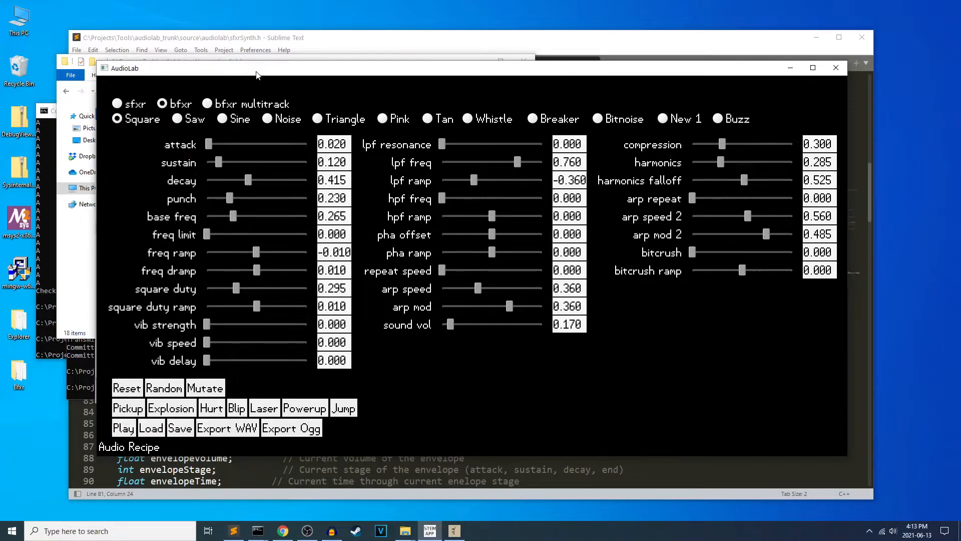
mouse_move(362, 272)
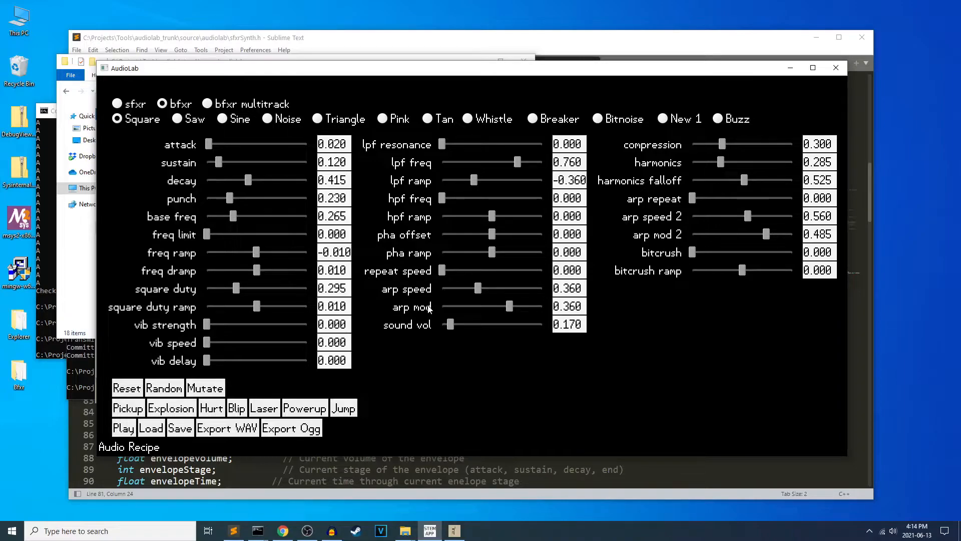
mouse_move(455, 96)
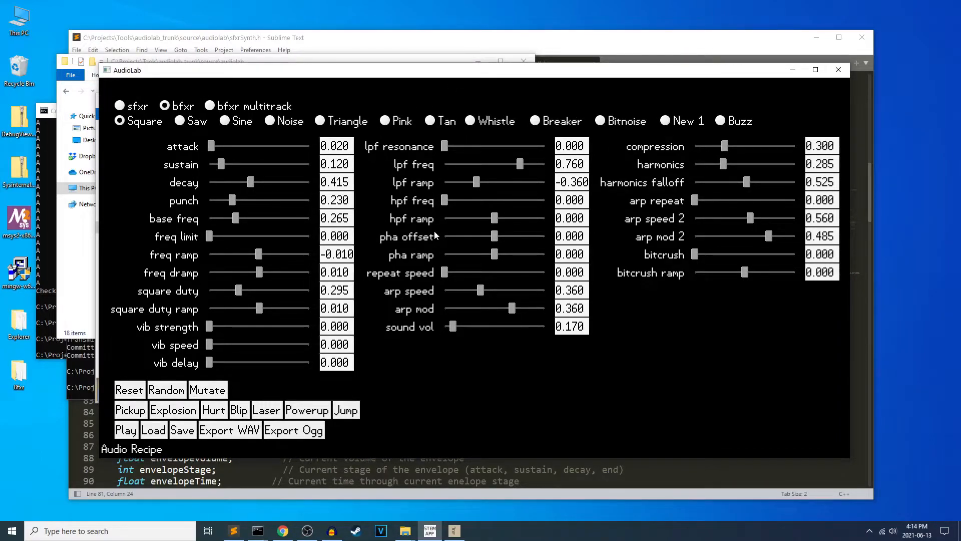
mouse_move(316, 120)
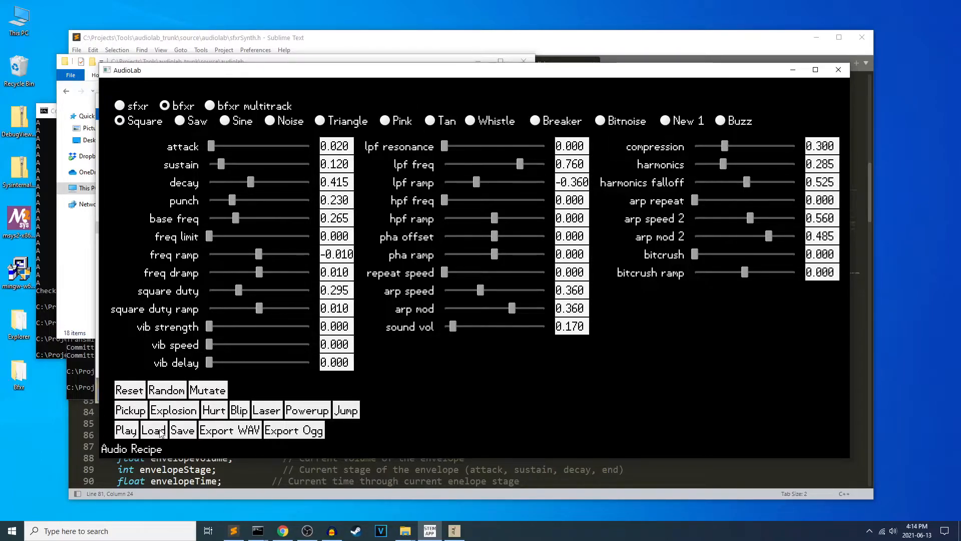
Browse to Projects\assets\convergence\sounds and load .sfs sounds, ending on a Noise sfxr sound
left_click(153, 429)
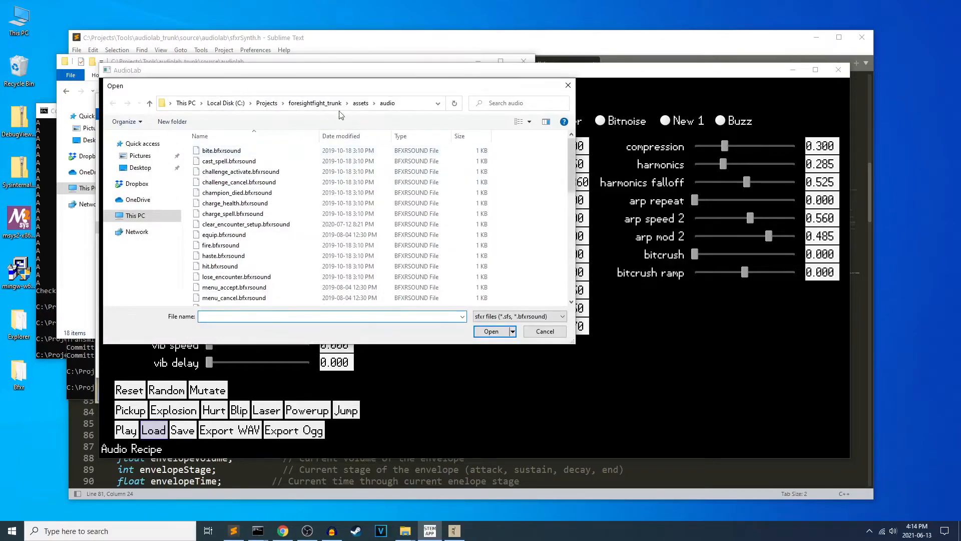
left_click(266, 103)
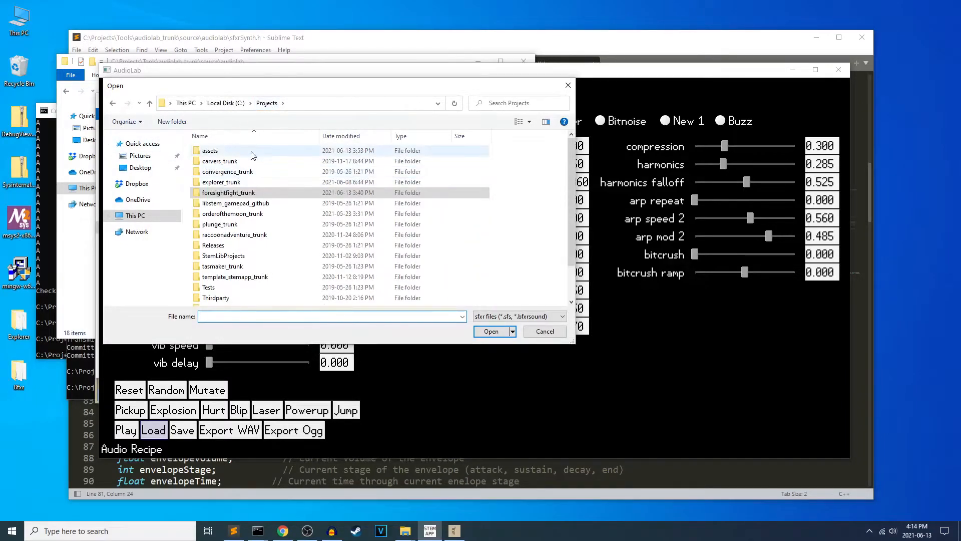
double_click(210, 150)
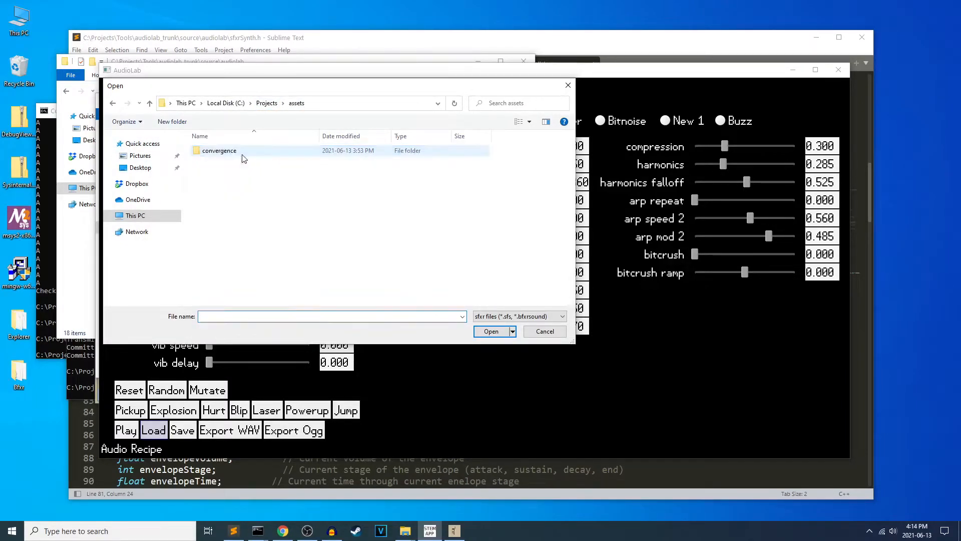
double_click(219, 150)
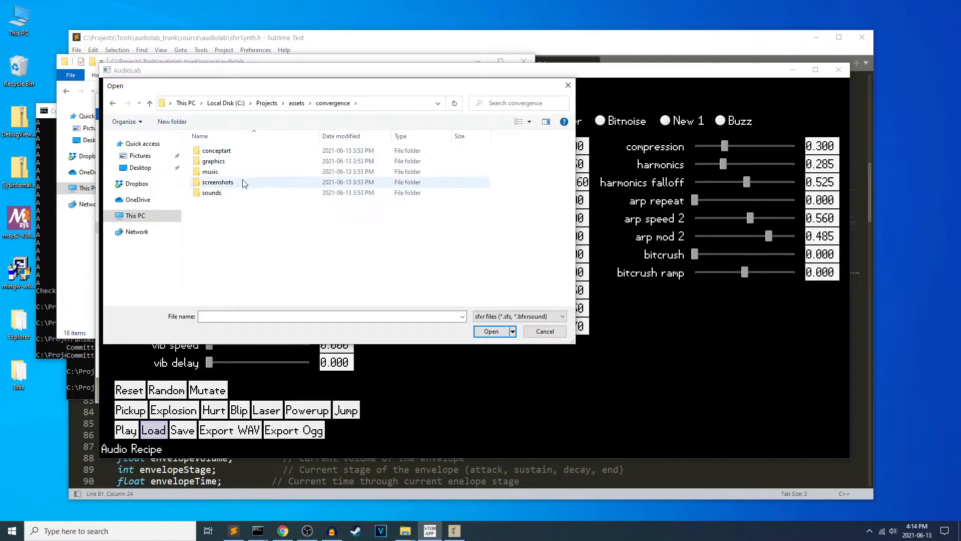
double_click(211, 193)
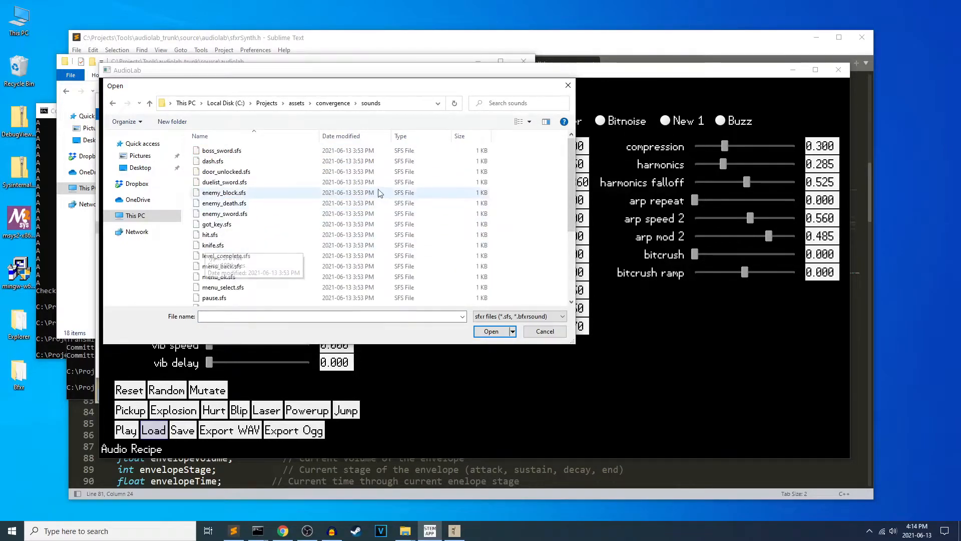
mouse_move(283, 182)
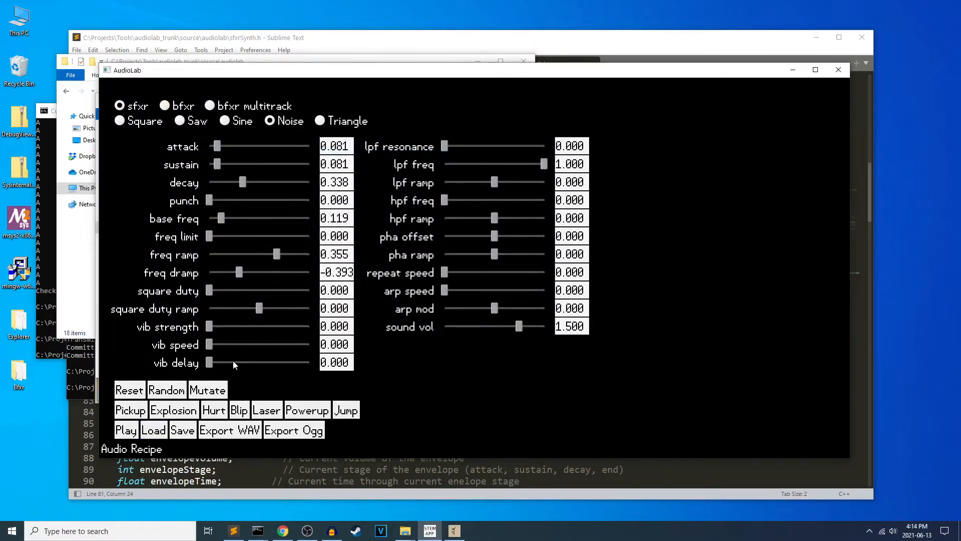
left_click(153, 430)
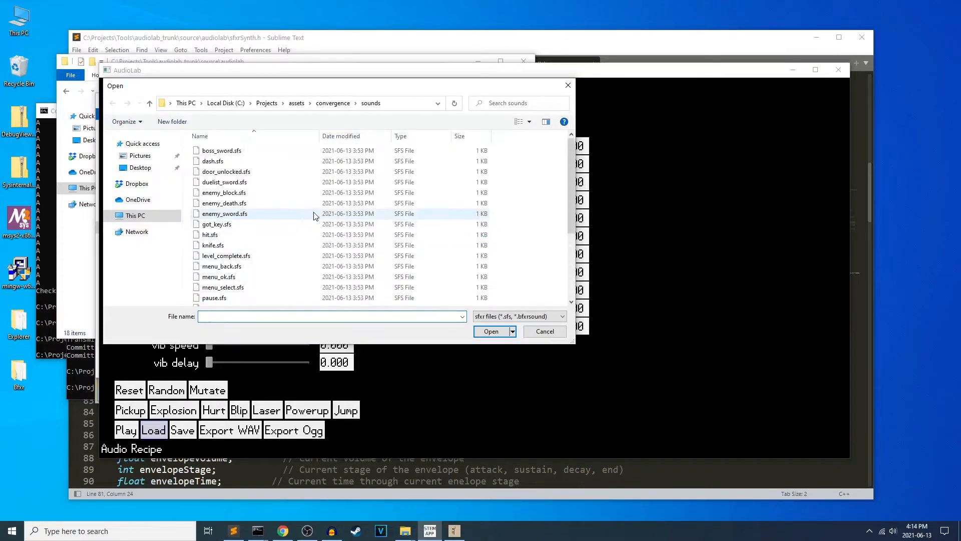
left_click(545, 331)
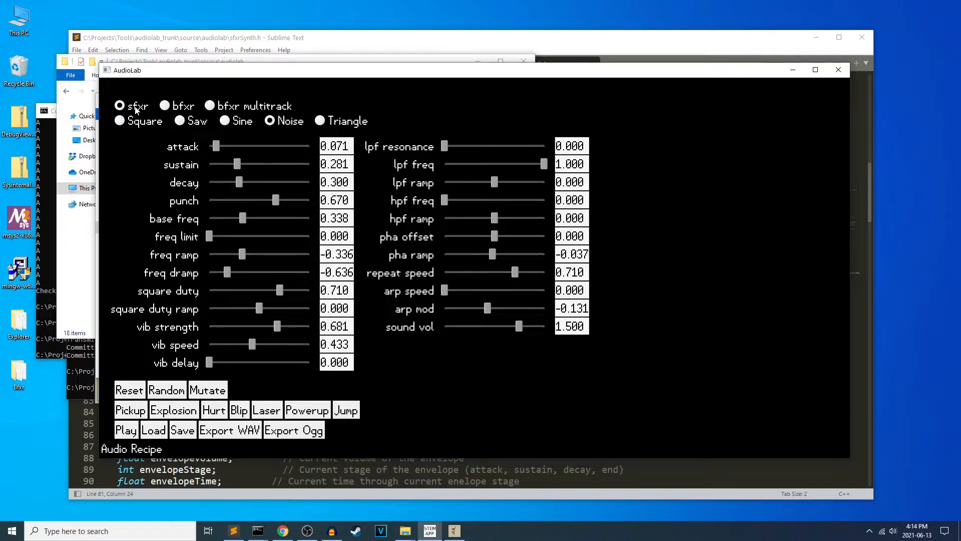
mouse_move(529, 335)
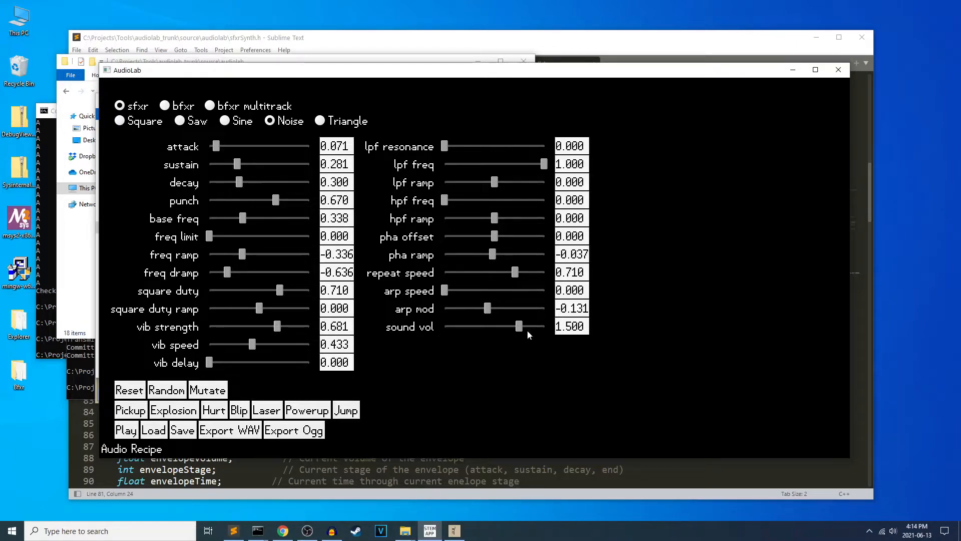
Lower sound volume to 0.160 and bring up the Load dialog on the sounds folder
left_click_drag(520, 326, 479, 326)
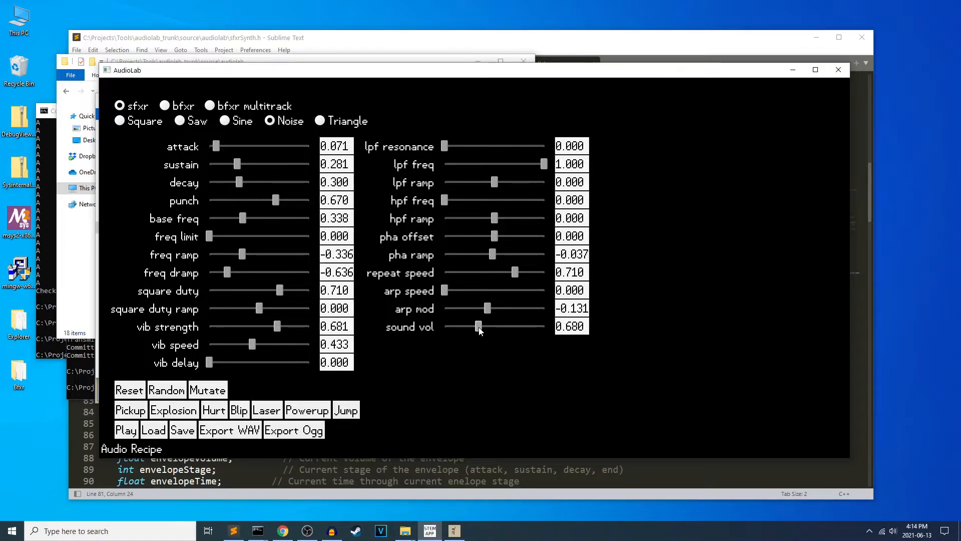
left_click_drag(478, 326, 456, 325)
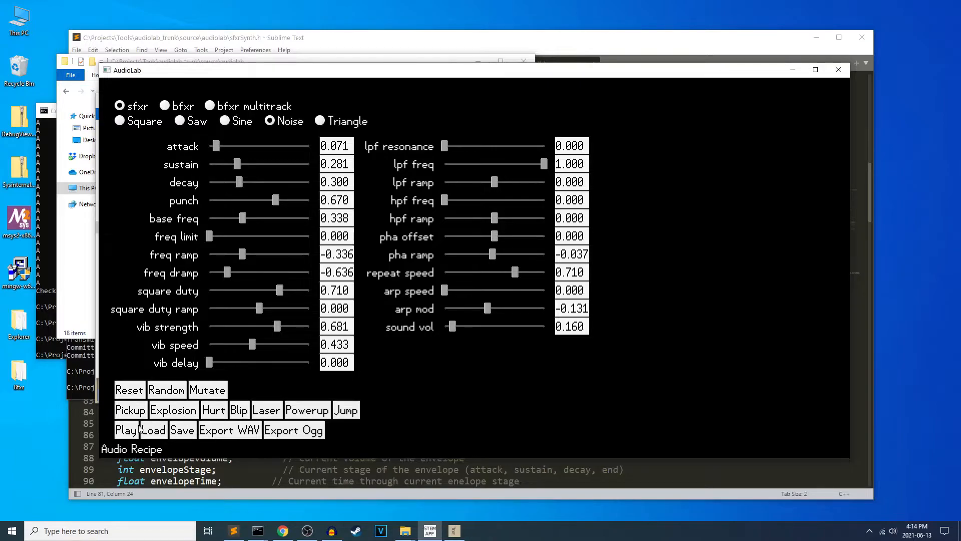
mouse_move(259, 165)
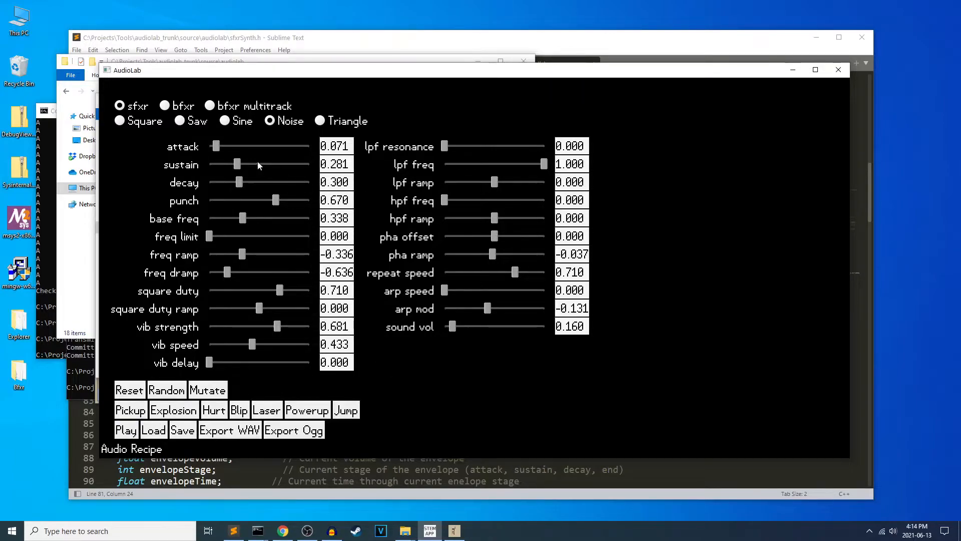
mouse_move(236, 271)
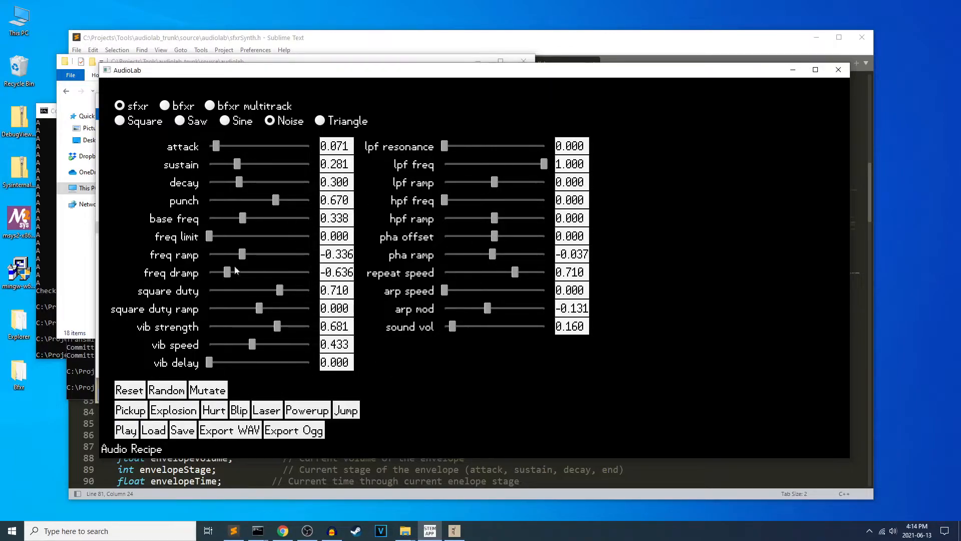
mouse_move(504, 317)
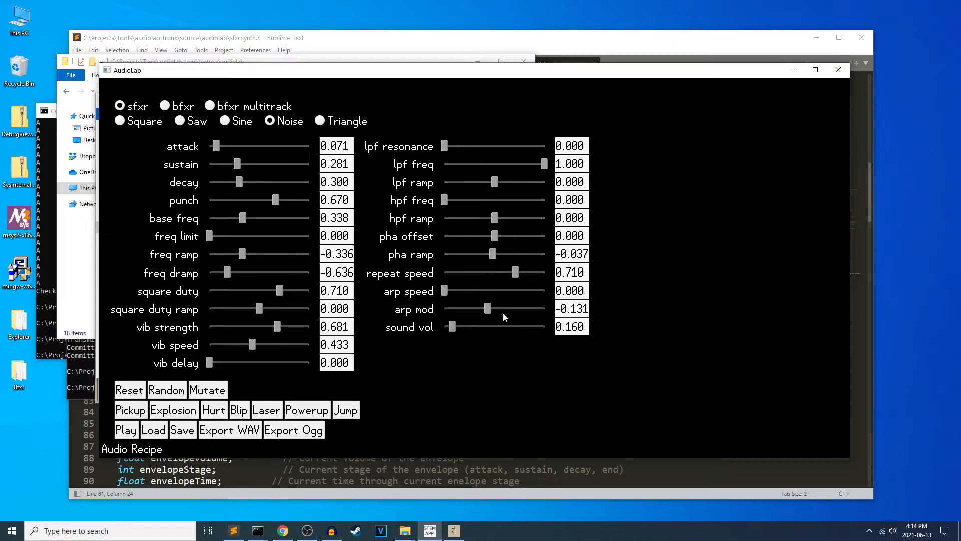
mouse_move(435, 334)
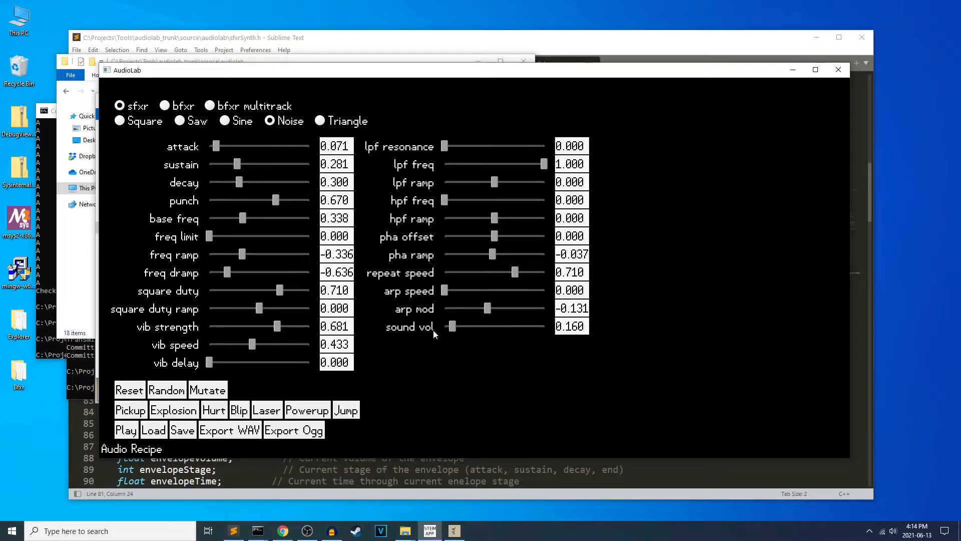
mouse_move(515, 326)
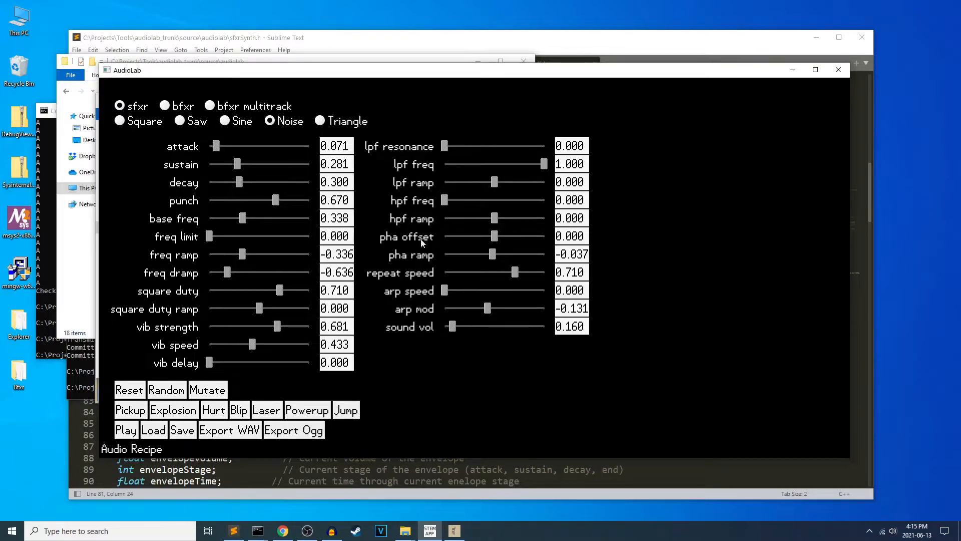
mouse_move(125, 186)
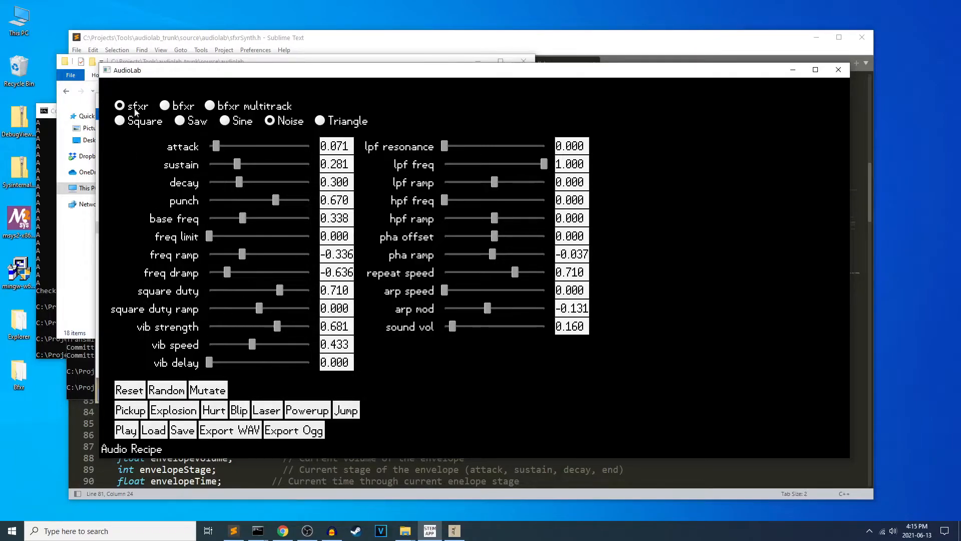
left_click(153, 429)
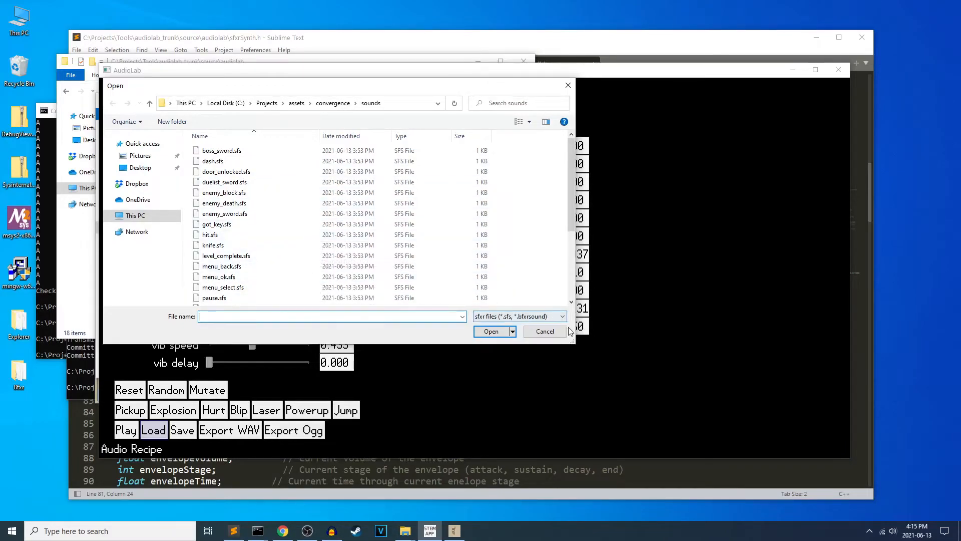
Cancel the Open dialog, keeping the Noise sound at volume 0.160
left_click(544, 331)
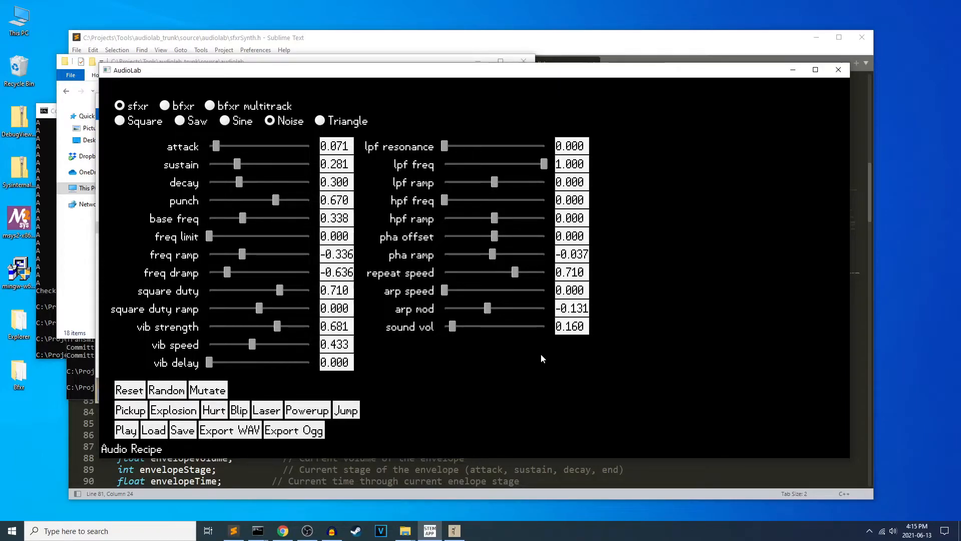
mouse_move(238, 191)
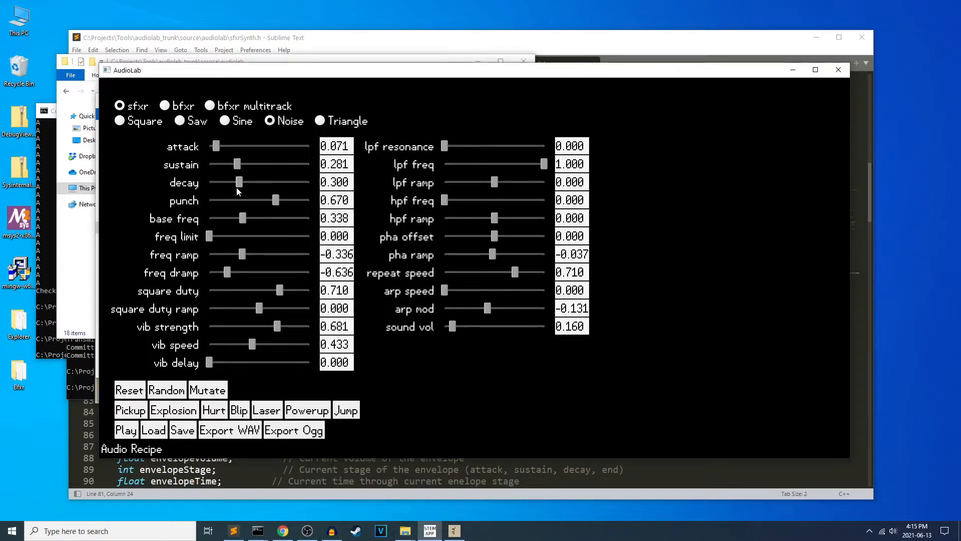
mouse_move(357, 448)
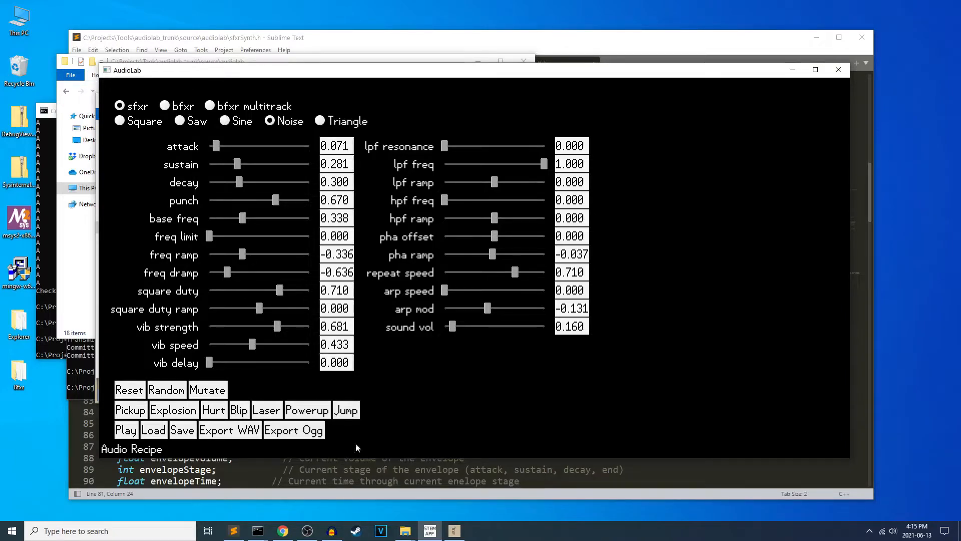
mouse_move(297, 286)
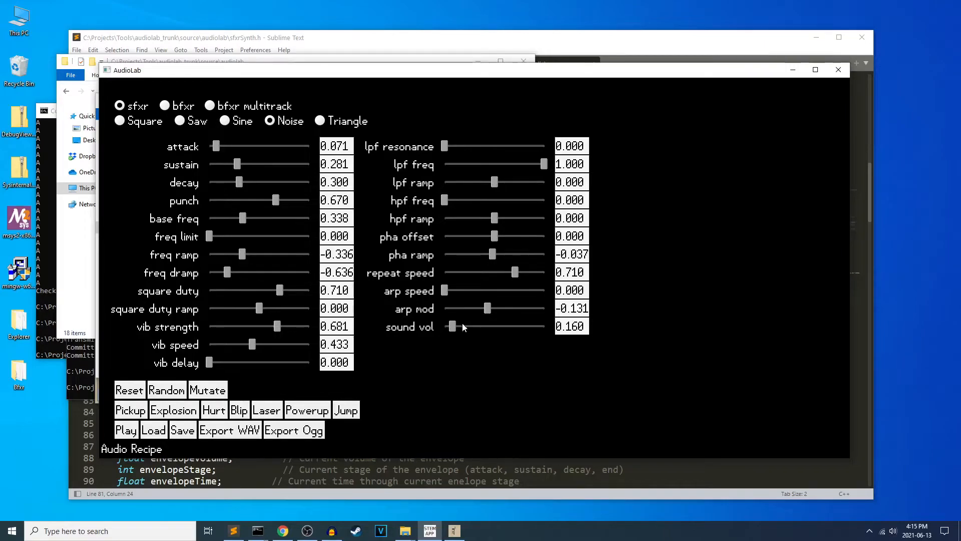
mouse_move(153, 429)
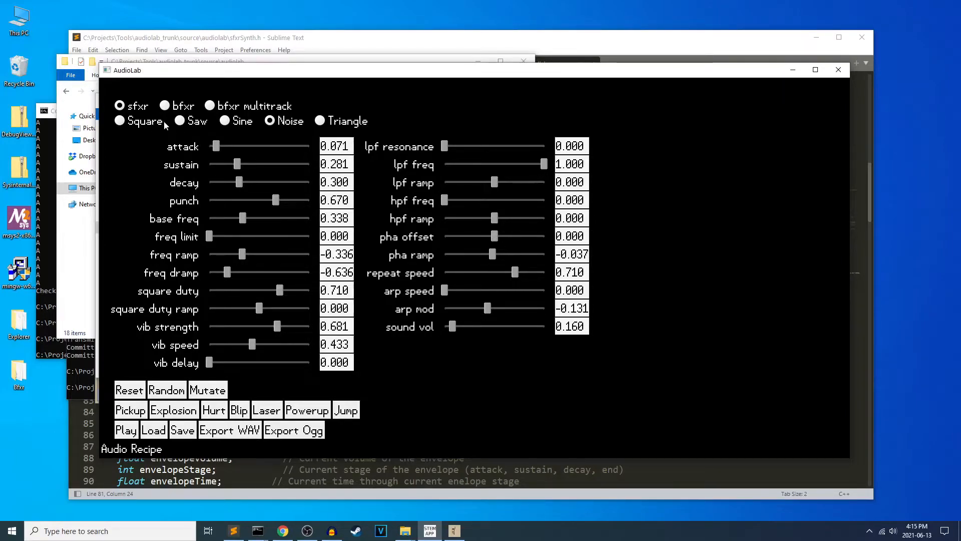
mouse_move(243, 191)
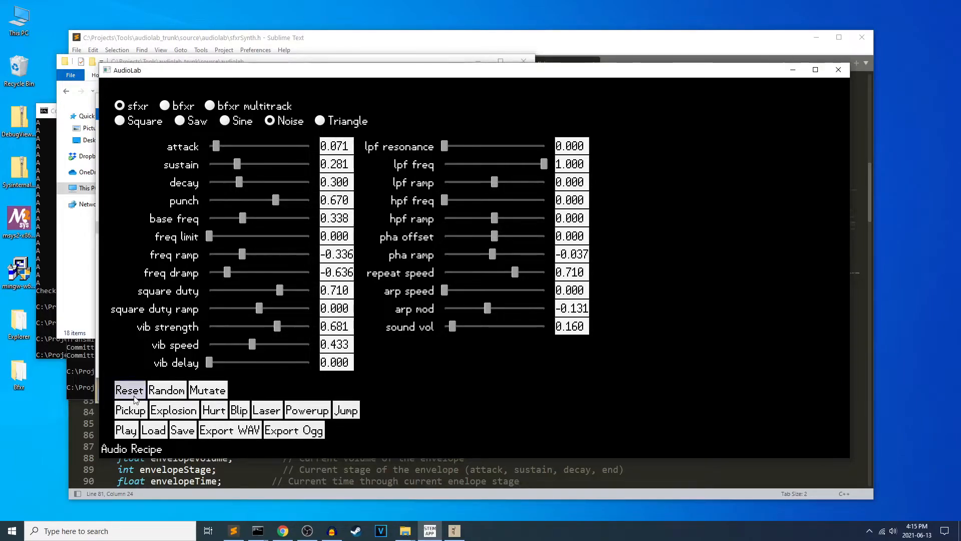
Reset the sound to defaults, switch to bfxr mode, and set base freq to 0.465
left_click(130, 389)
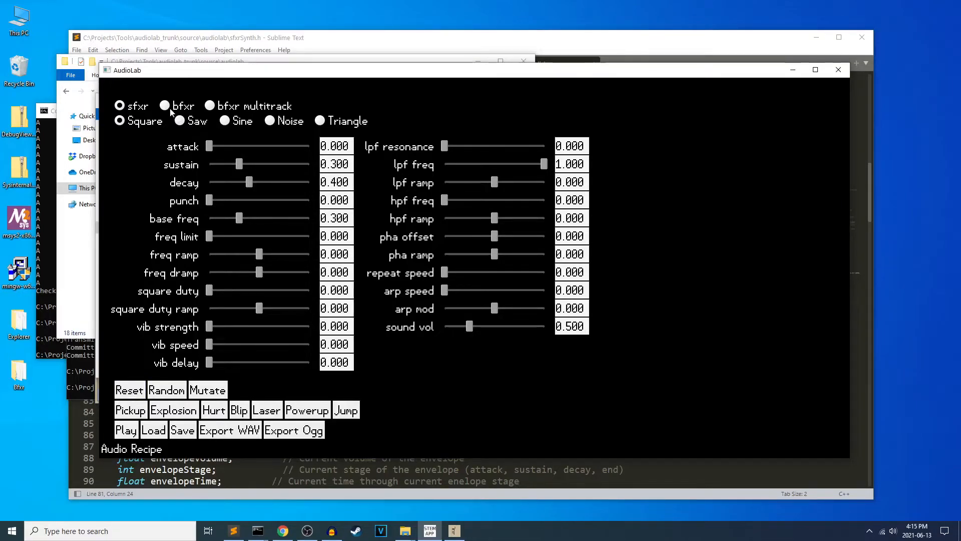
left_click(164, 106)
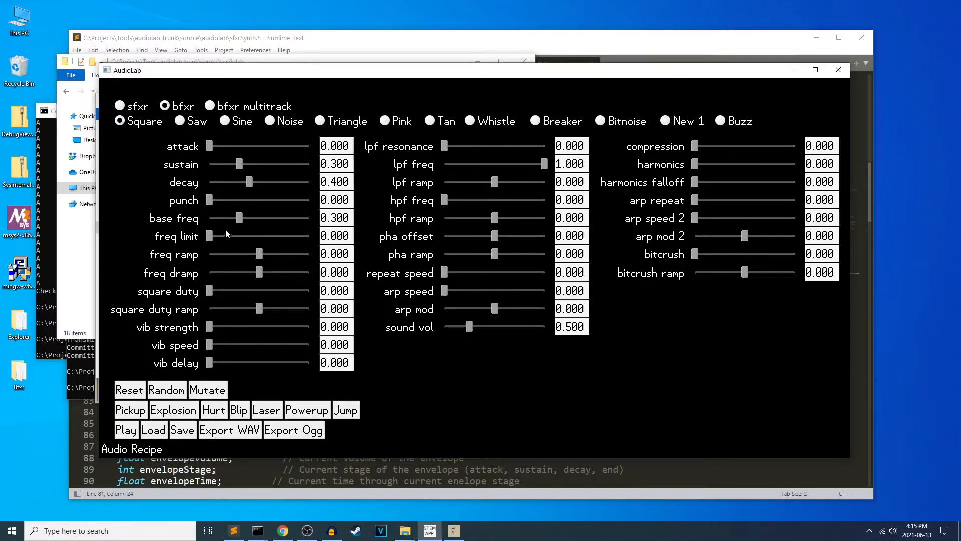
mouse_move(238, 225)
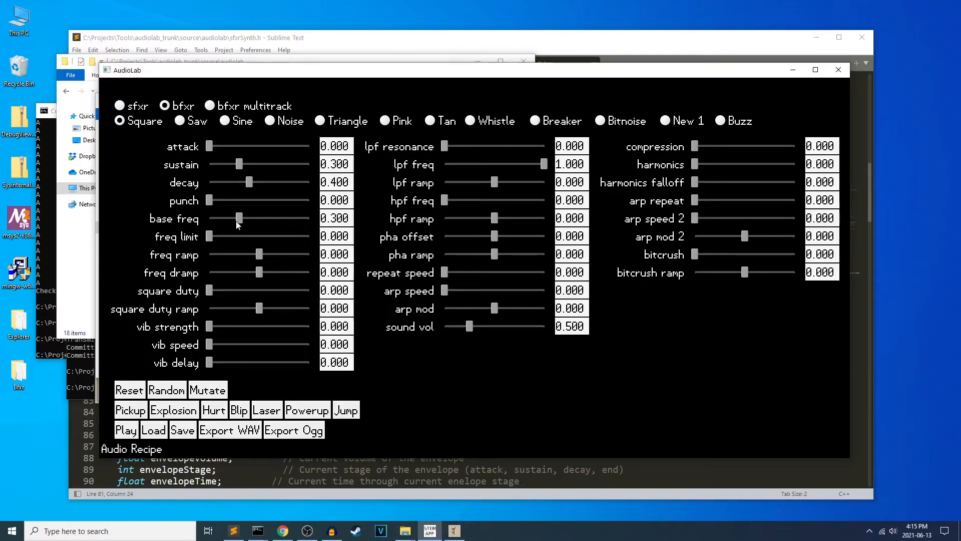
left_click_drag(238, 218, 250, 218)
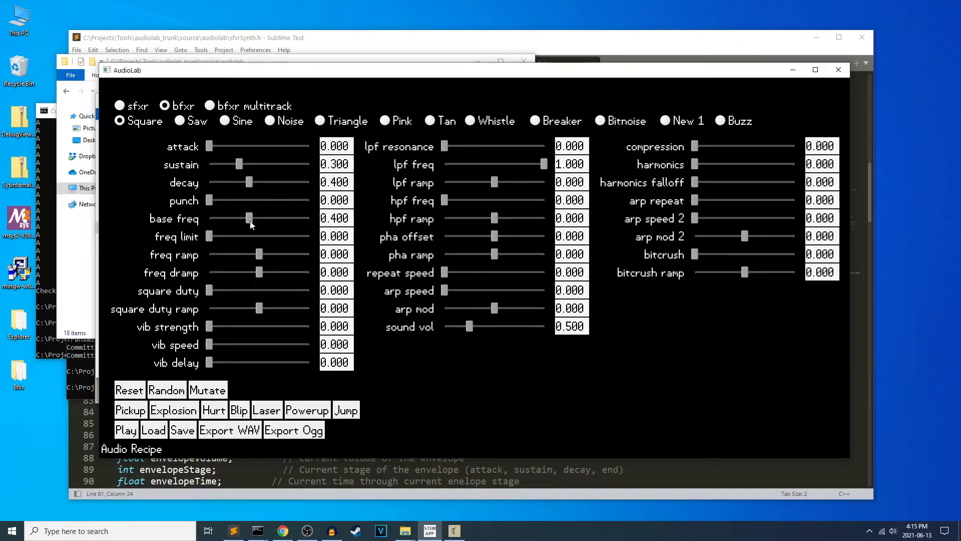
left_click_drag(248, 218, 256, 218)
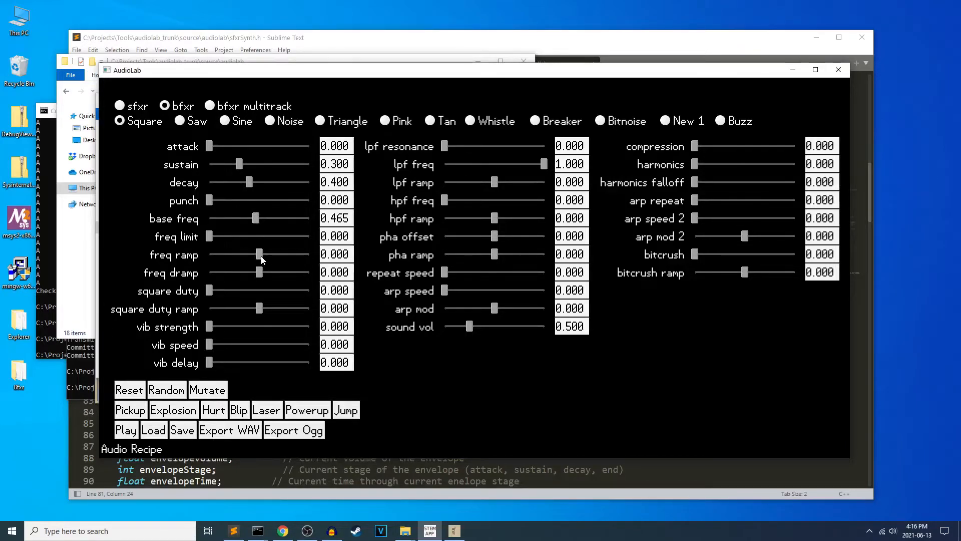
Set freq dramp to 0.380 and freq ramp to -0.050
left_click_drag(259, 254, 248, 254)
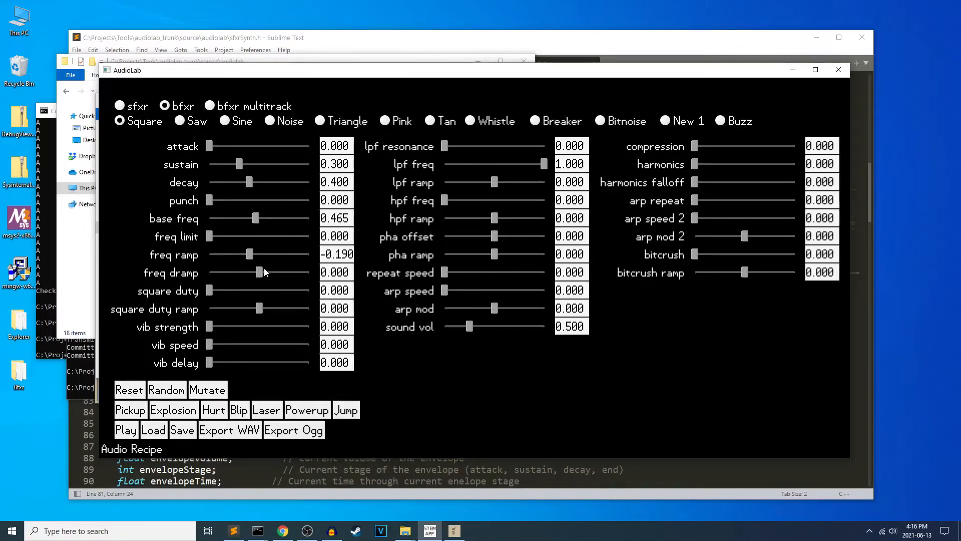
left_click_drag(254, 273, 264, 272)
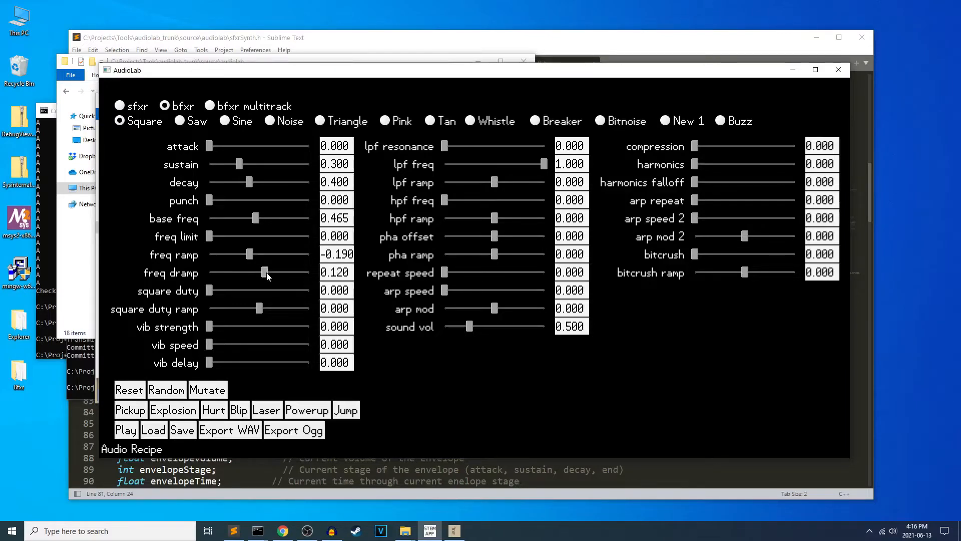
left_click_drag(265, 273, 287, 272)
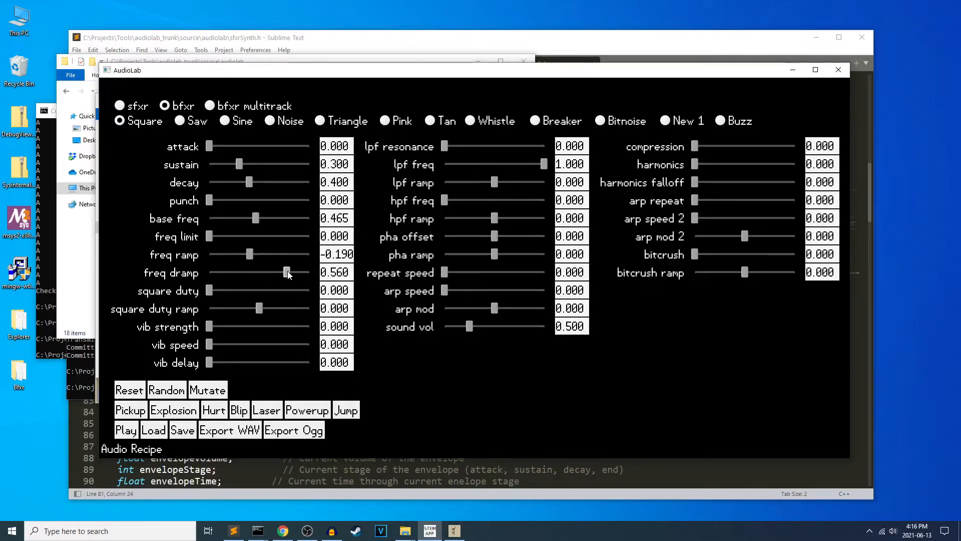
left_click_drag(288, 272, 284, 272)
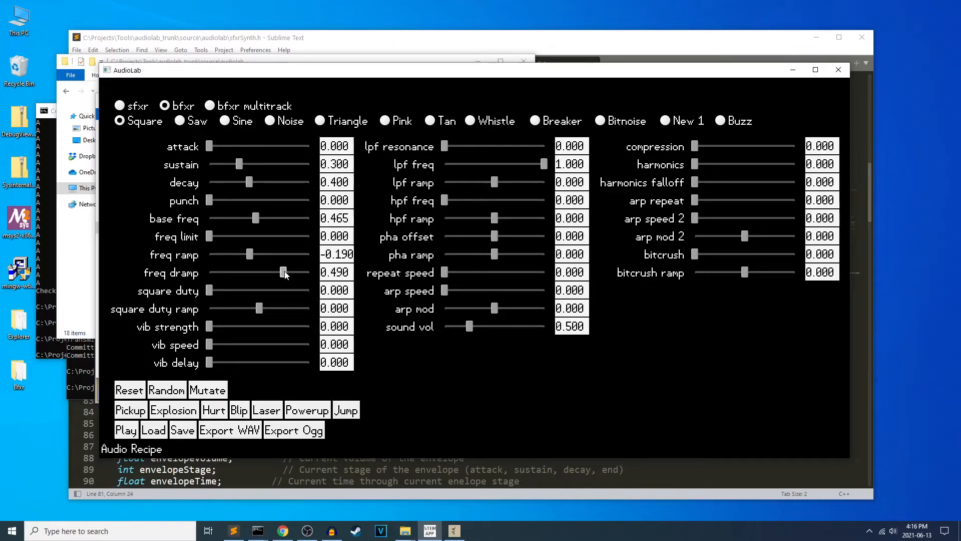
left_click_drag(283, 272, 278, 272)
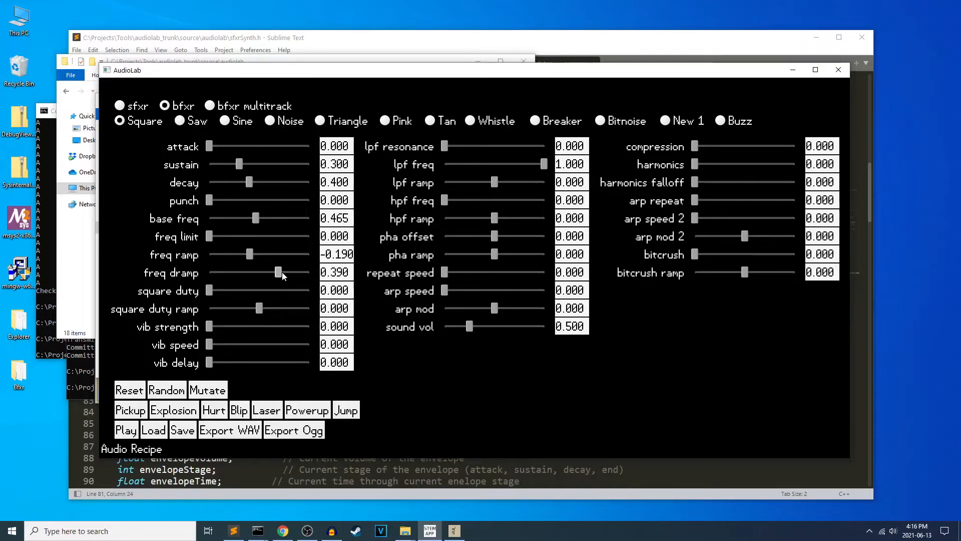
left_click_drag(277, 272, 278, 272)
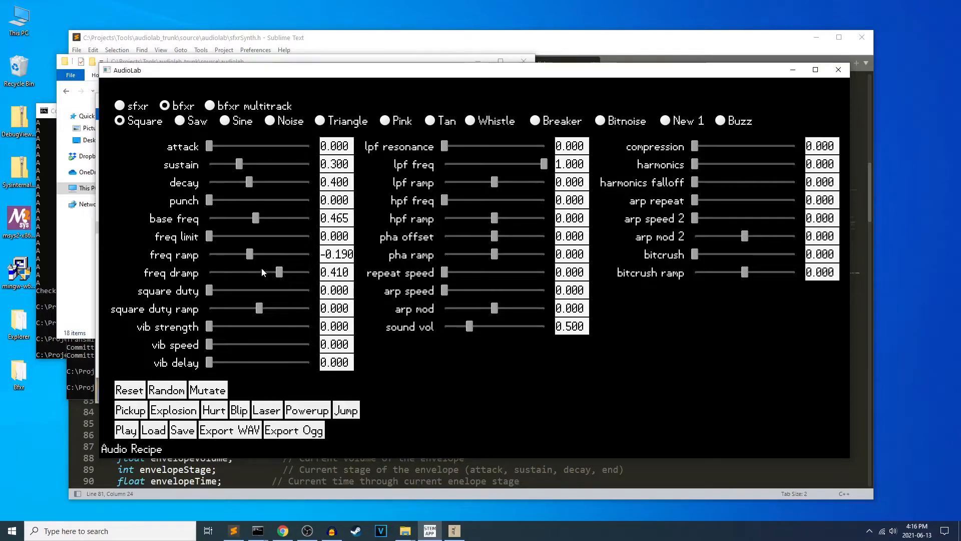
left_click_drag(278, 272, 278, 272)
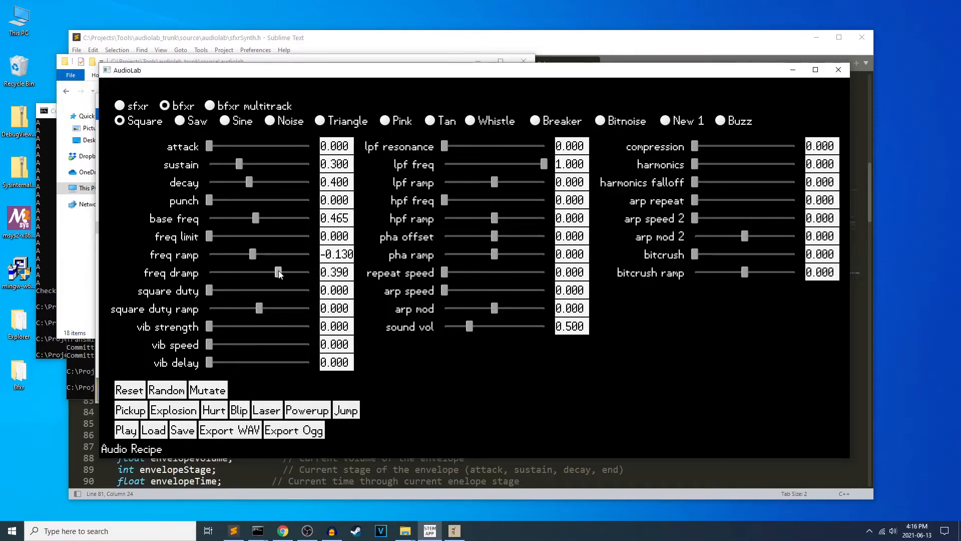
left_click_drag(278, 273, 276, 272)
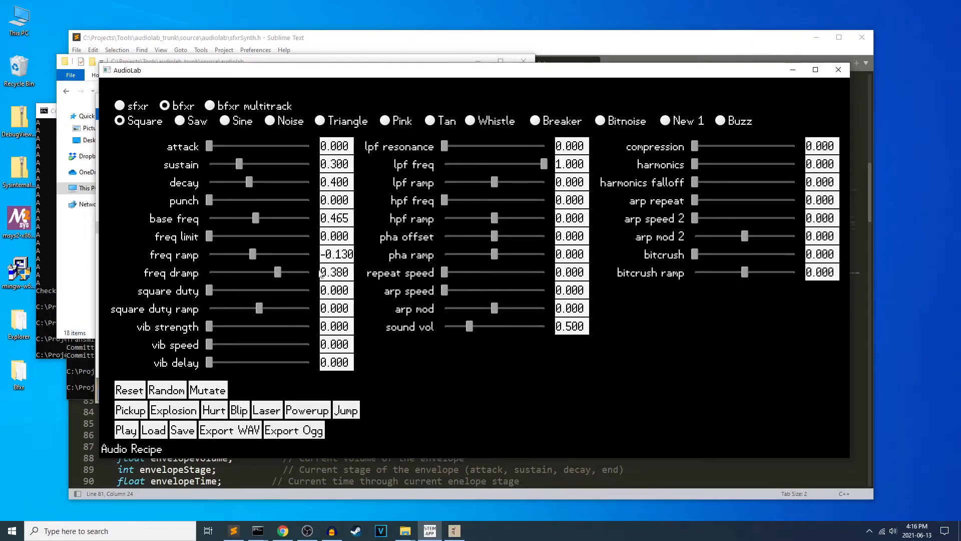
left_click_drag(250, 254, 256, 255)
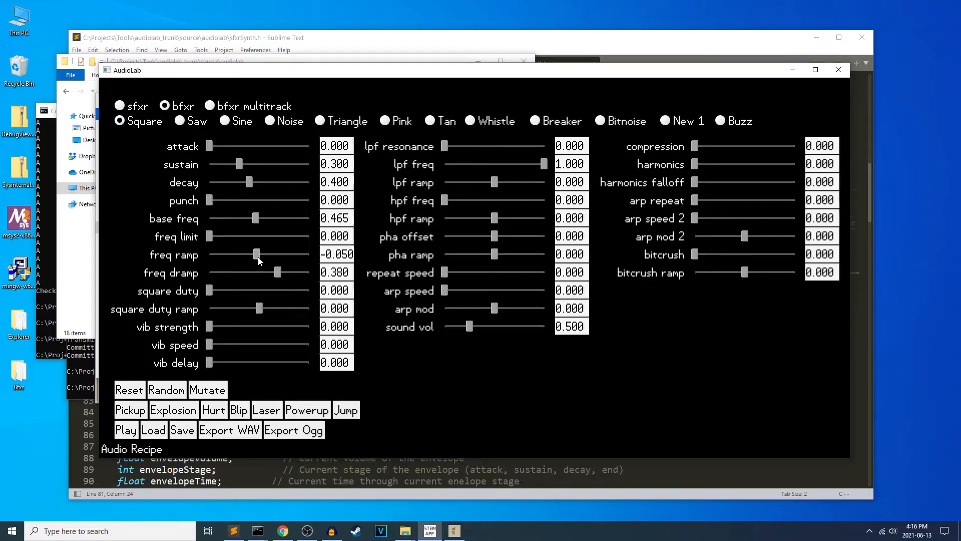
mouse_move(496, 301)
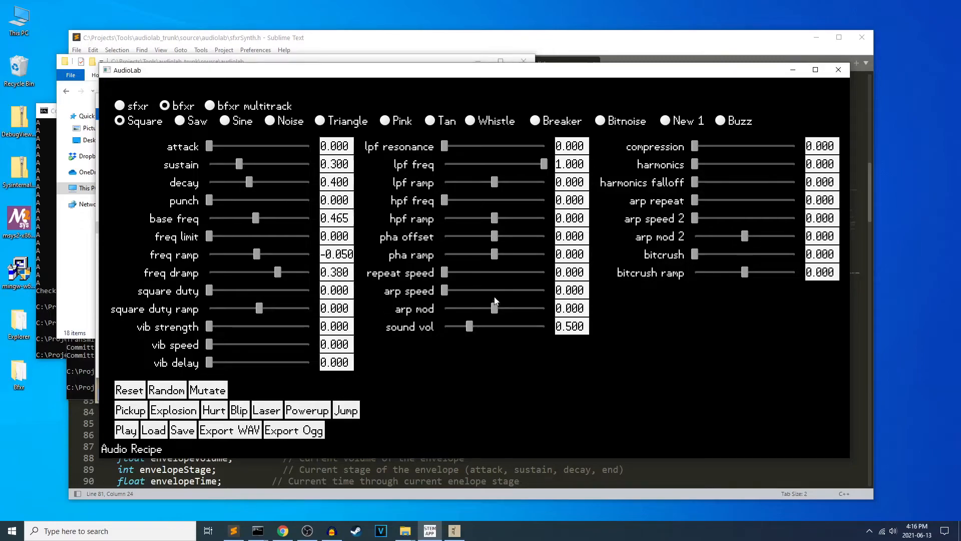
Return to sfxr mode with freq dramp 0.340, freq ramp -0.220, and Saw waveform
left_click(120, 106)
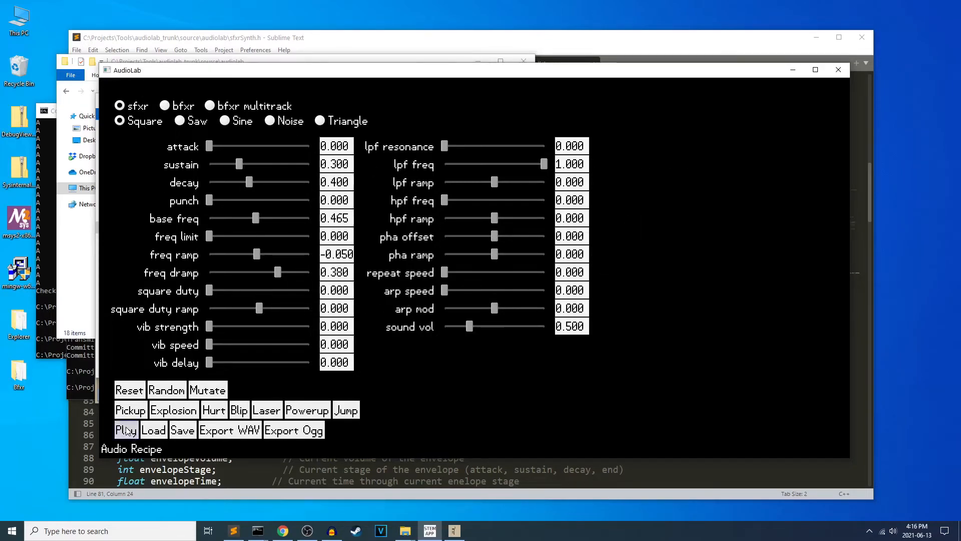
left_click_drag(278, 272, 278, 272)
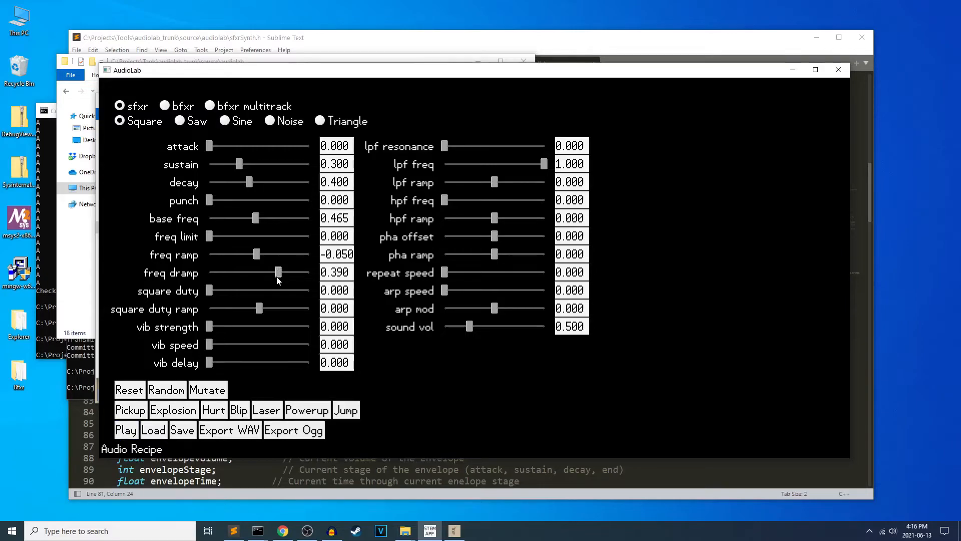
left_click_drag(278, 272, 294, 272)
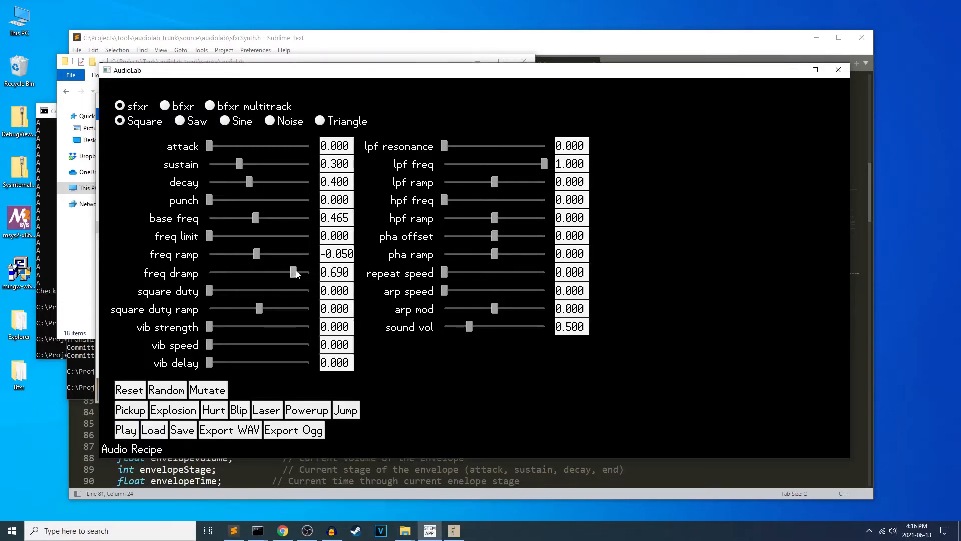
left_click_drag(294, 273, 276, 273)
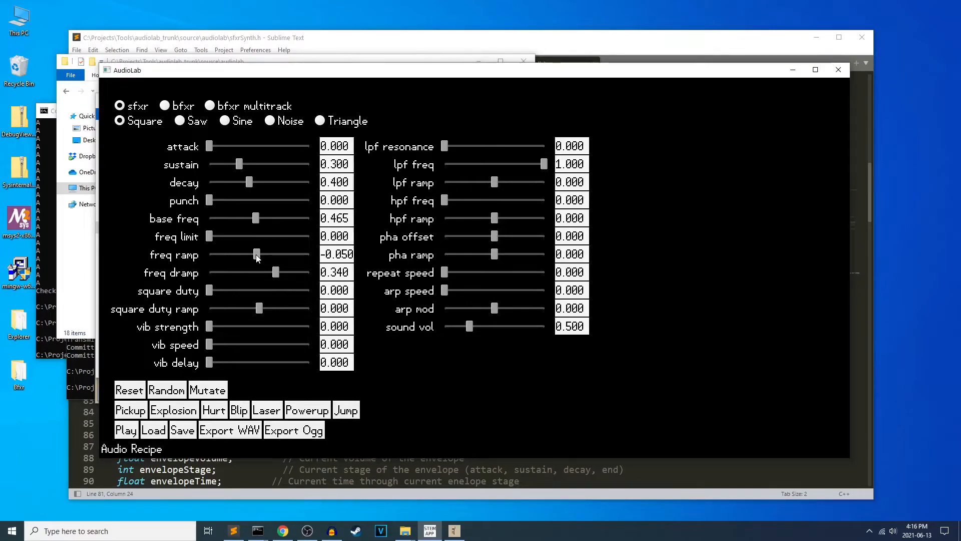
left_click_drag(256, 254, 253, 254)
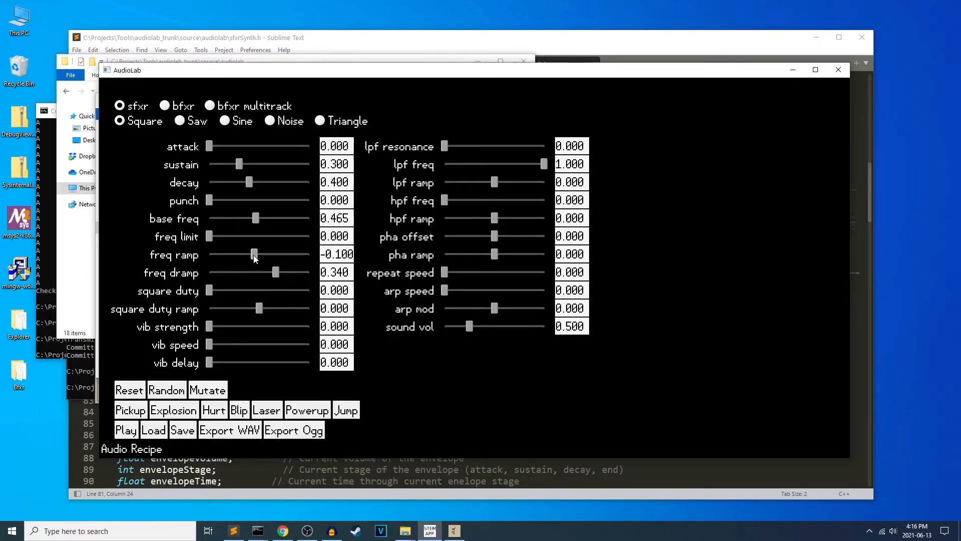
left_click_drag(254, 255, 247, 255)
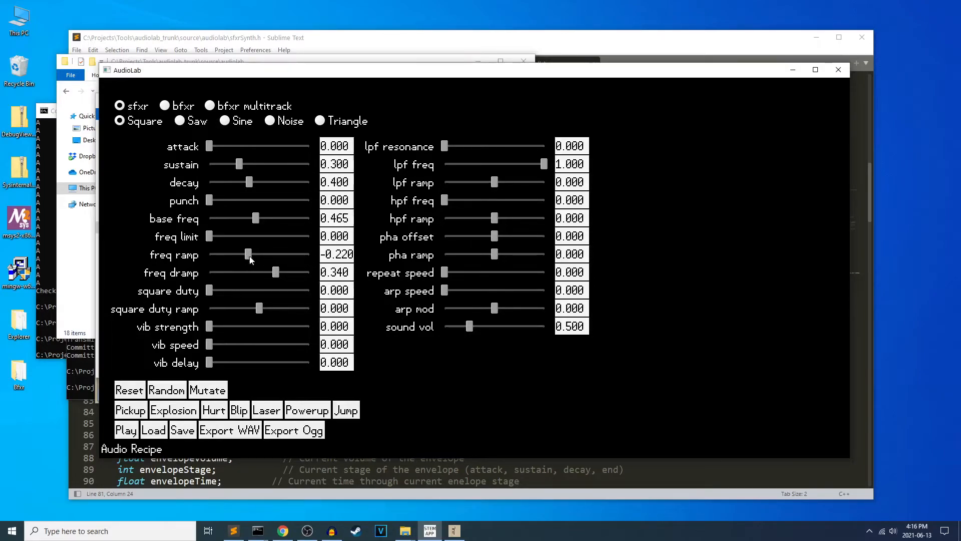
mouse_move(240, 226)
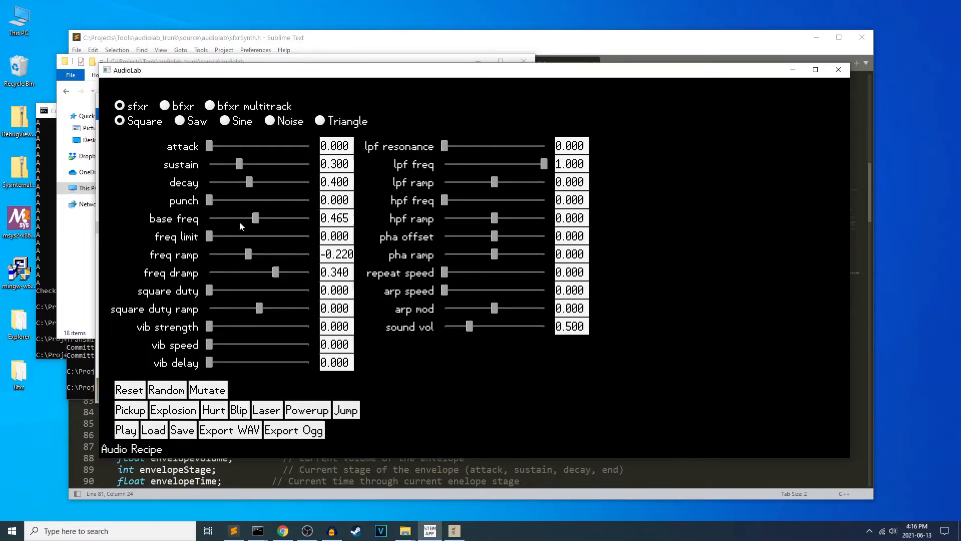
left_click(177, 121)
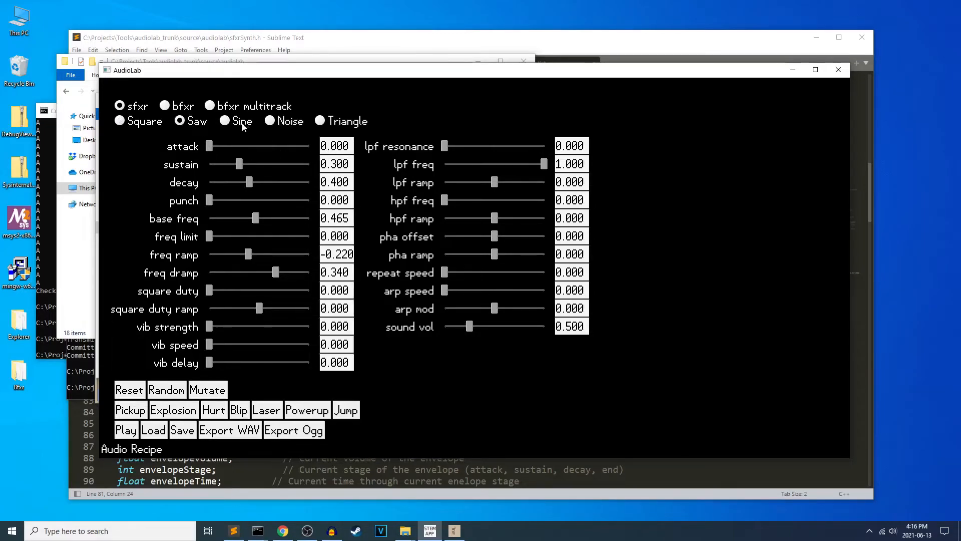
mouse_move(126, 146)
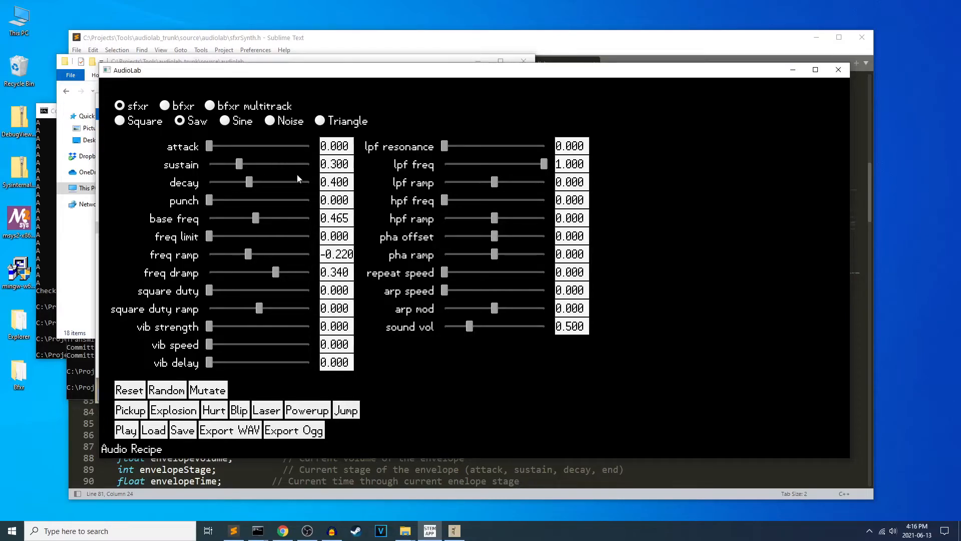
mouse_move(346, 139)
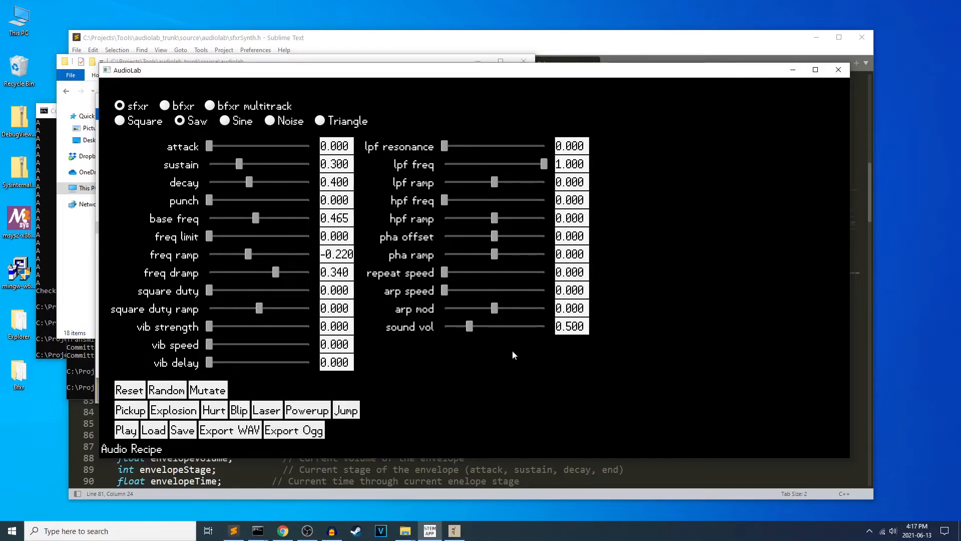
mouse_move(409, 348)
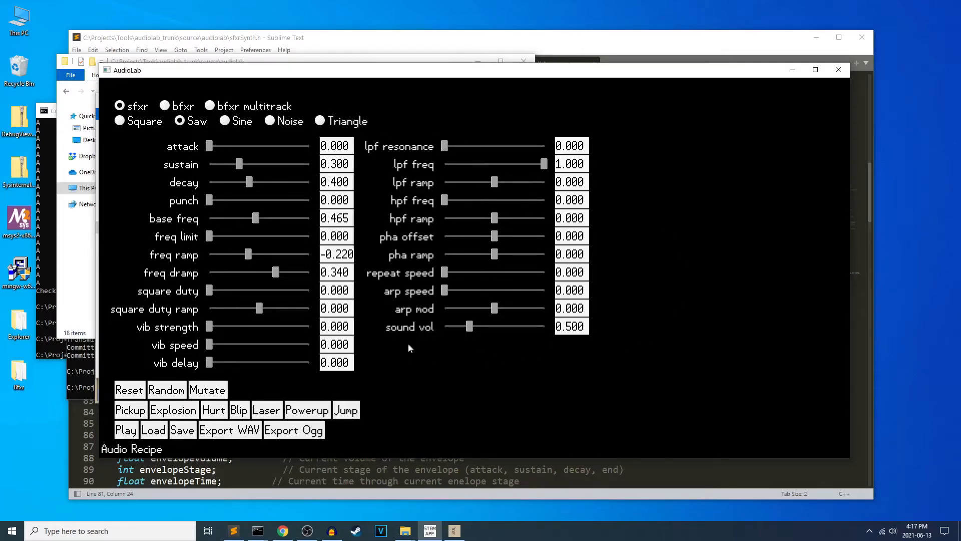
mouse_move(383, 357)
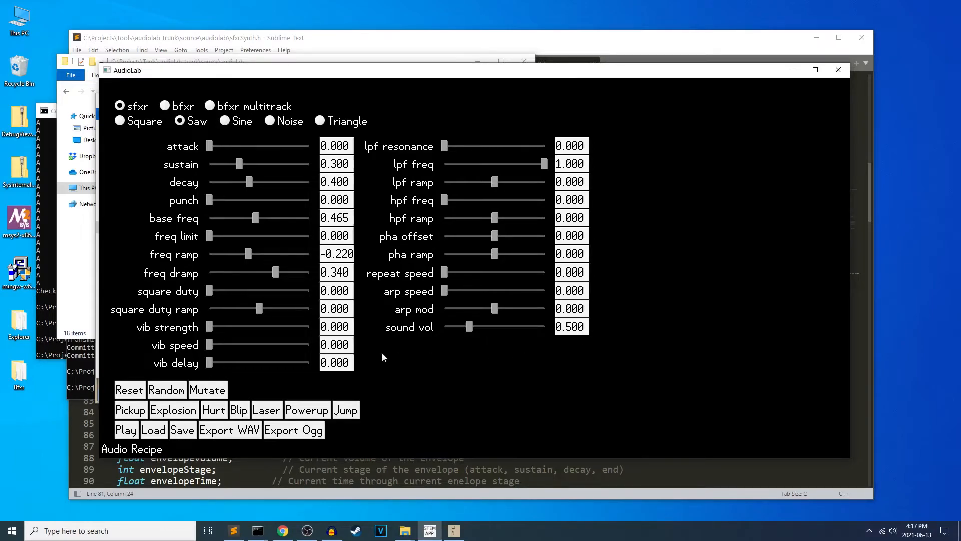
mouse_move(556, 344)
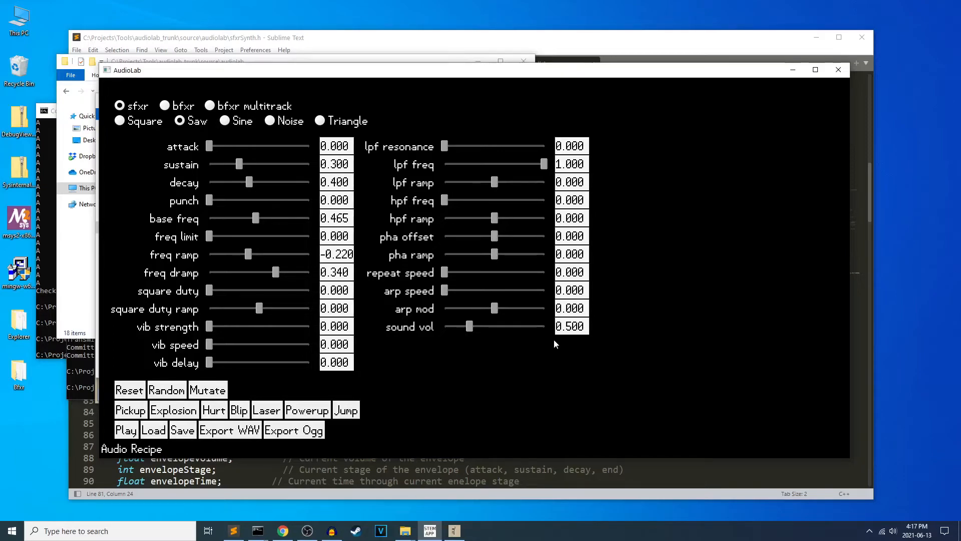
mouse_move(630, 65)
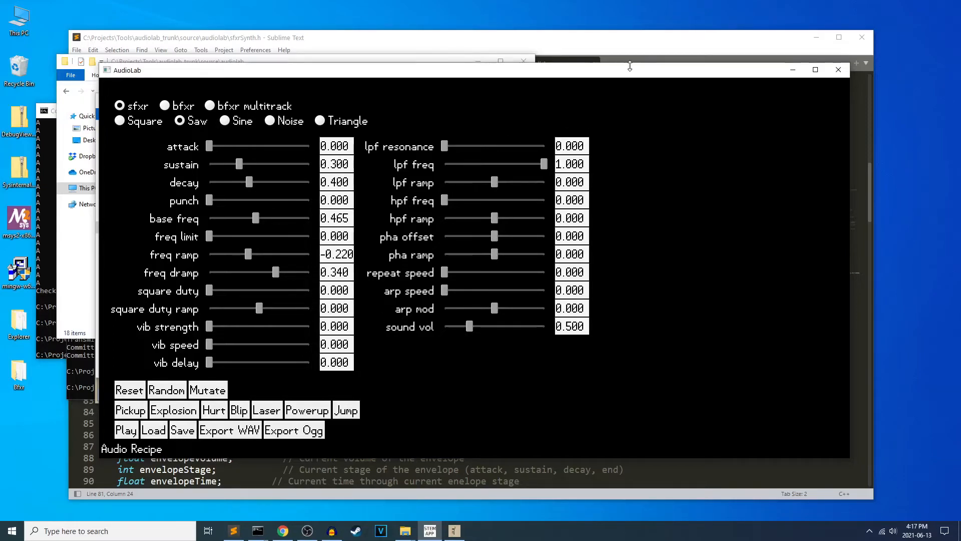
mouse_move(694, 61)
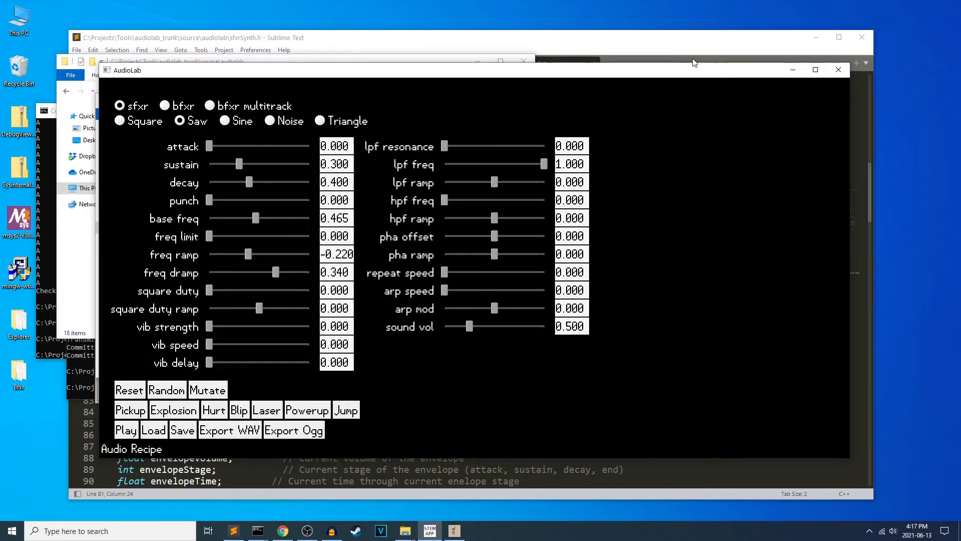
mouse_move(457, 104)
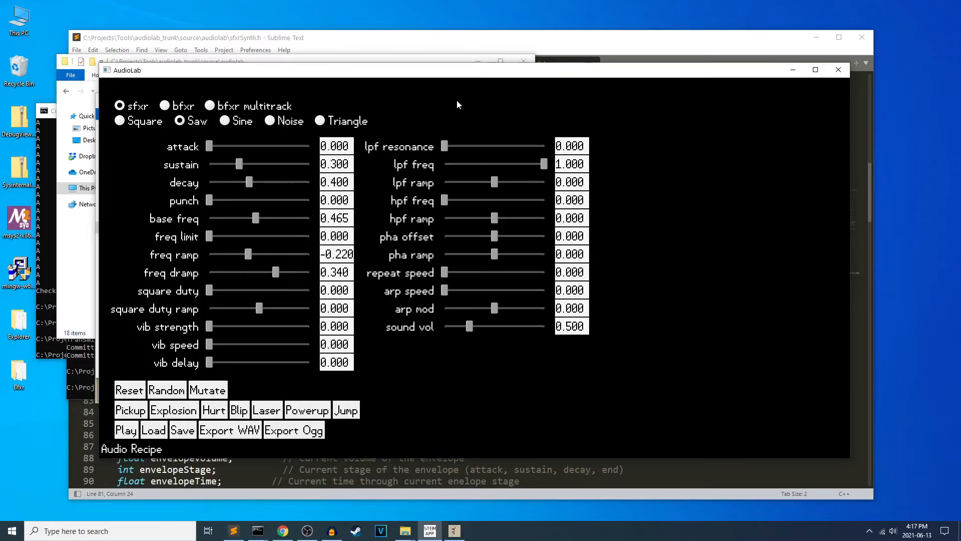
mouse_move(271, 283)
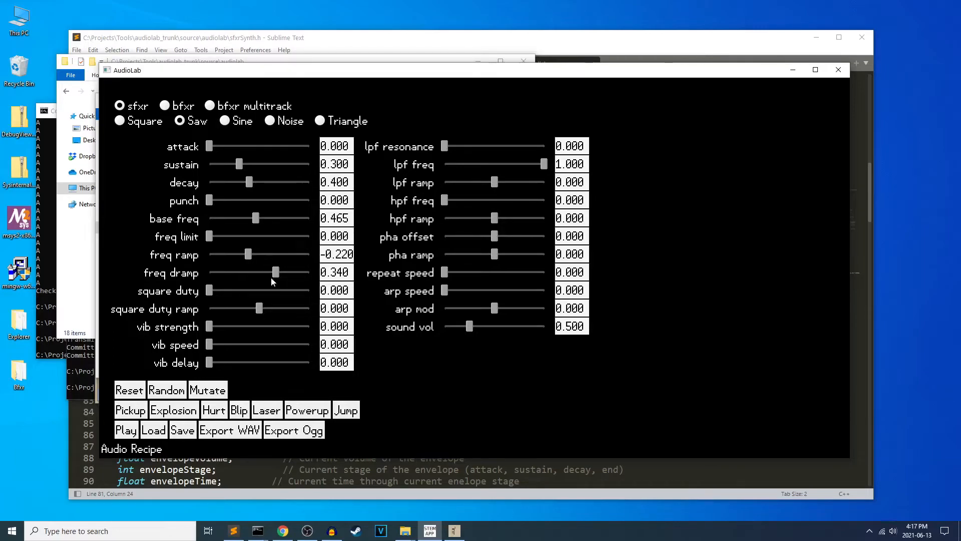
Lower freq dramp to 0.150 and bring AudioLab back to the front
left_click_drag(275, 272, 264, 273)
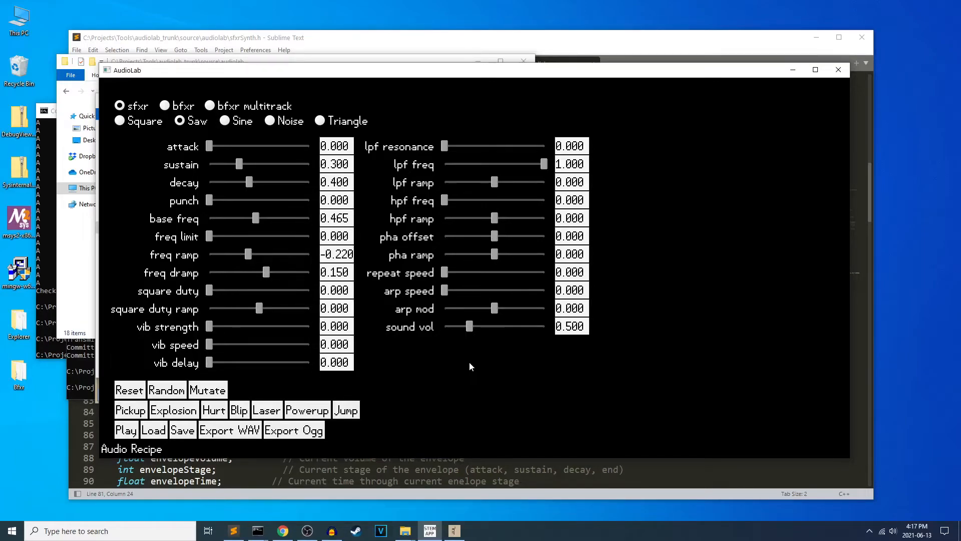
mouse_move(265, 274)
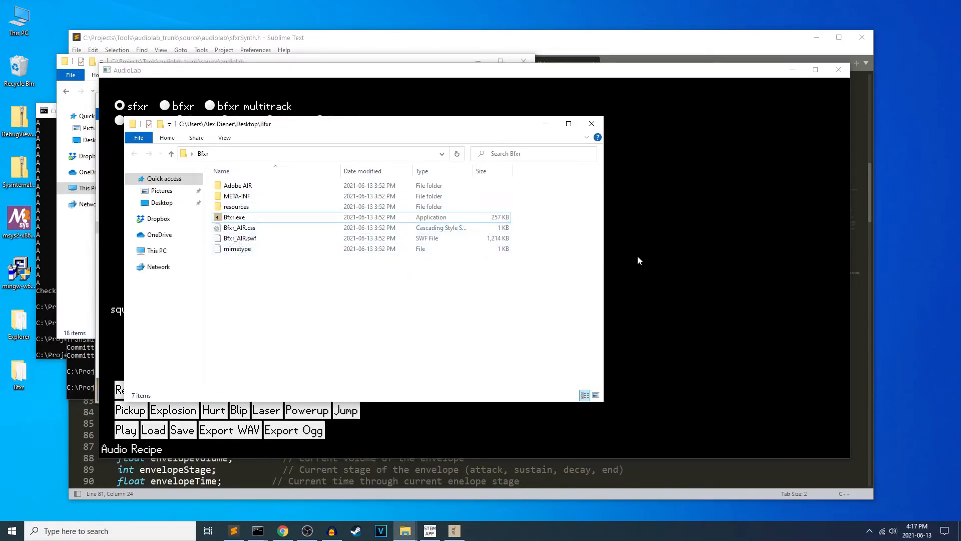
left_click(592, 123)
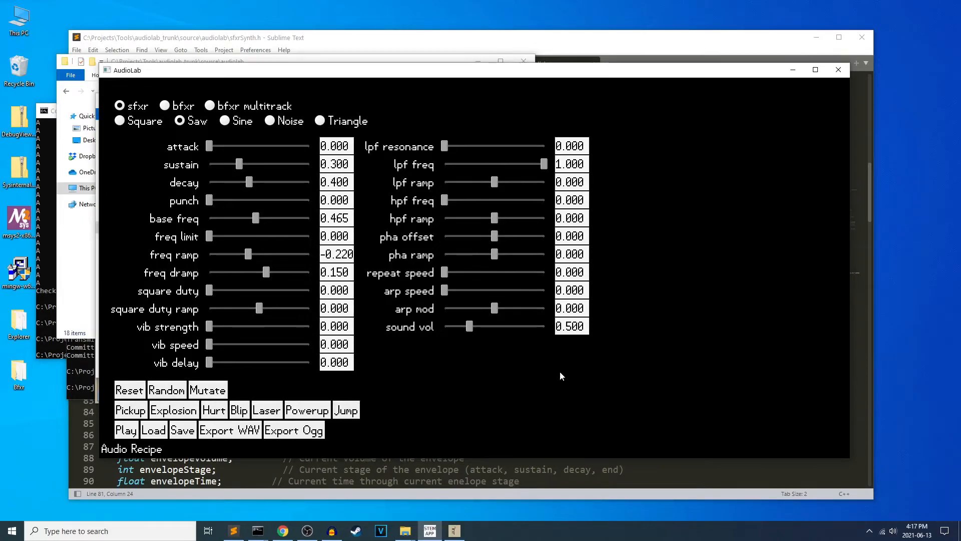
mouse_move(562, 361)
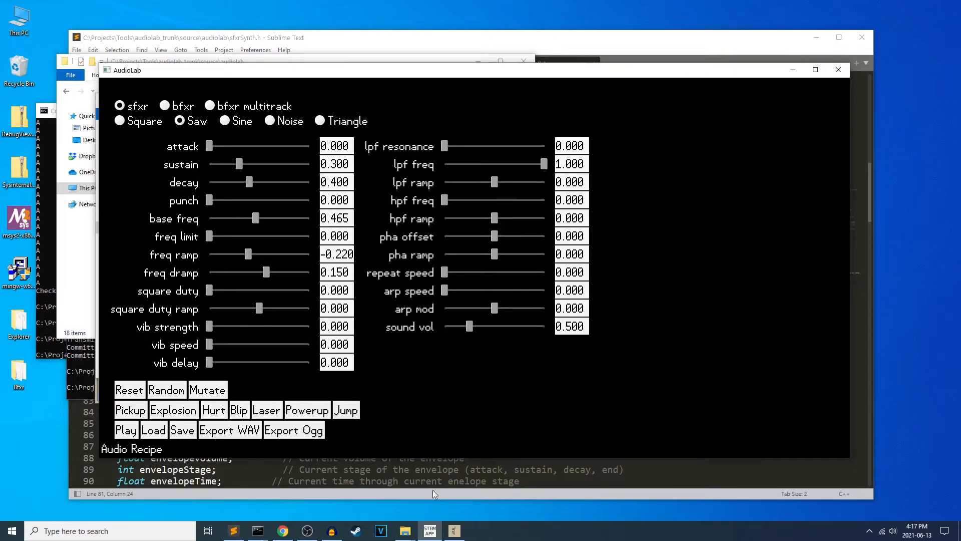
mouse_move(90, 367)
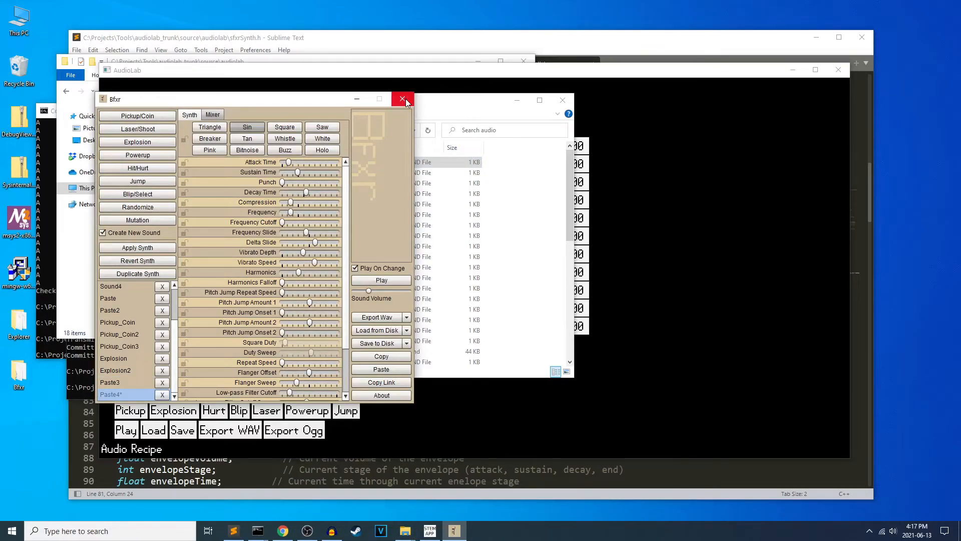
Close the Bfxr window to return to AudioLab
left_click(402, 99)
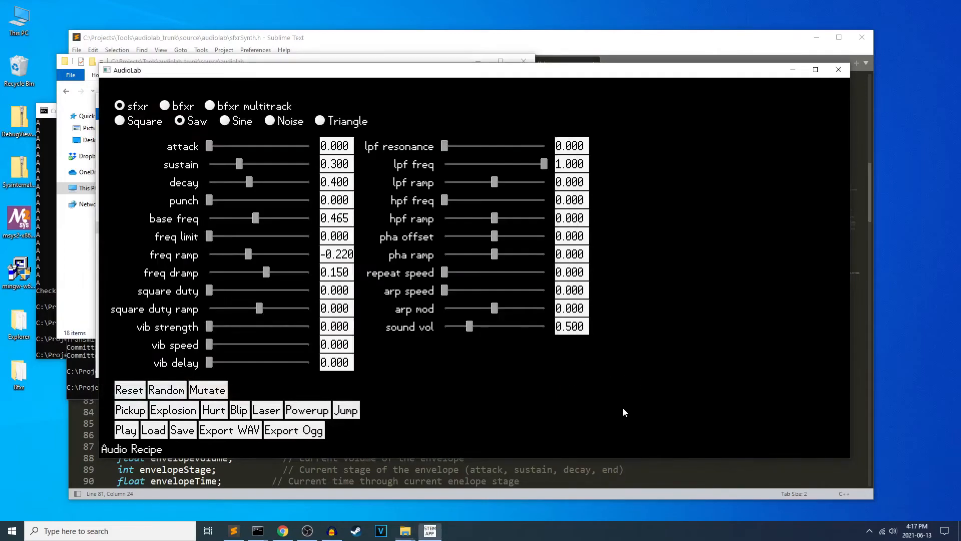
mouse_move(244, 176)
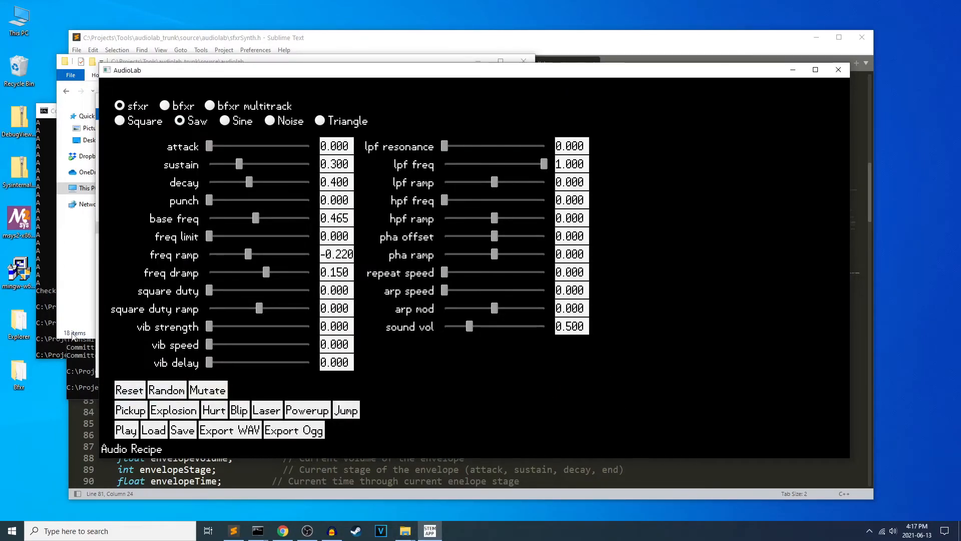
mouse_move(225, 254)
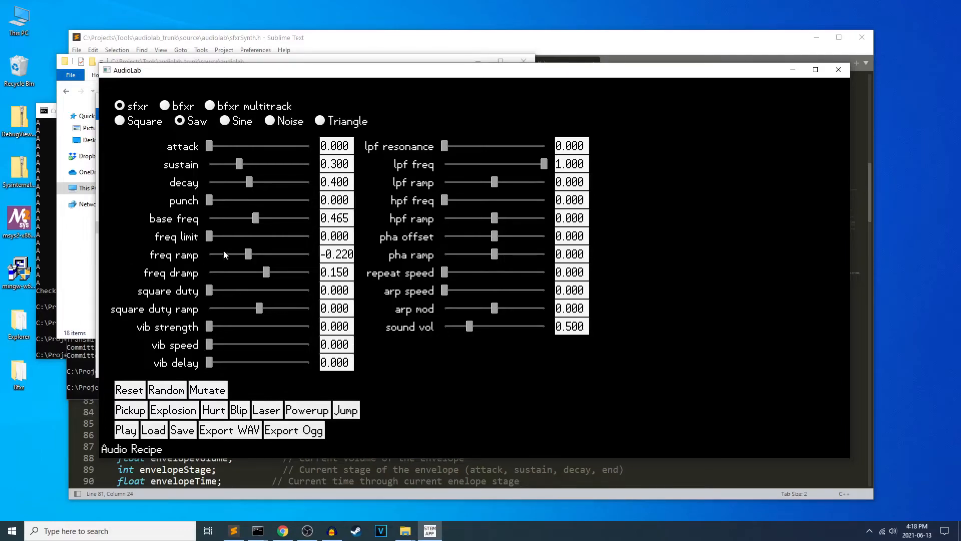
mouse_move(445, 282)
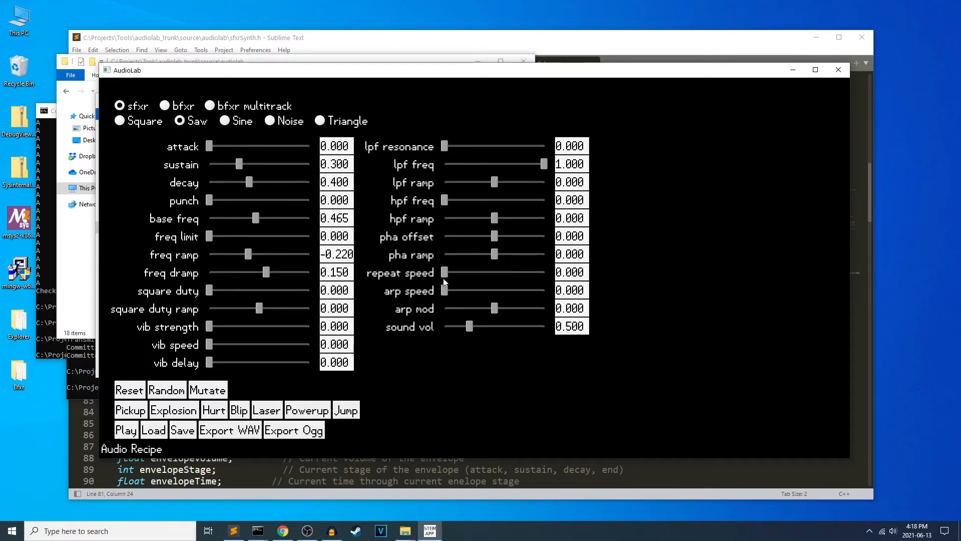
mouse_move(705, 351)
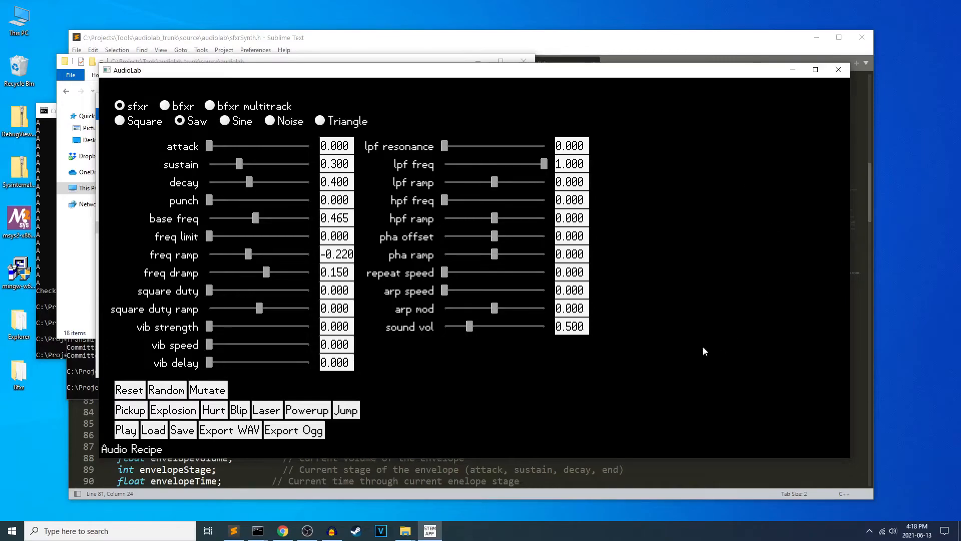
mouse_move(684, 165)
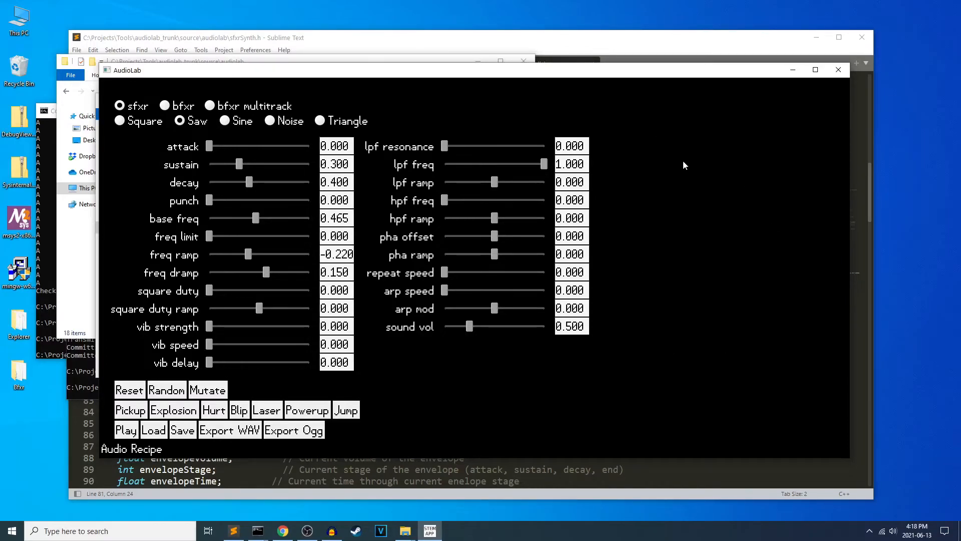
mouse_move(656, 325)
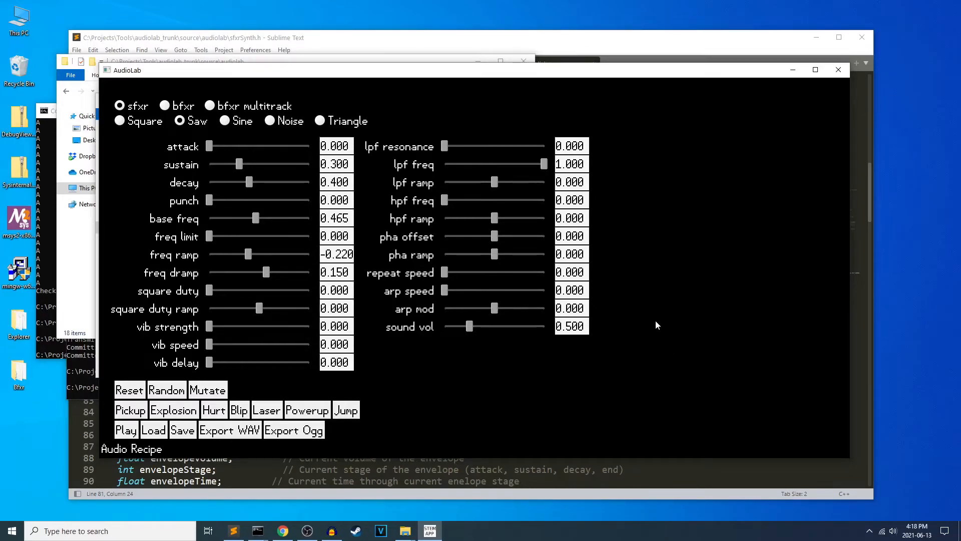
mouse_move(644, 321)
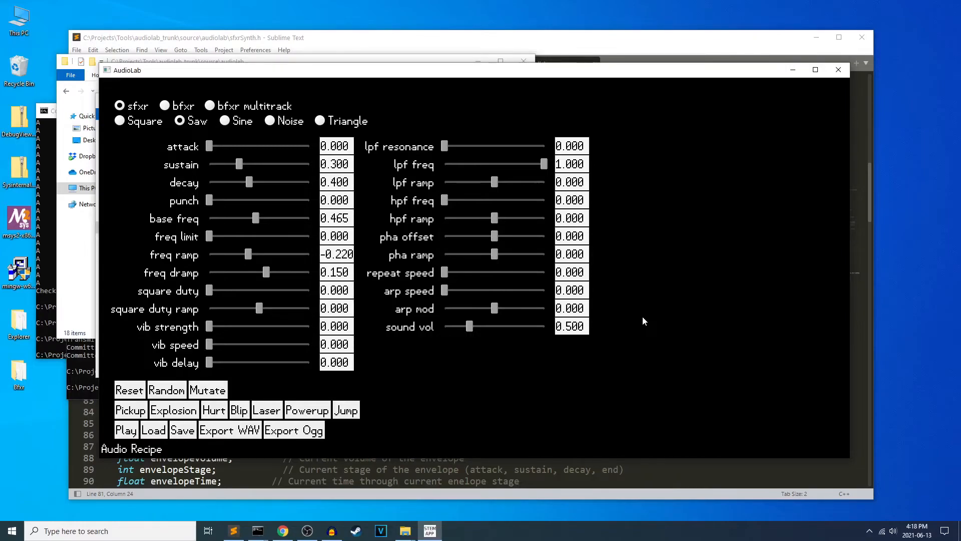
mouse_move(580, 390)
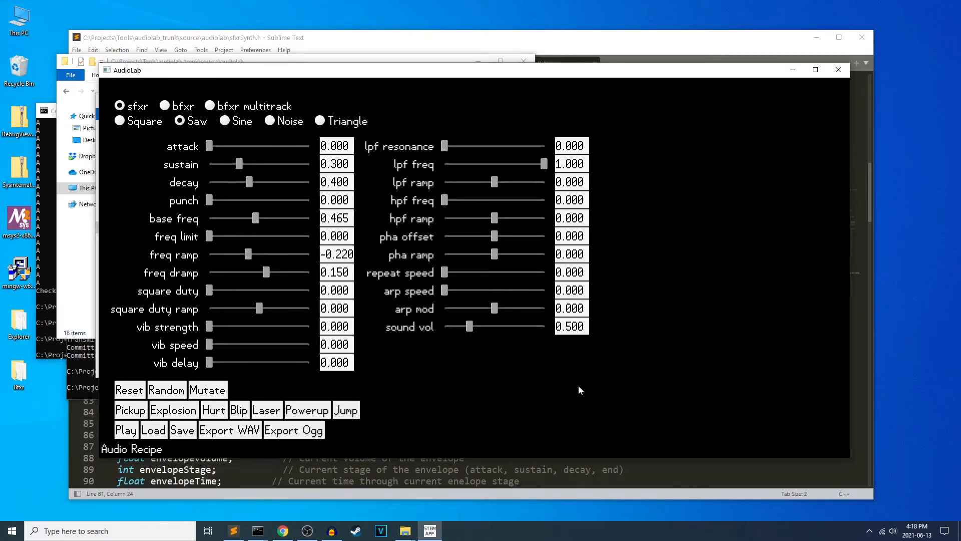
mouse_move(643, 354)
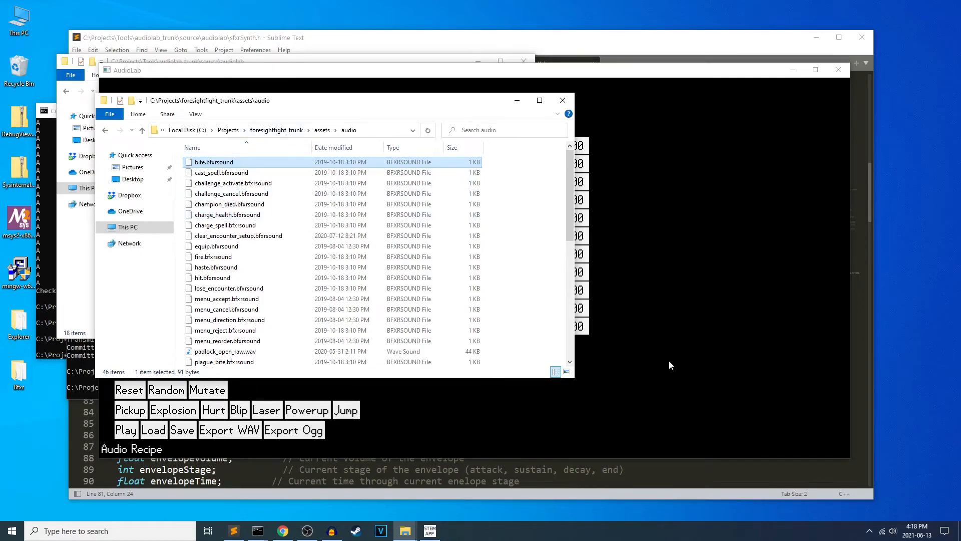
Bring the AudioLab editor back in front of File Explorer
left_click(562, 100)
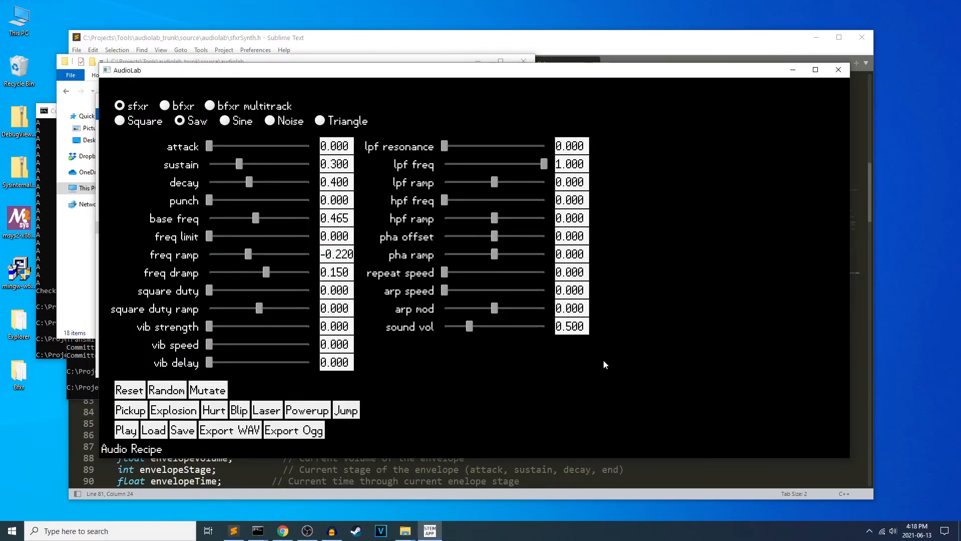
mouse_move(592, 383)
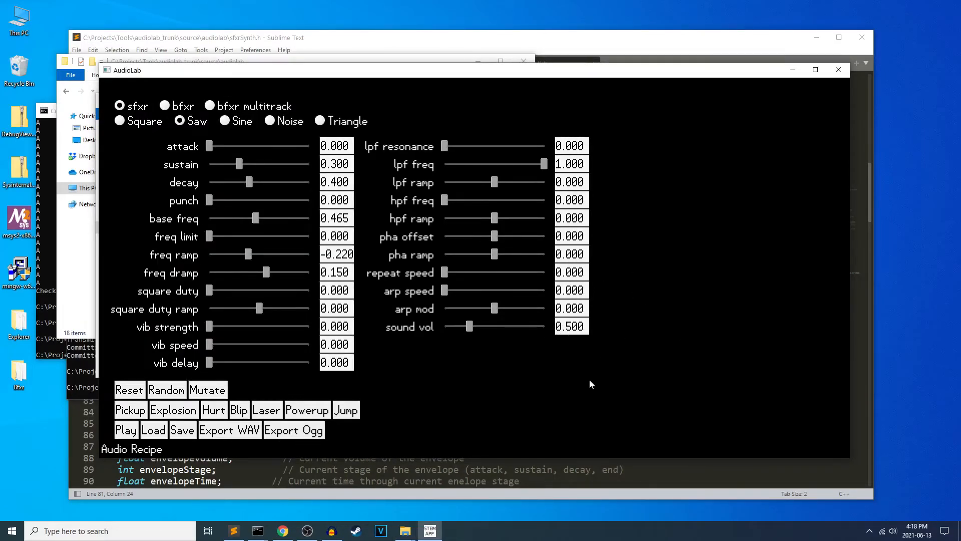
mouse_move(584, 386)
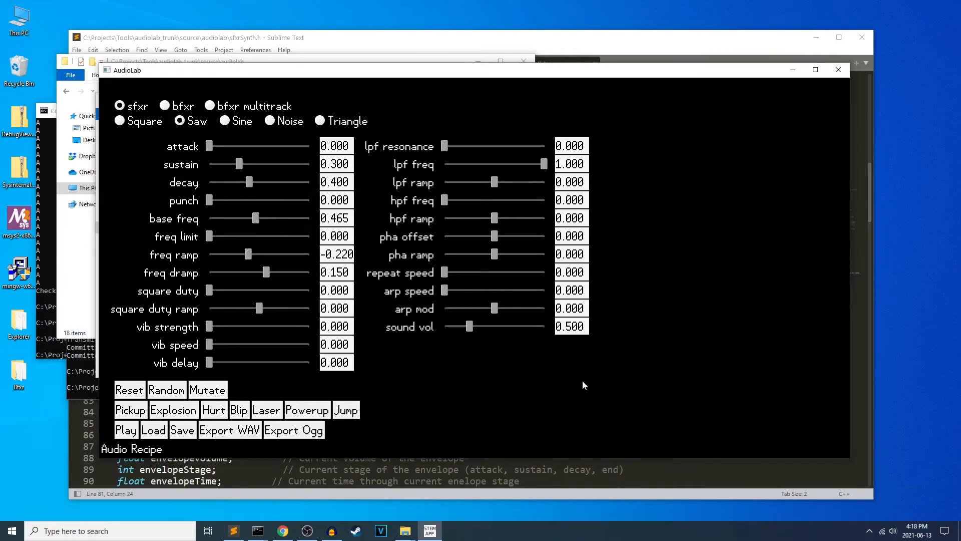
mouse_move(473, 408)
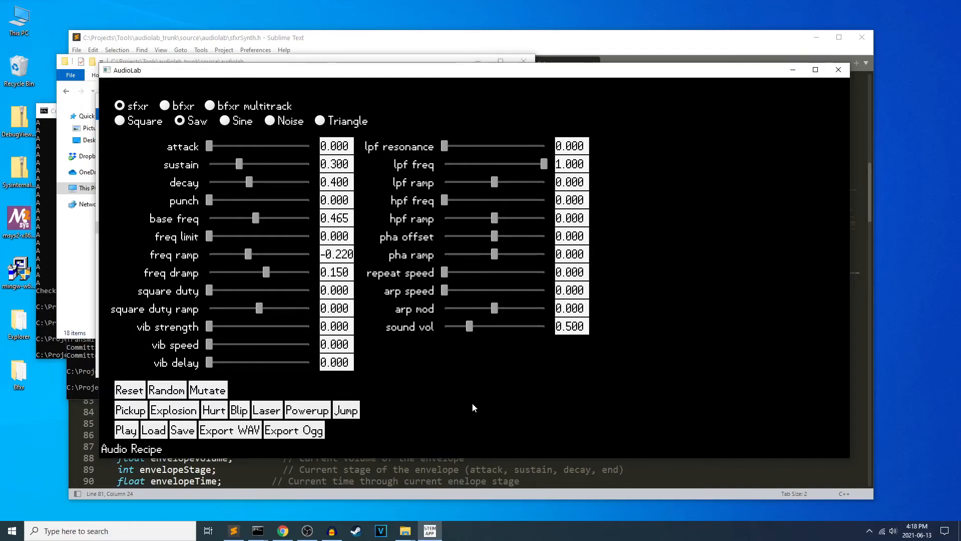
mouse_move(443, 341)
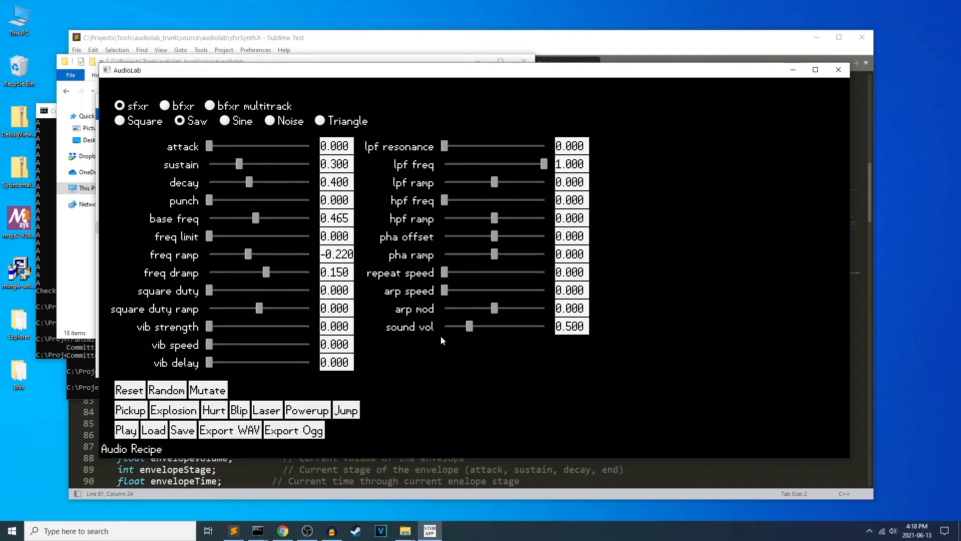
mouse_move(245, 171)
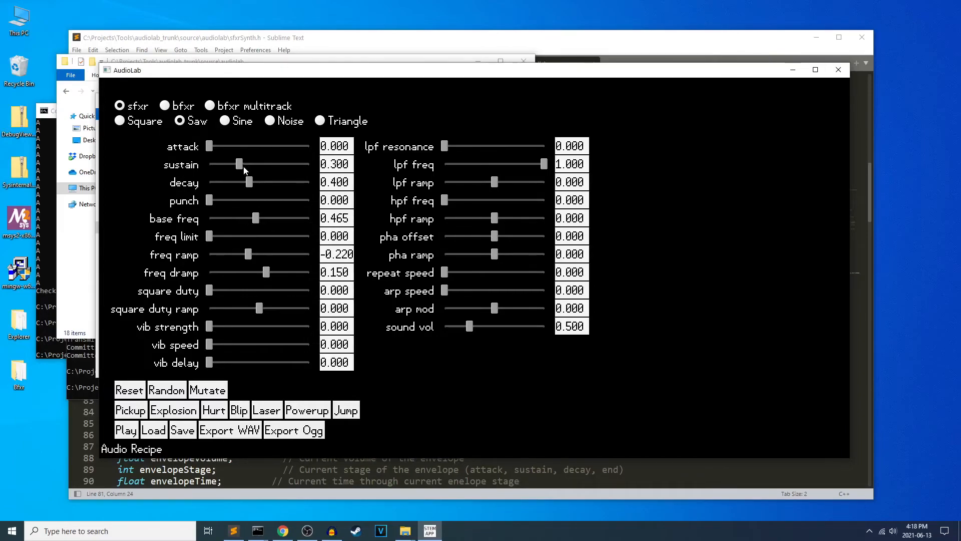
mouse_move(248, 182)
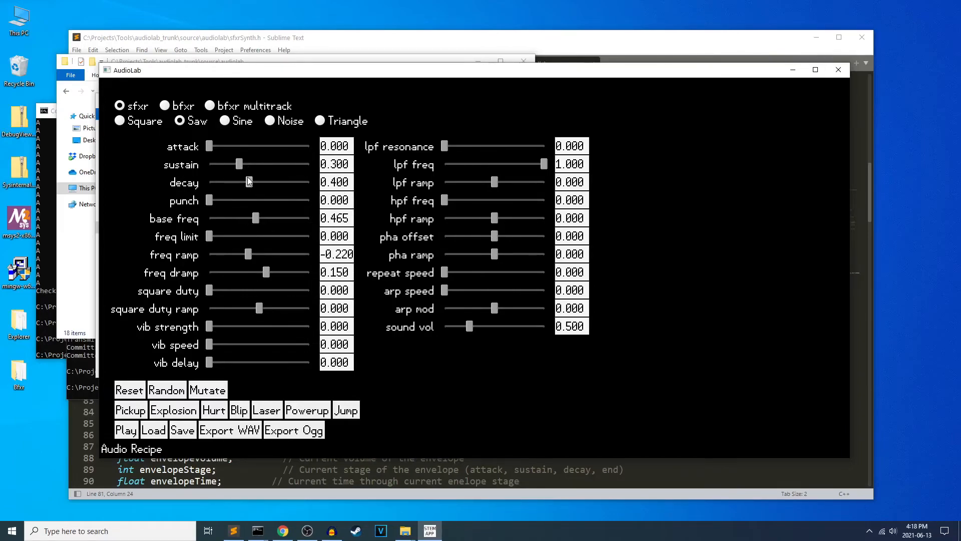
Set decay to 0.425 and use the Sine waveform
left_click_drag(257, 181, 251, 181)
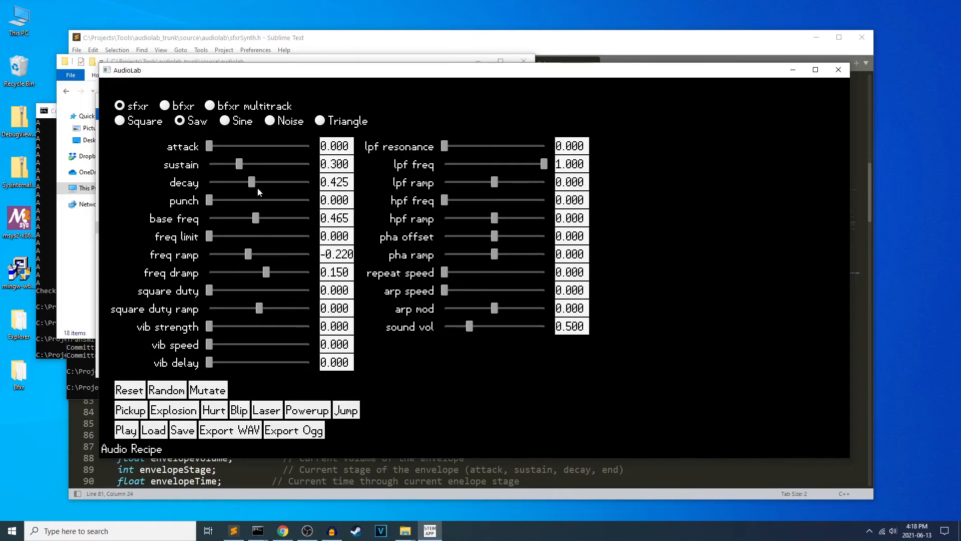
left_click(224, 120)
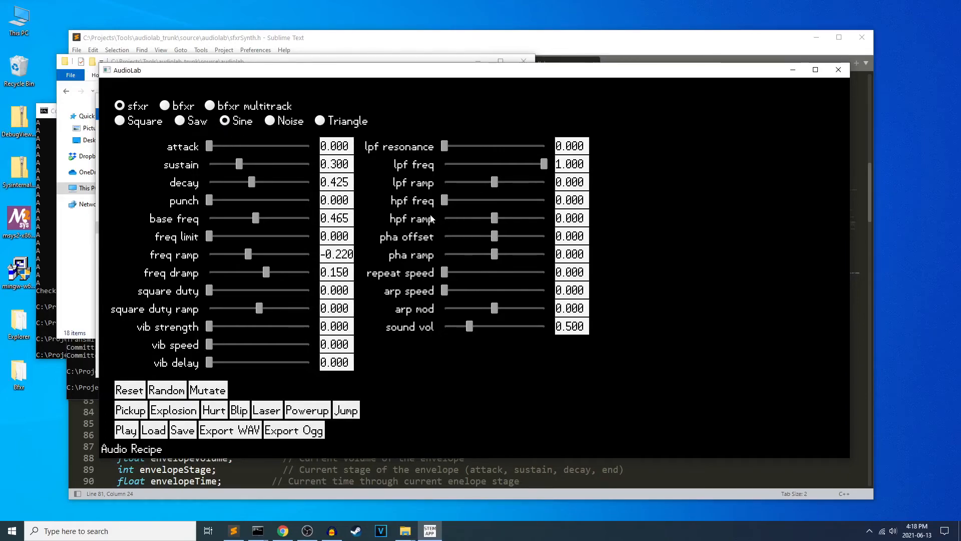
mouse_move(377, 236)
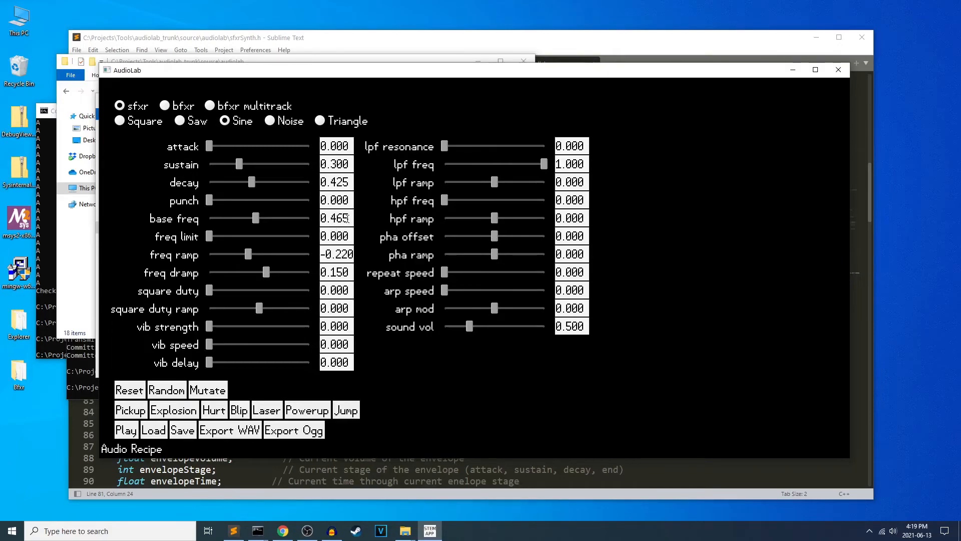
mouse_move(490, 279)
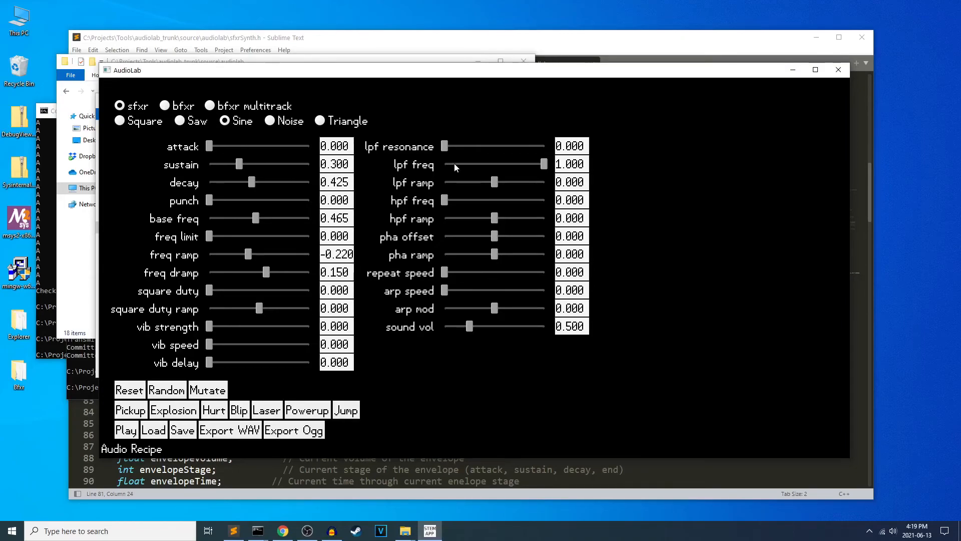
mouse_move(610, 359)
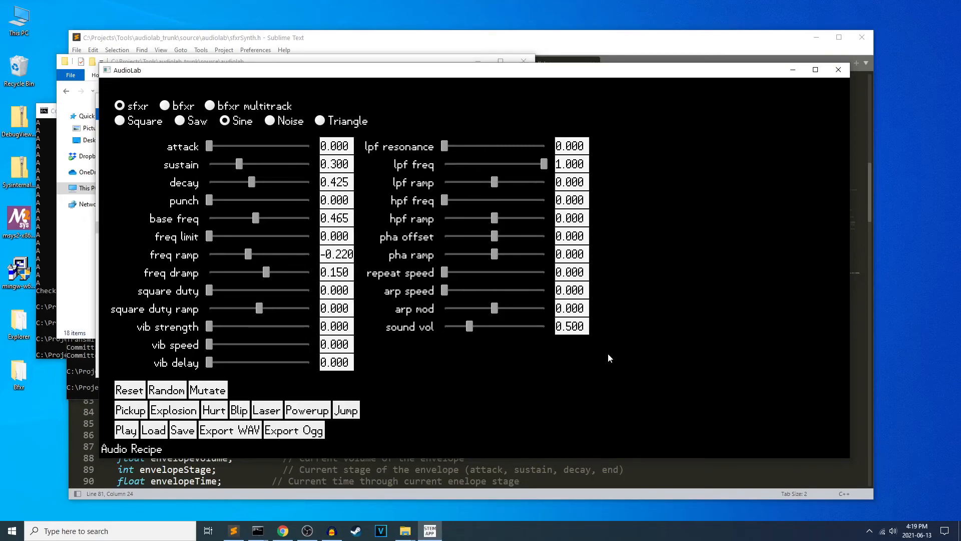
mouse_move(421, 395)
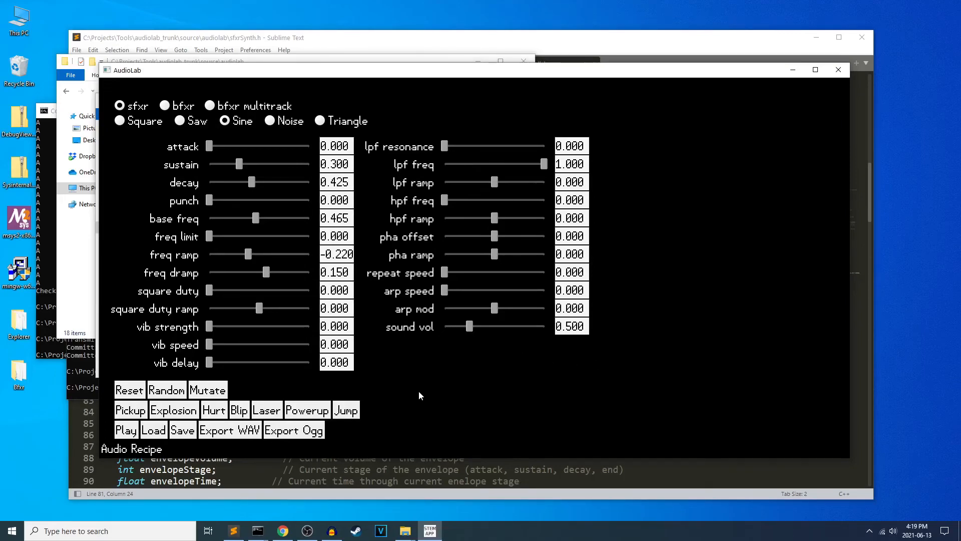
mouse_move(424, 359)
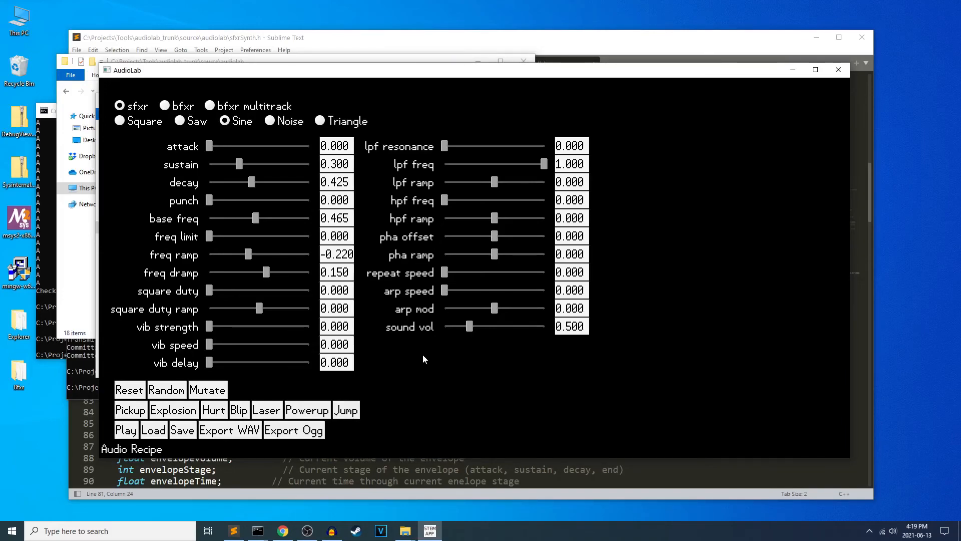
mouse_move(250, 224)
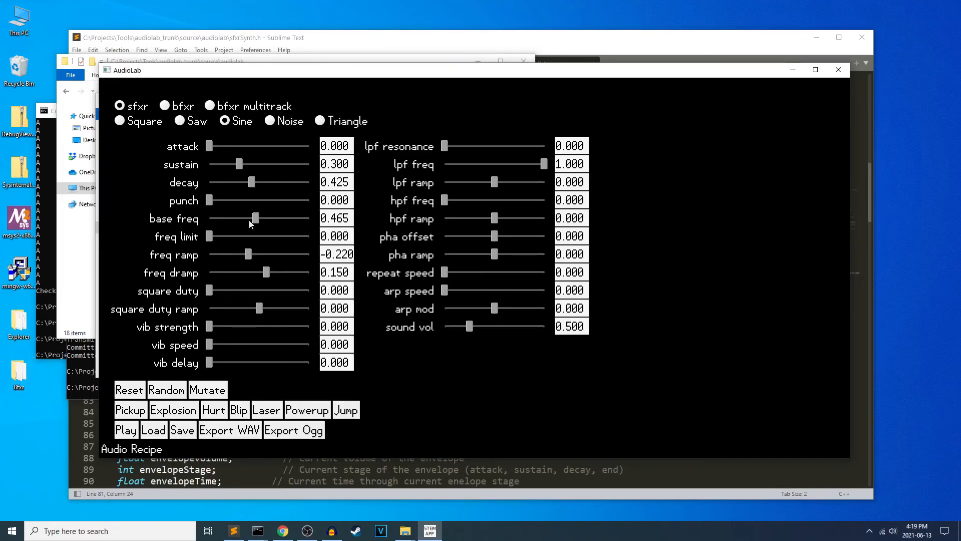
mouse_move(292, 204)
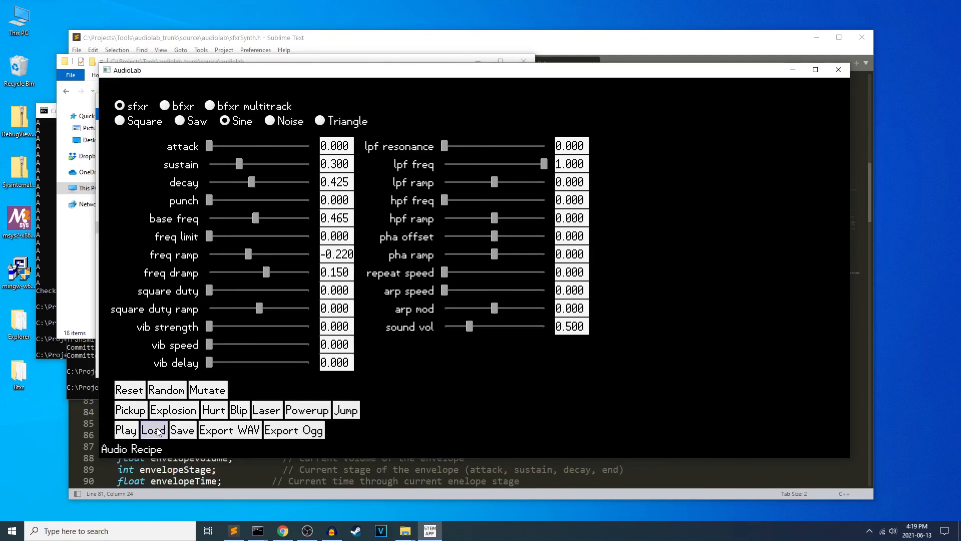
left_click(153, 429)
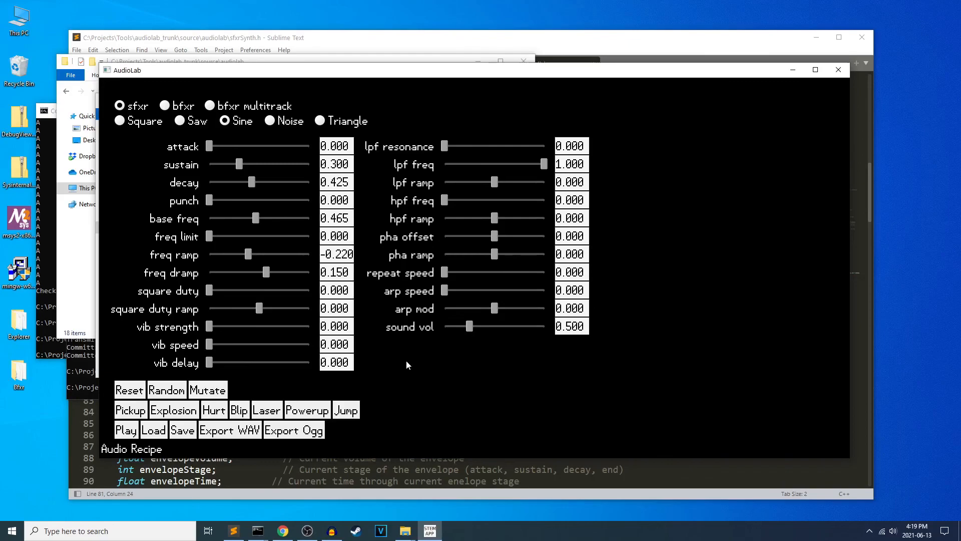
mouse_move(384, 356)
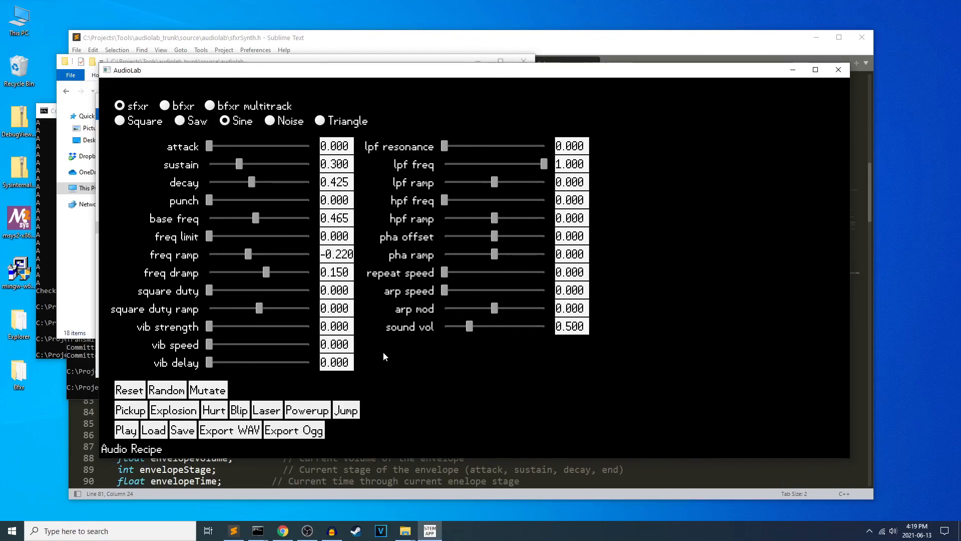
mouse_move(363, 283)
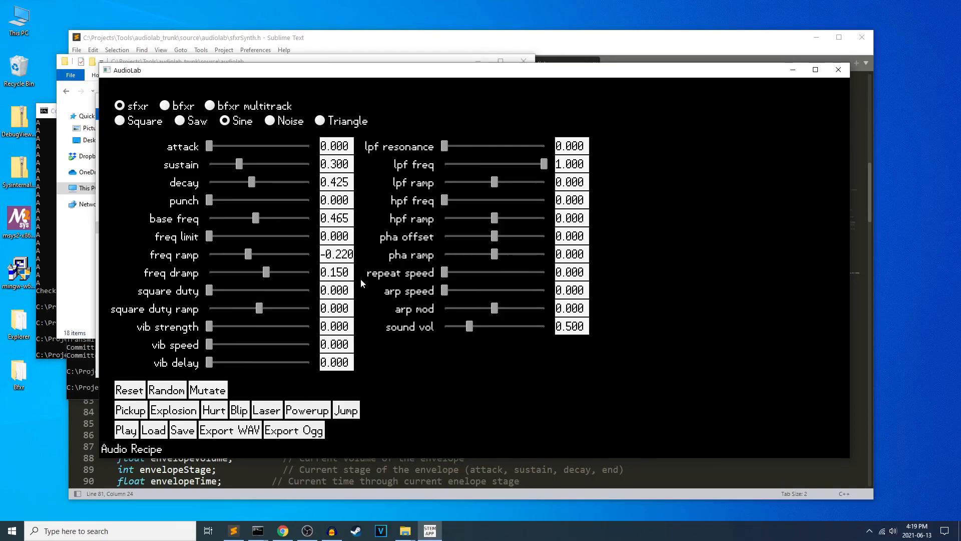
mouse_move(494, 374)
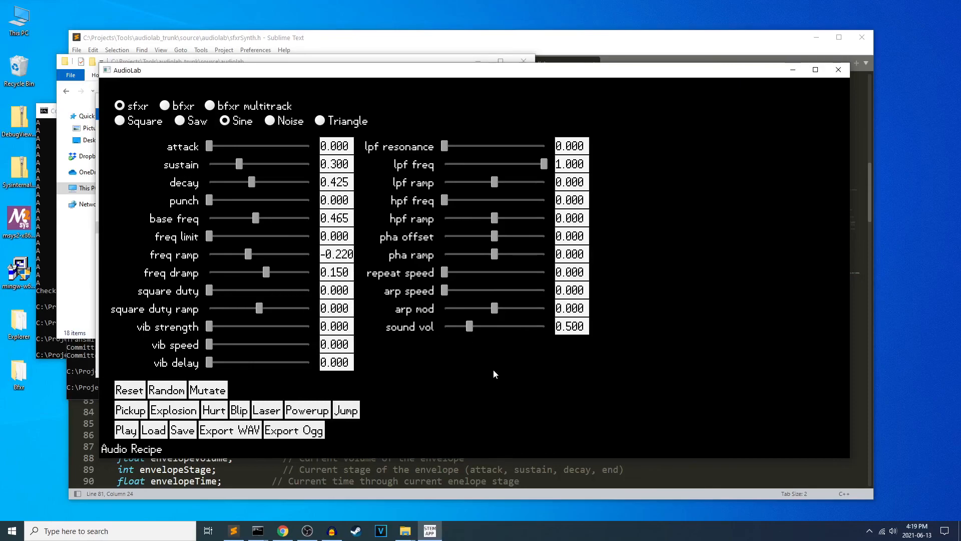
mouse_move(499, 362)
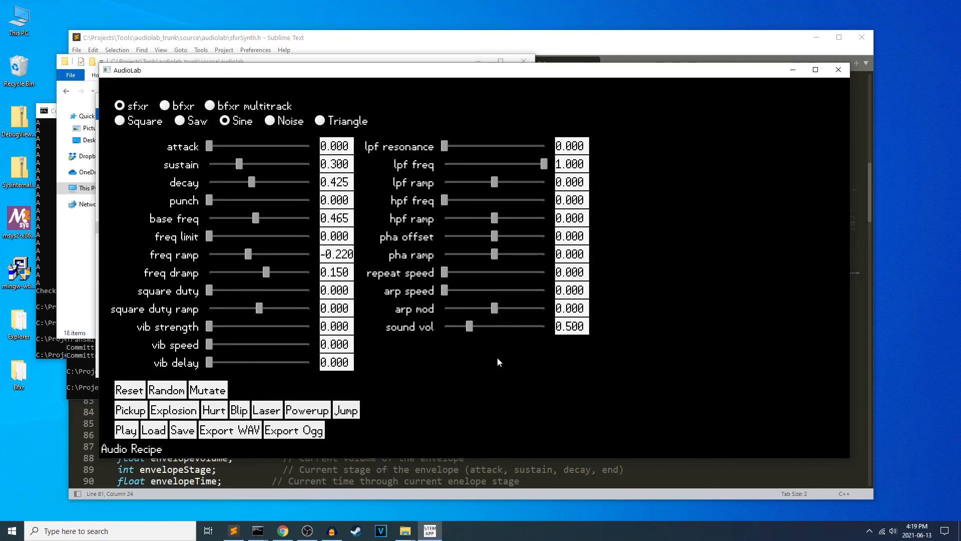
mouse_move(660, 422)
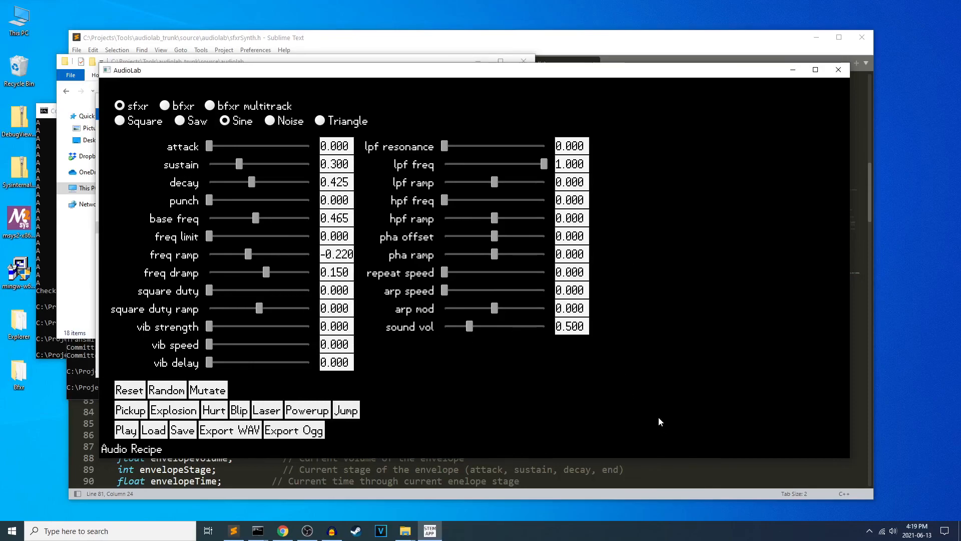